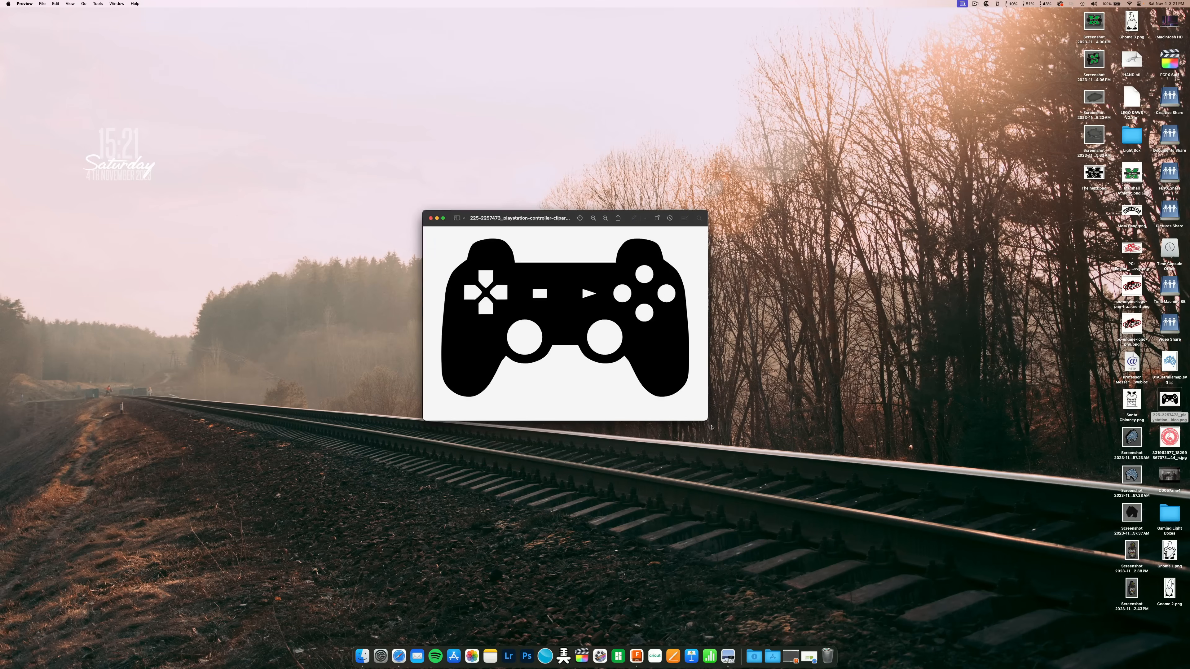
Step: Vectorise the uploaded controller PNG with Colors reduced to 1 and generate the SVG
drag(707, 422, 816, 523)
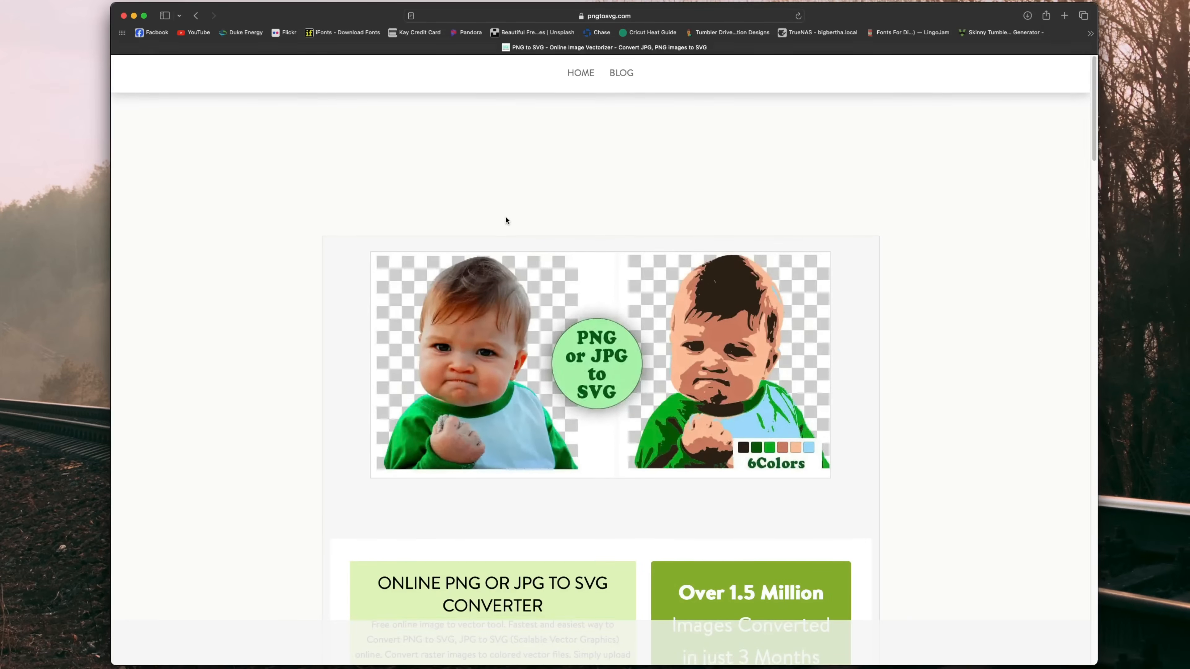
scroll(down, 3)
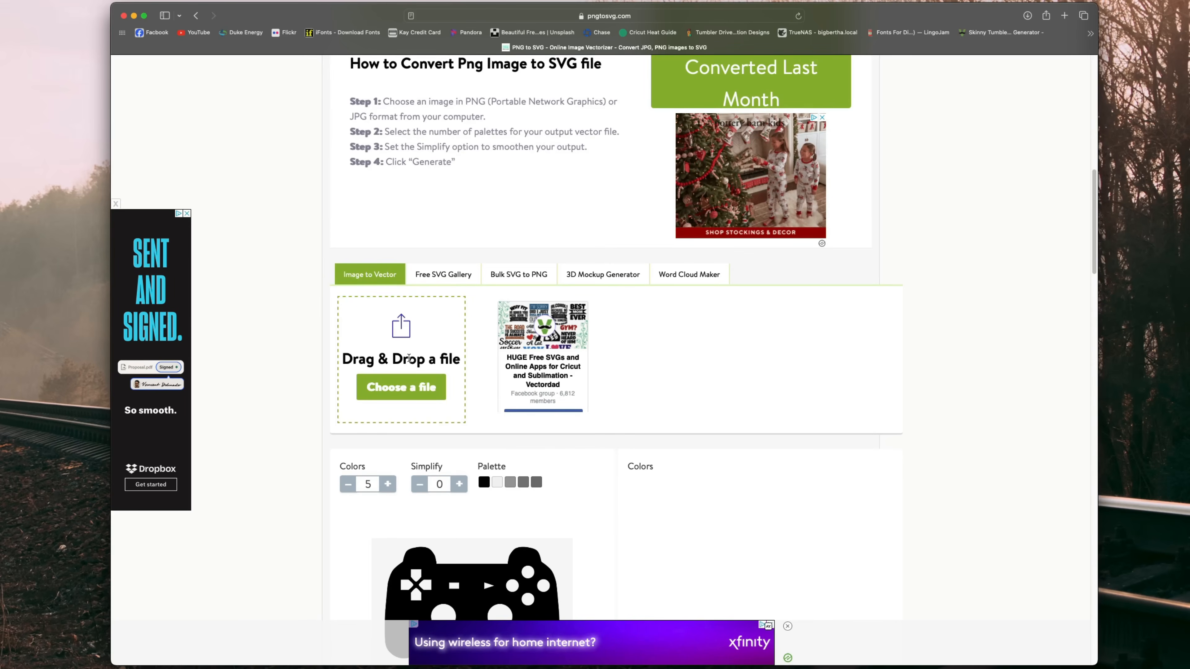
scroll(down, 3)
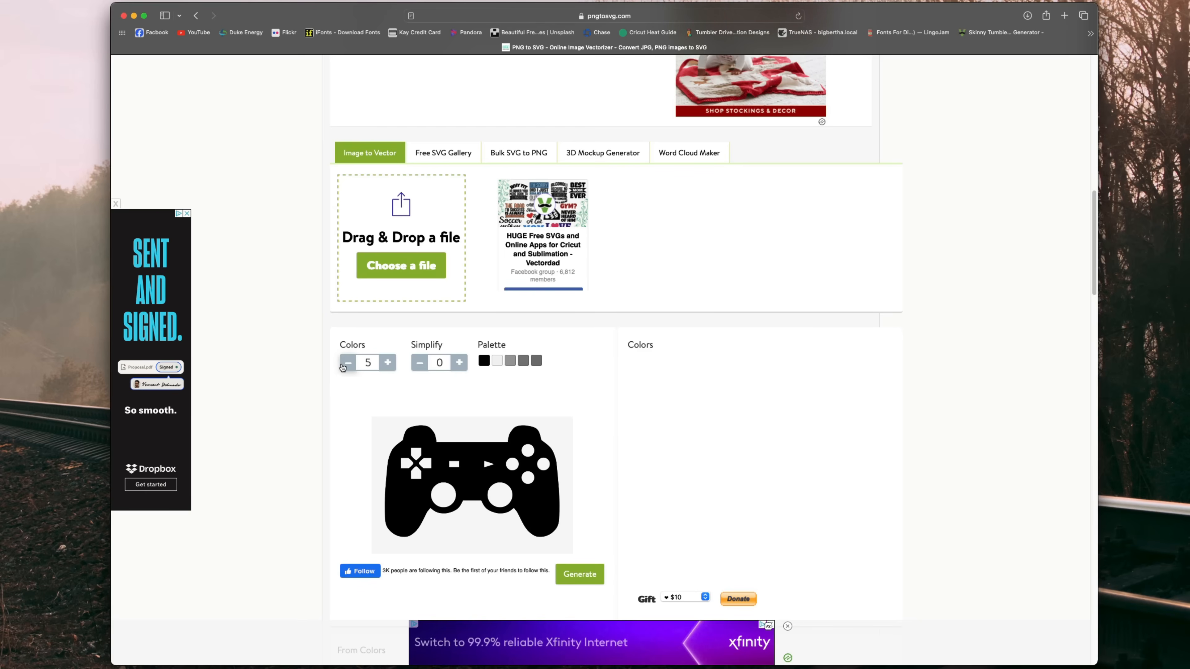
click(347, 362)
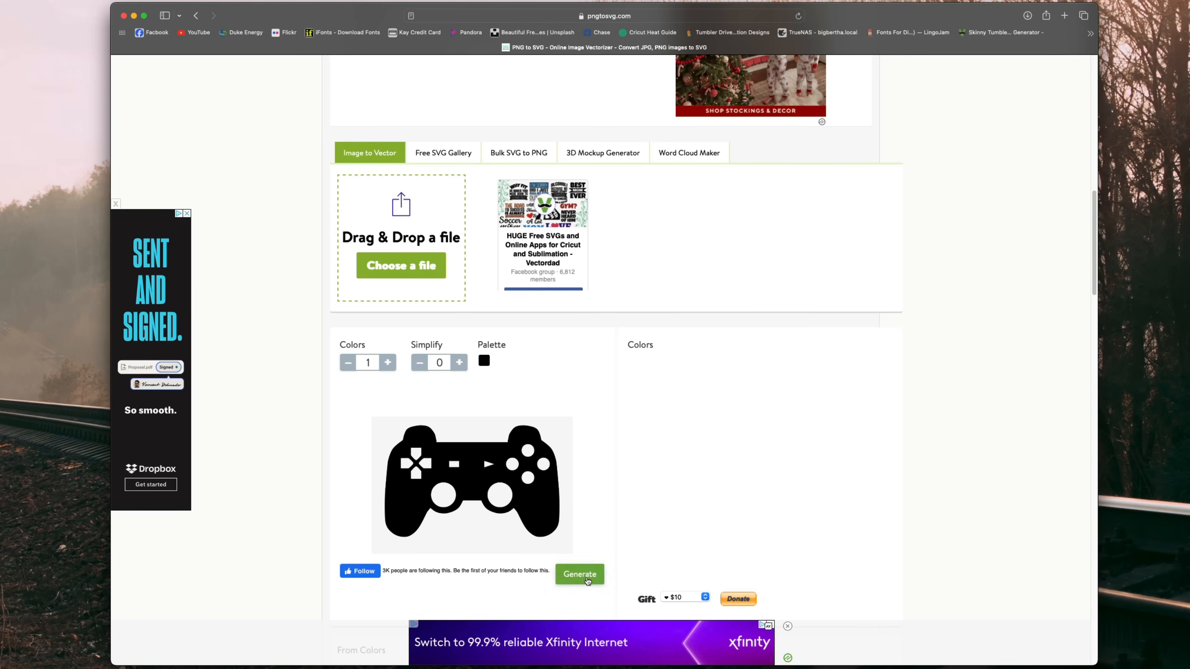
click(578, 575)
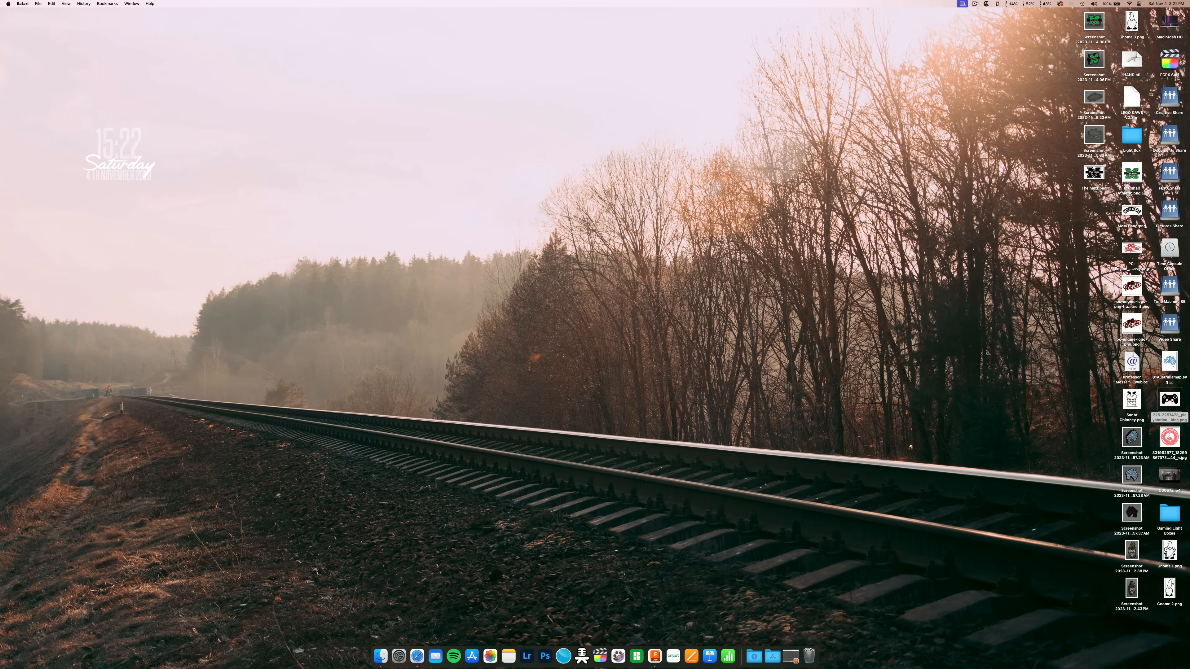
Step: Sketch an outer square on the front plane and offset its outline slightly inward
click(589, 656)
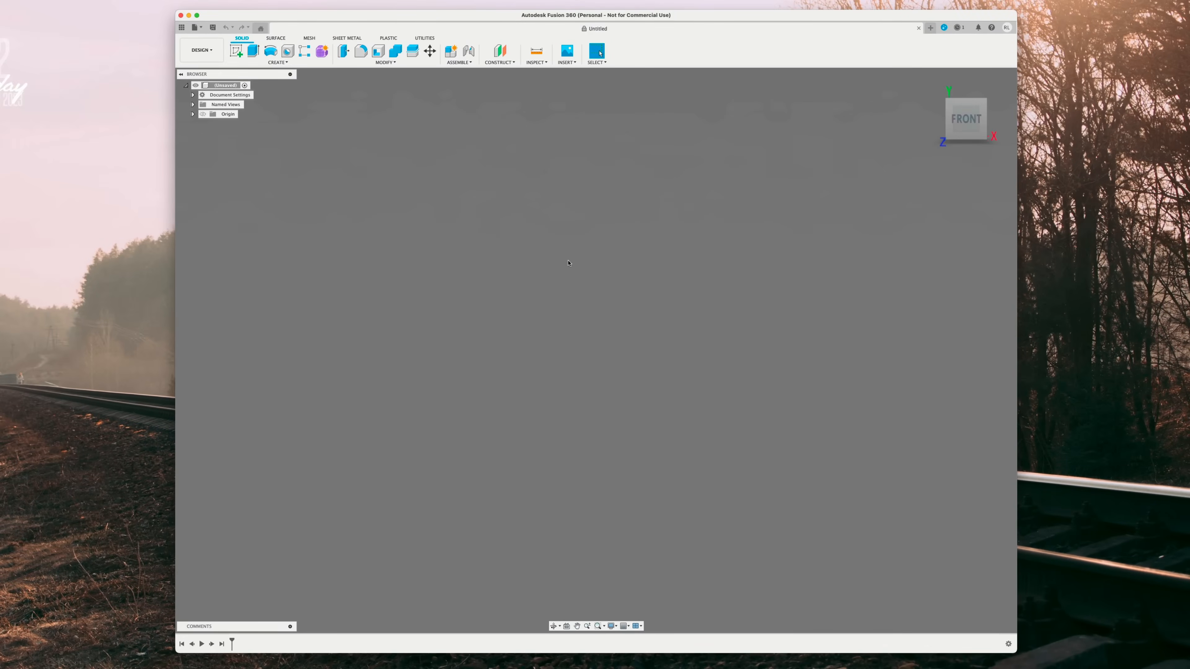
mouse_move(275, 70)
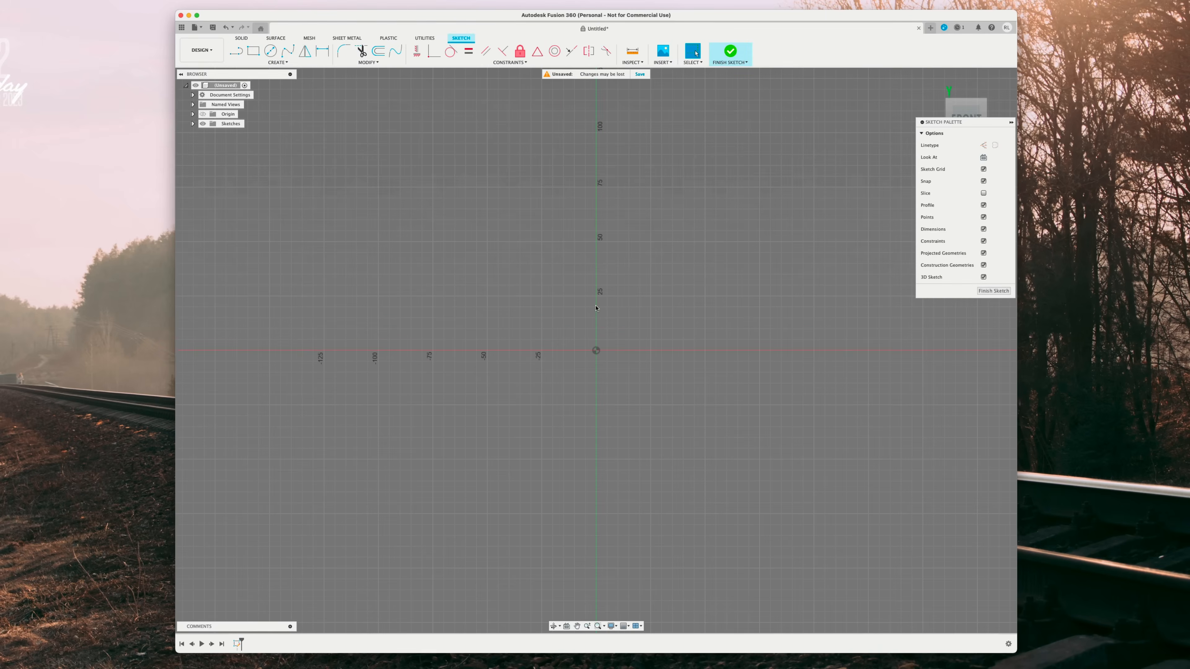
mouse_move(269, 51)
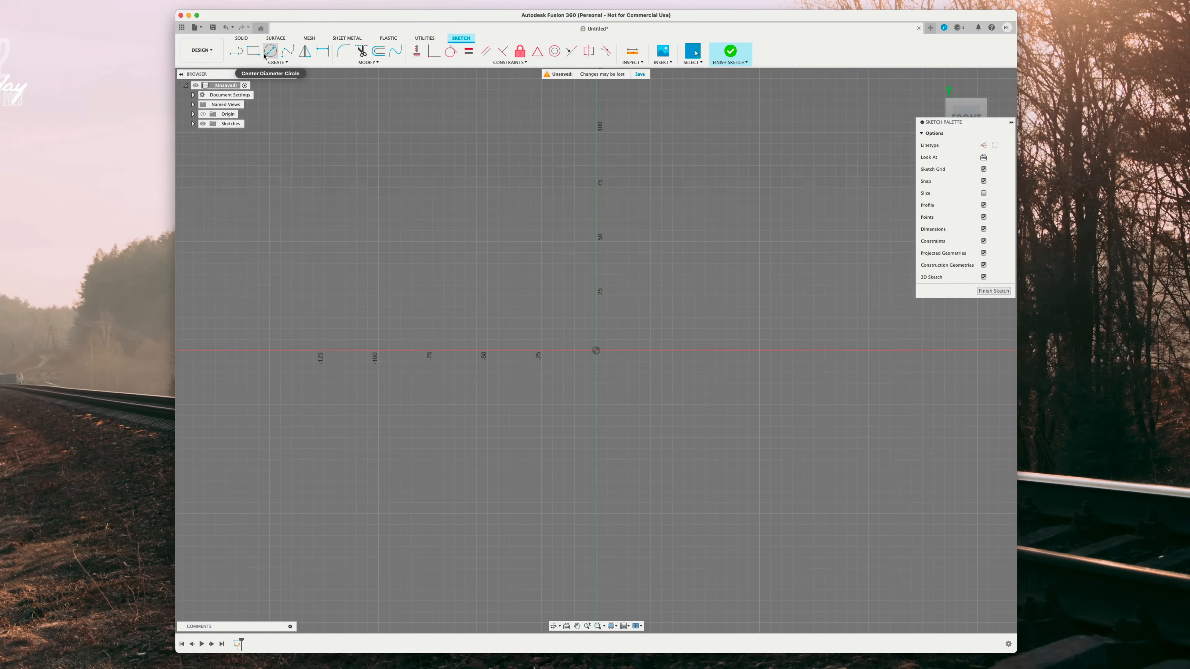
click(254, 50)
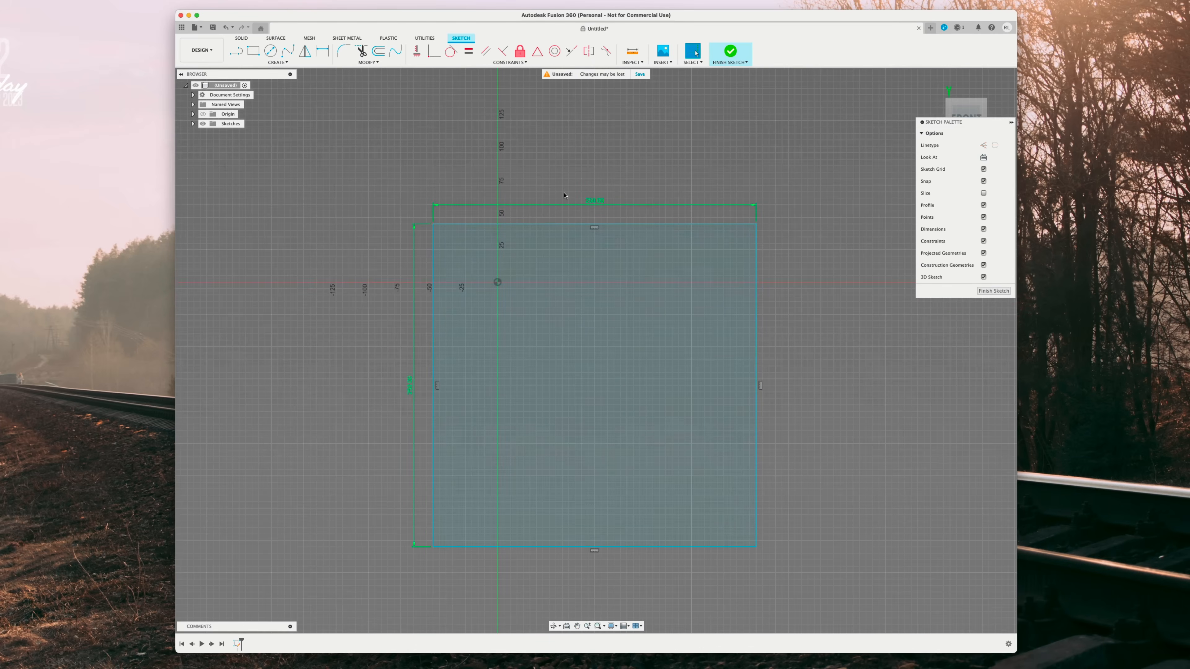
click(594, 226)
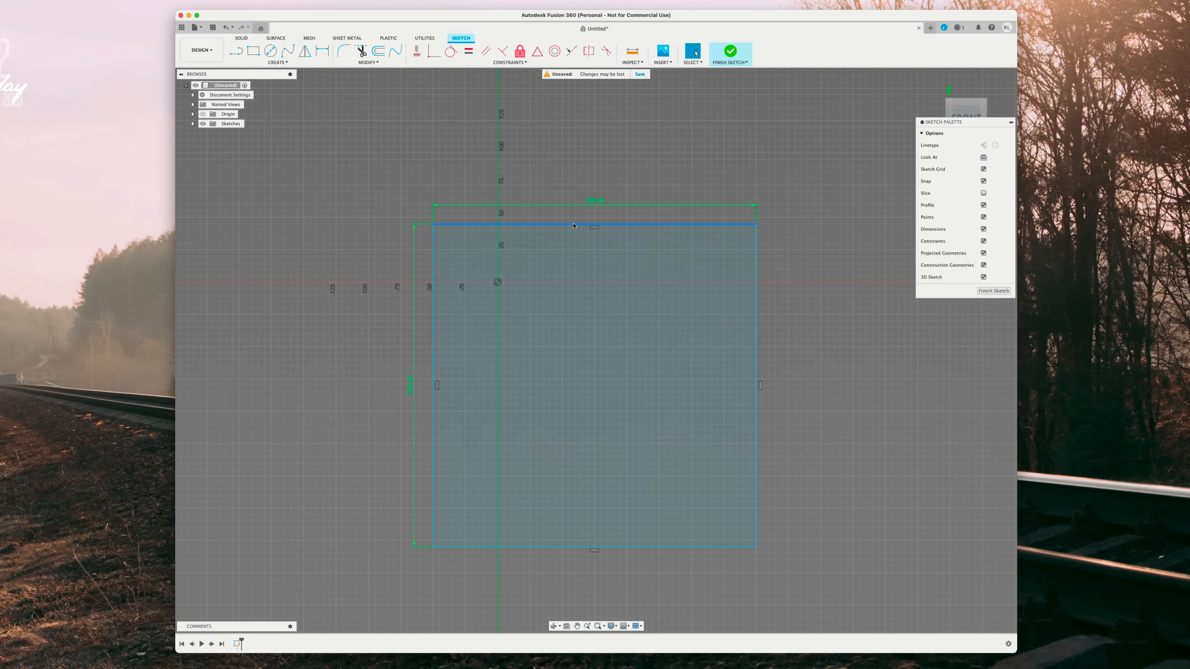
click(573, 225)
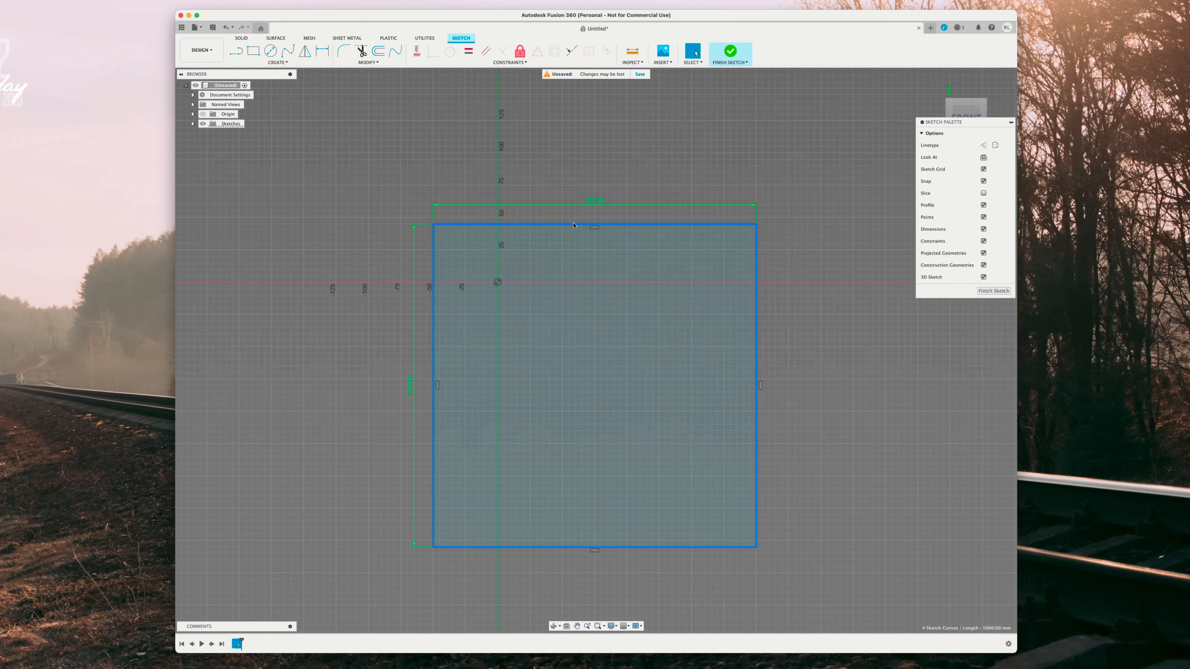
click(378, 50)
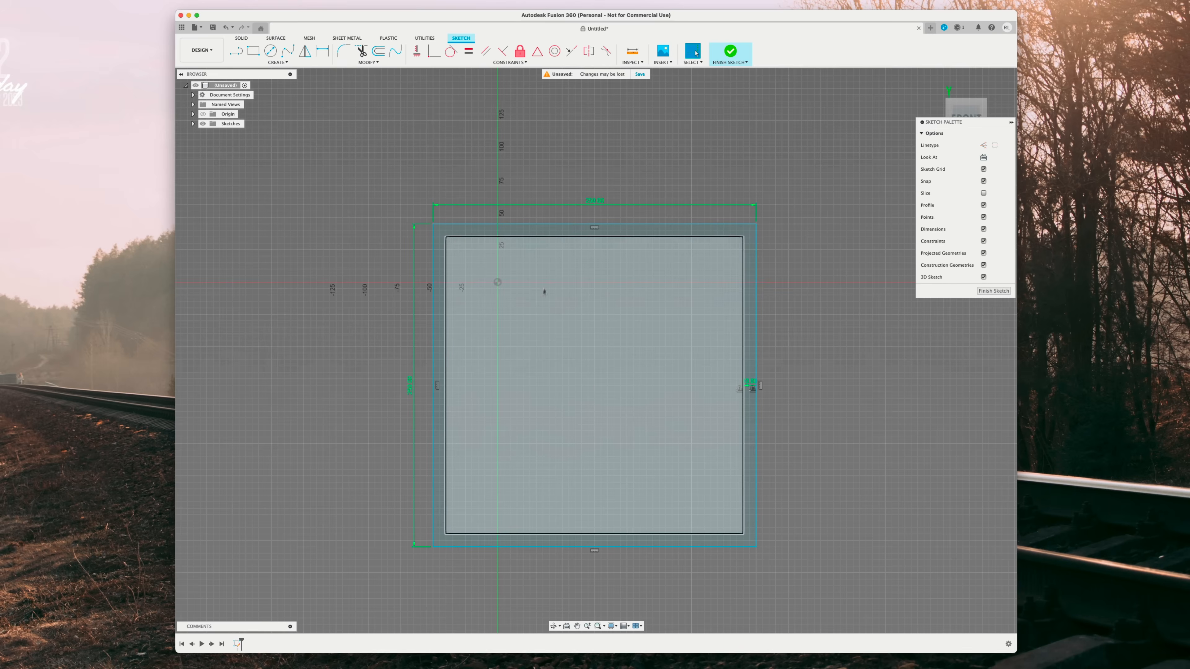
mouse_move(500, 421)
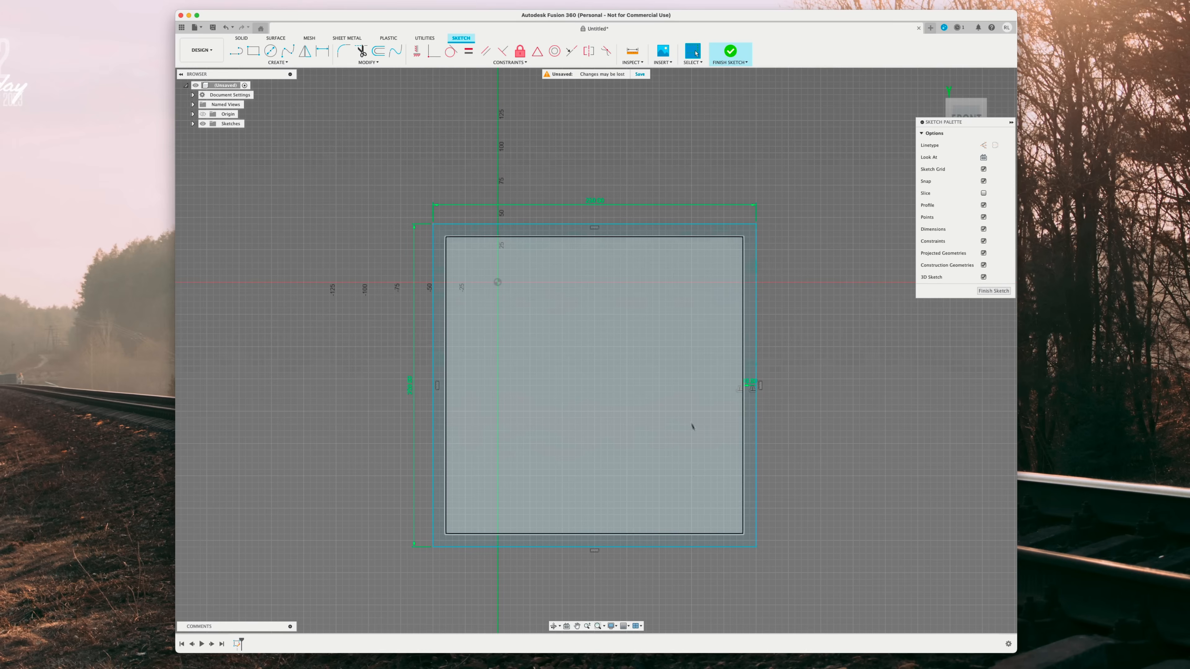
mouse_move(655, 327)
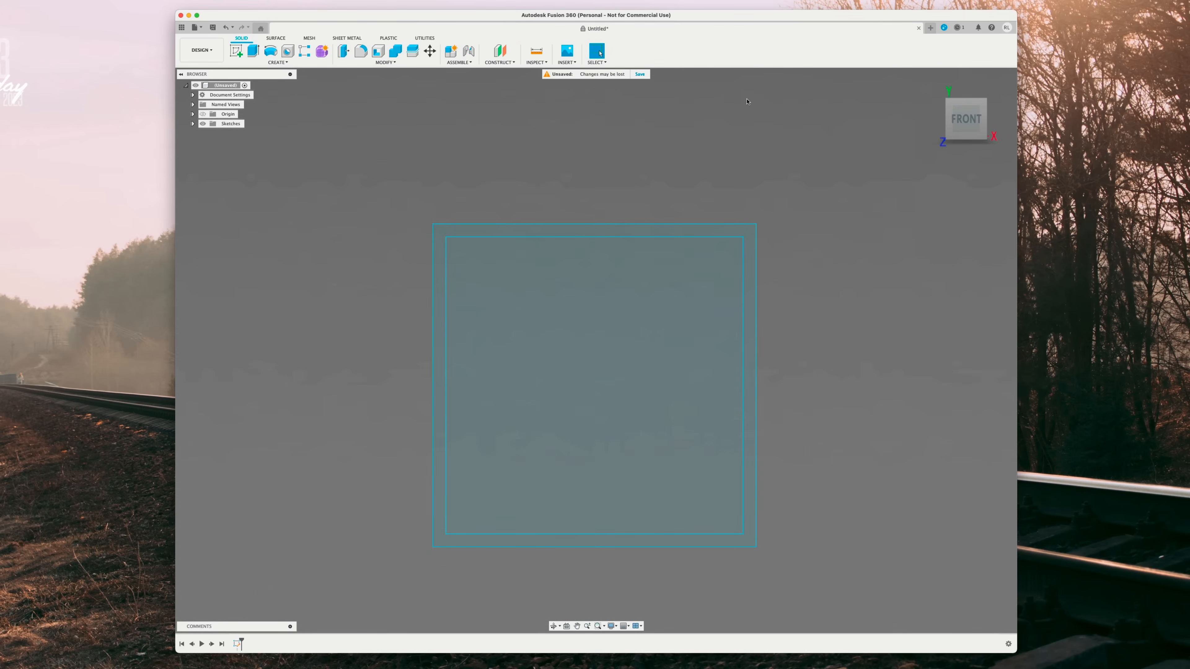
Step: Insert image2vector-29.svg from the computer into the design
click(548, 111)
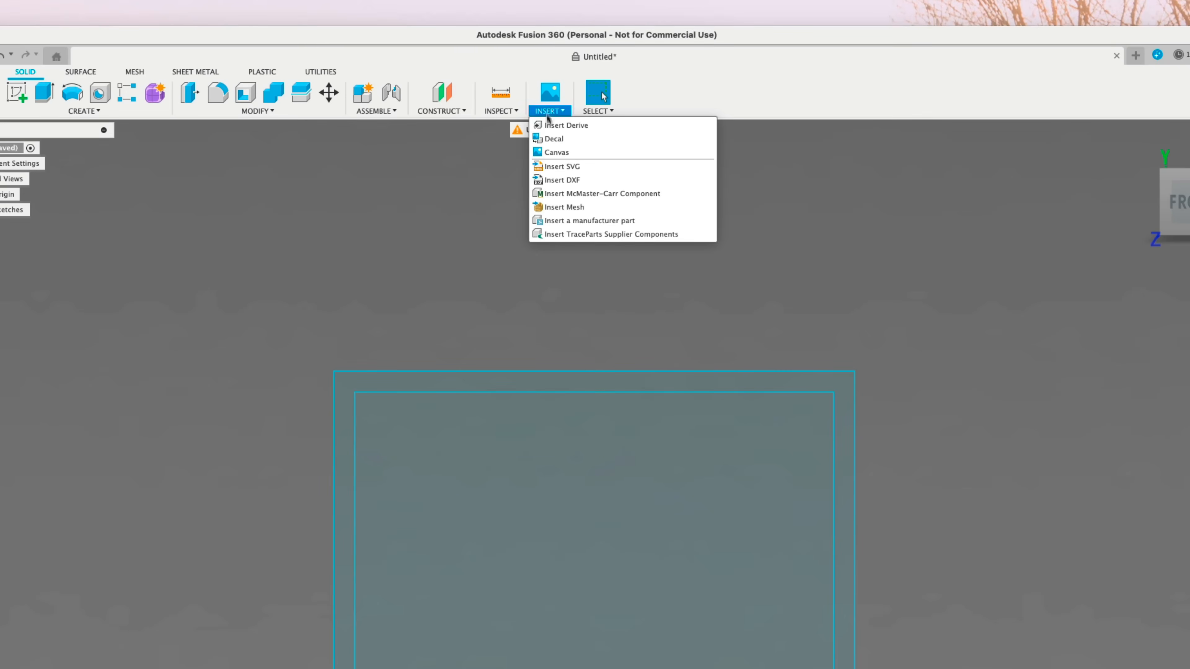
click(561, 166)
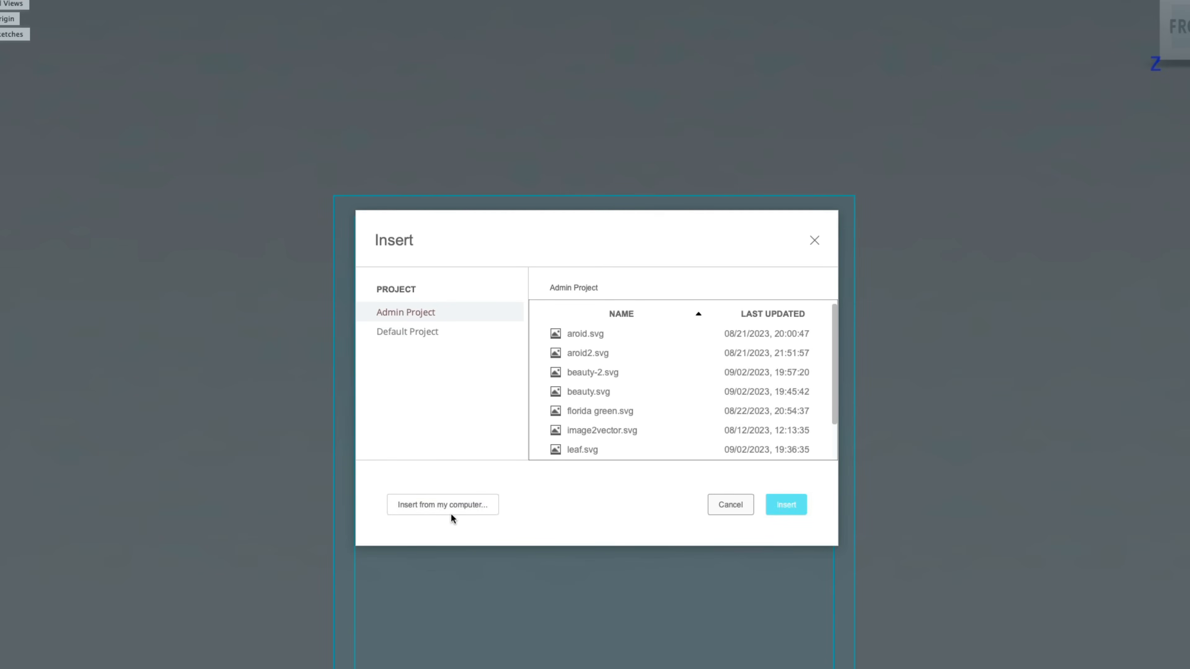
click(442, 504)
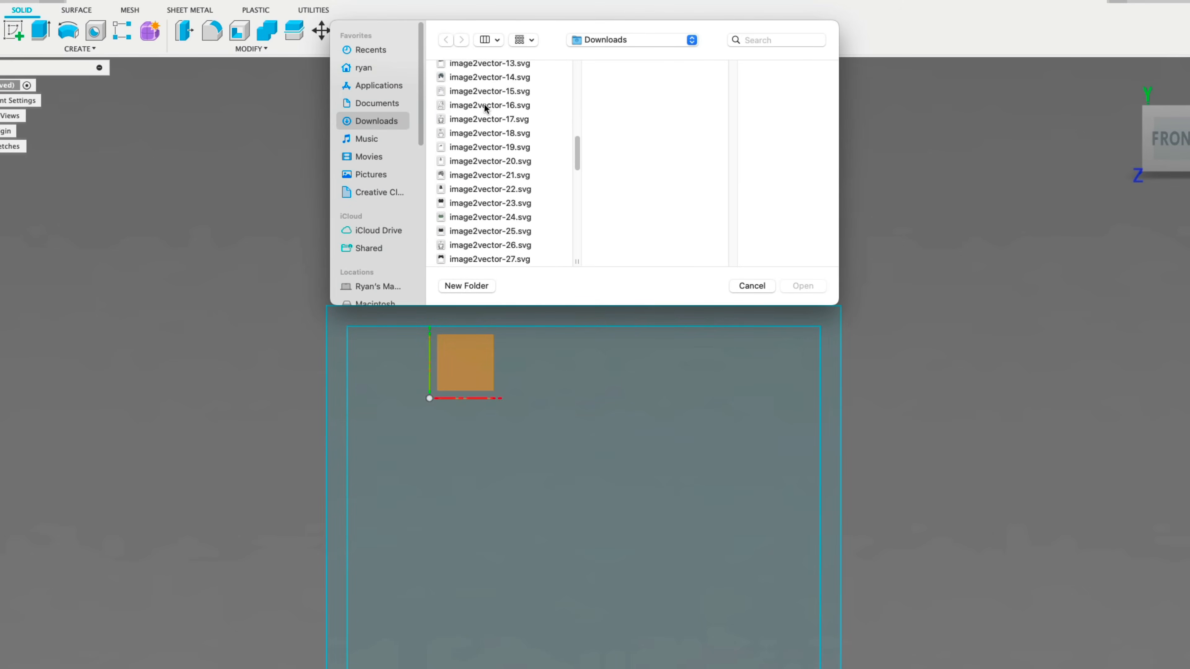
scroll(down, 3)
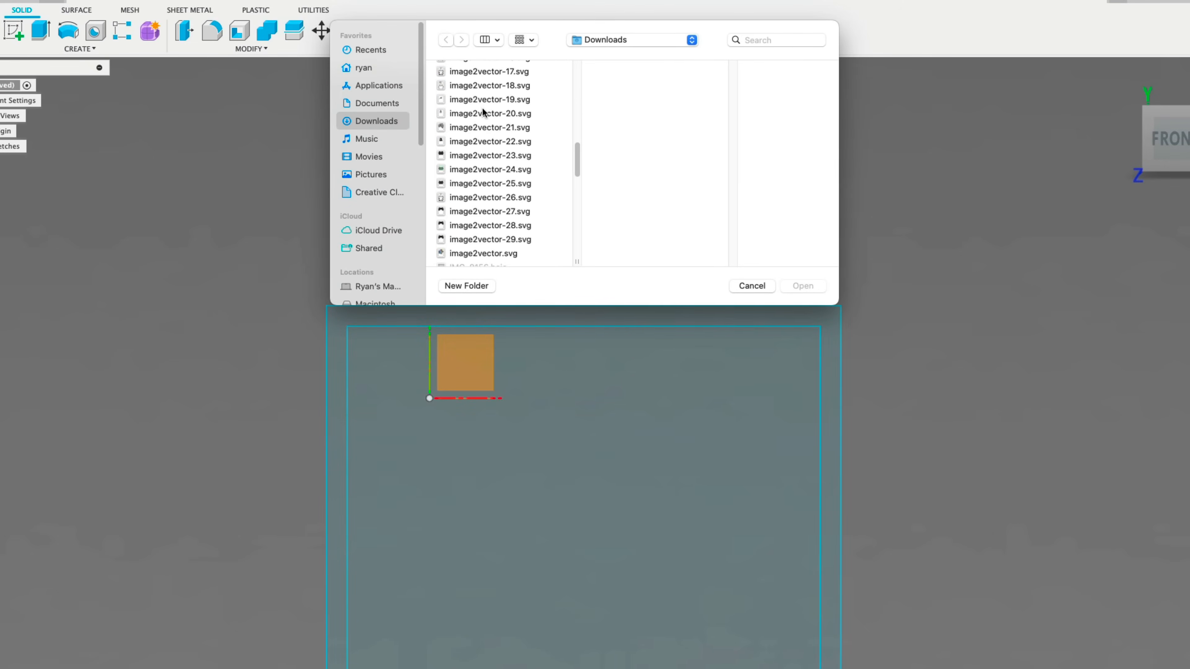
click(490, 239)
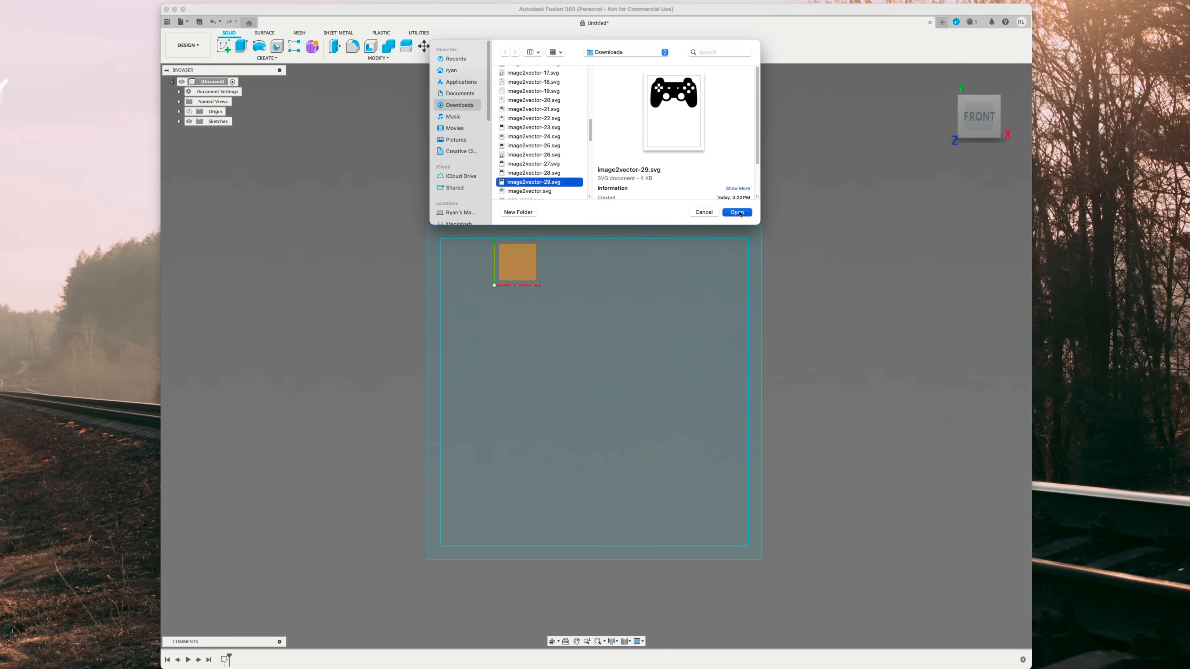
click(736, 212)
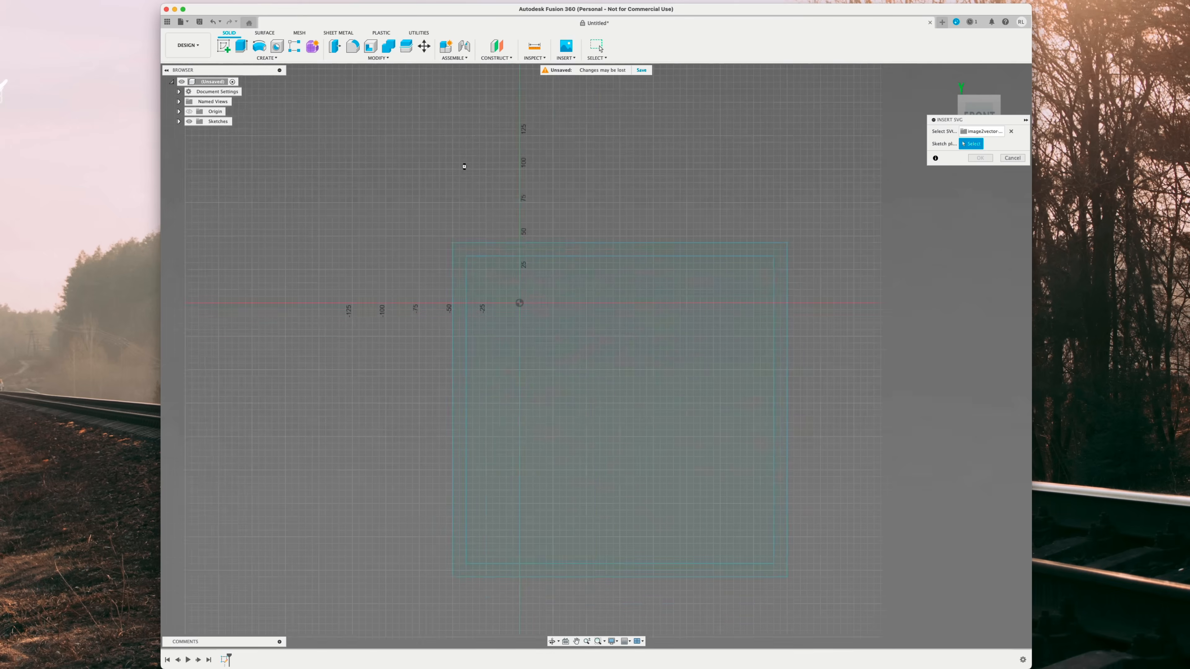
Step: Place the controller SVG on the front plane at scale 1.054, centred inside the square
click(972, 143)
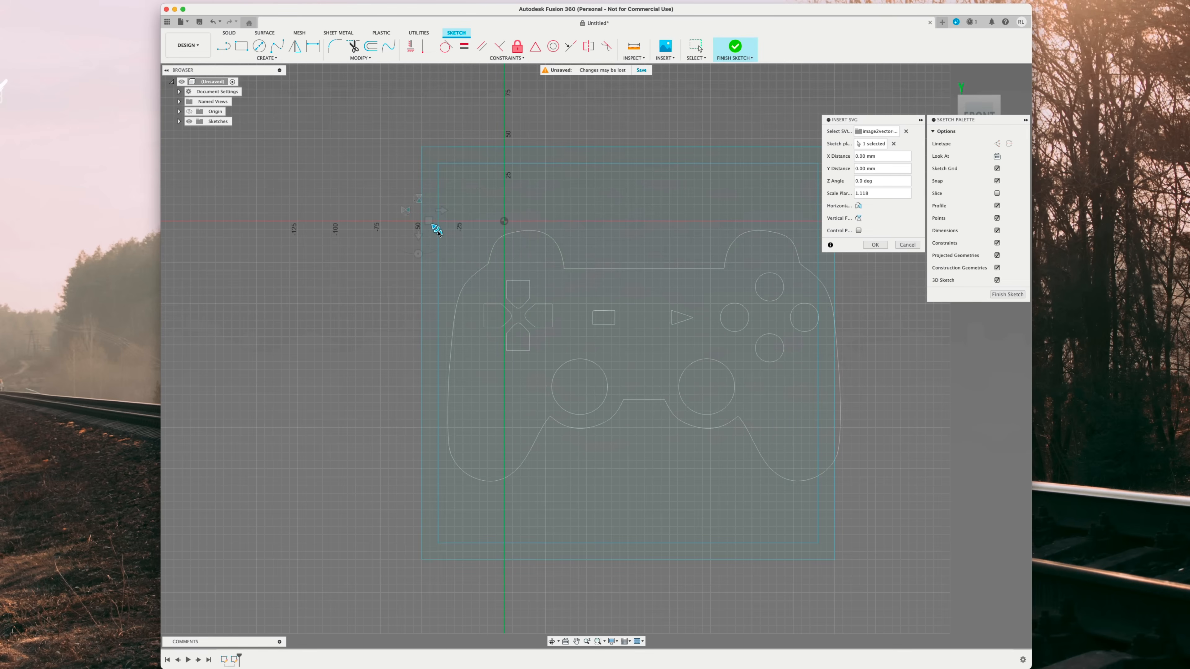
text(1.054)
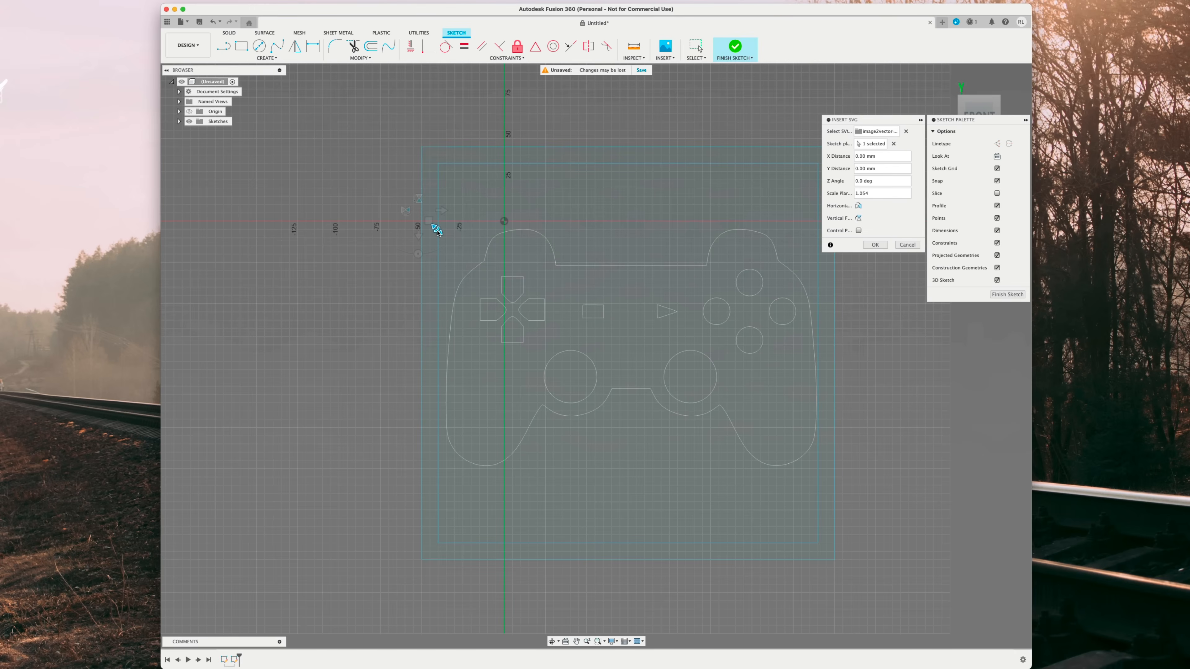
drag(435, 229, 427, 222)
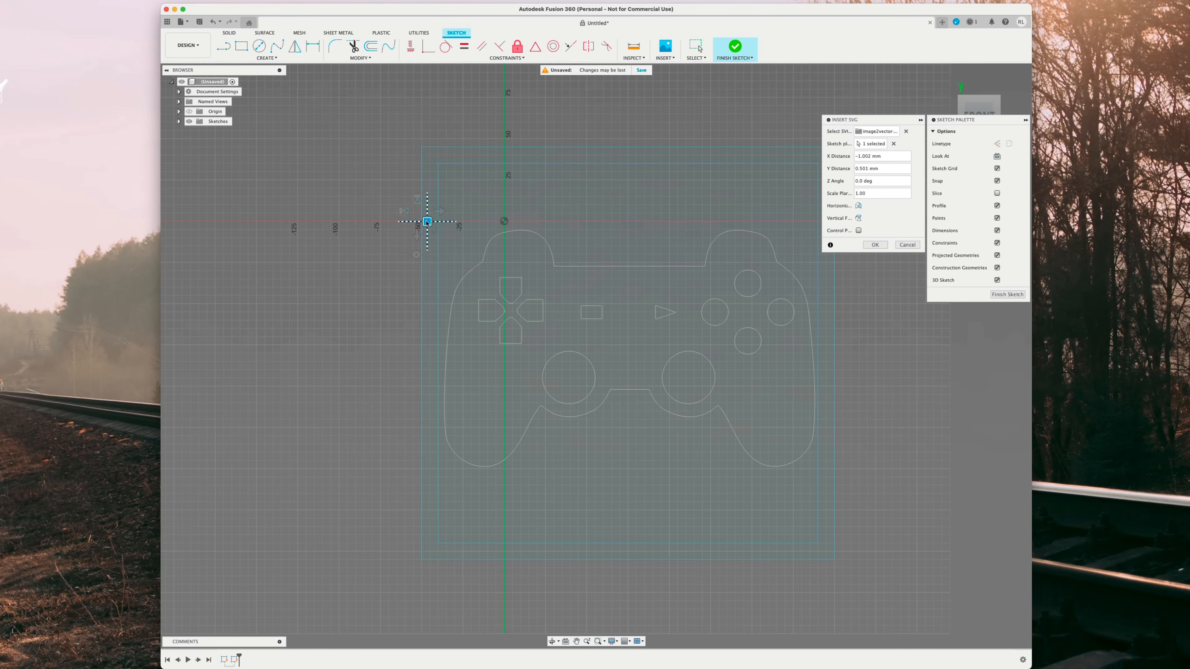
click(874, 245)
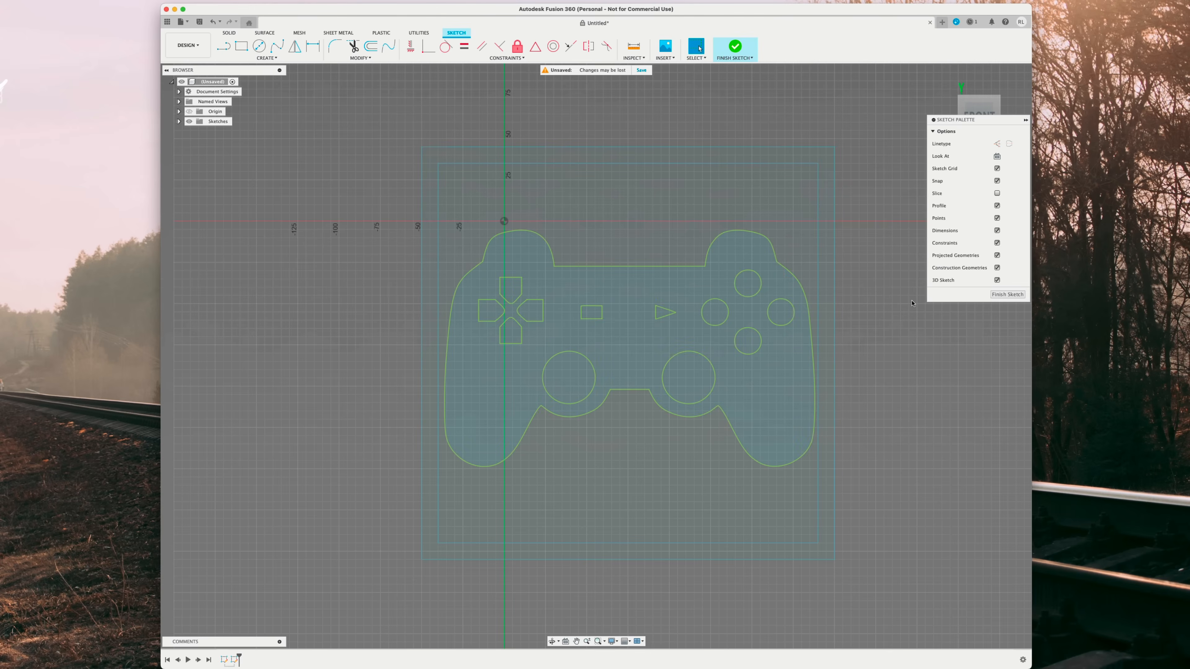
Step: Finish the controller sketch and hide Sketch1 so only the controller outline shows
click(733, 48)
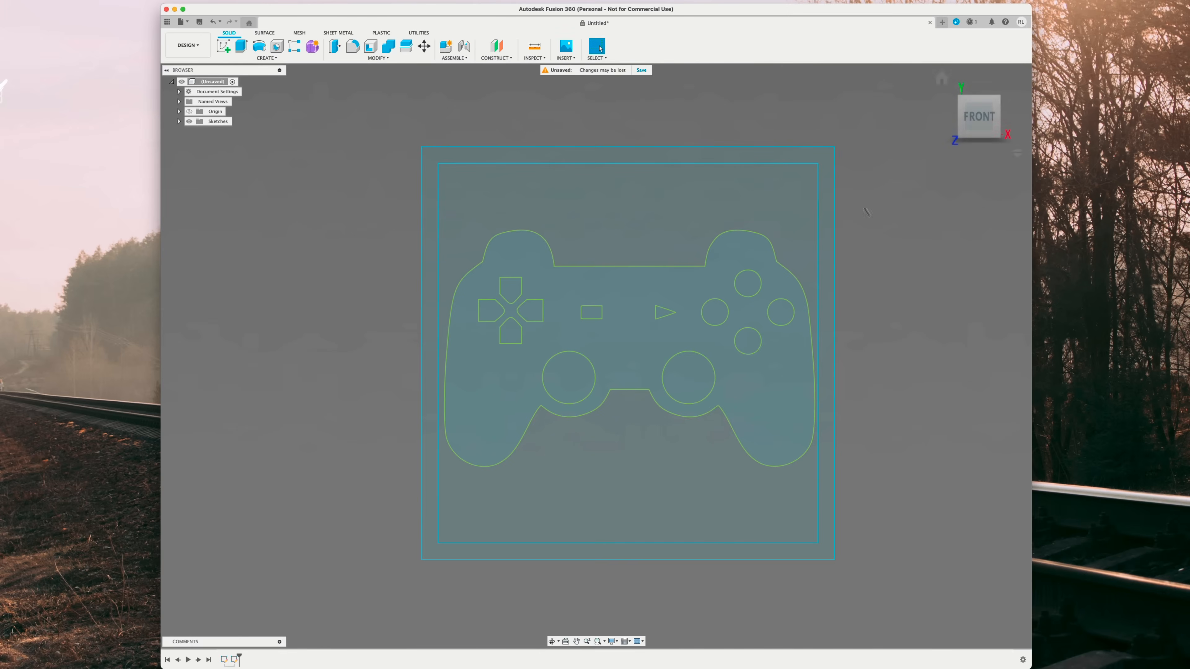
mouse_move(163, 125)
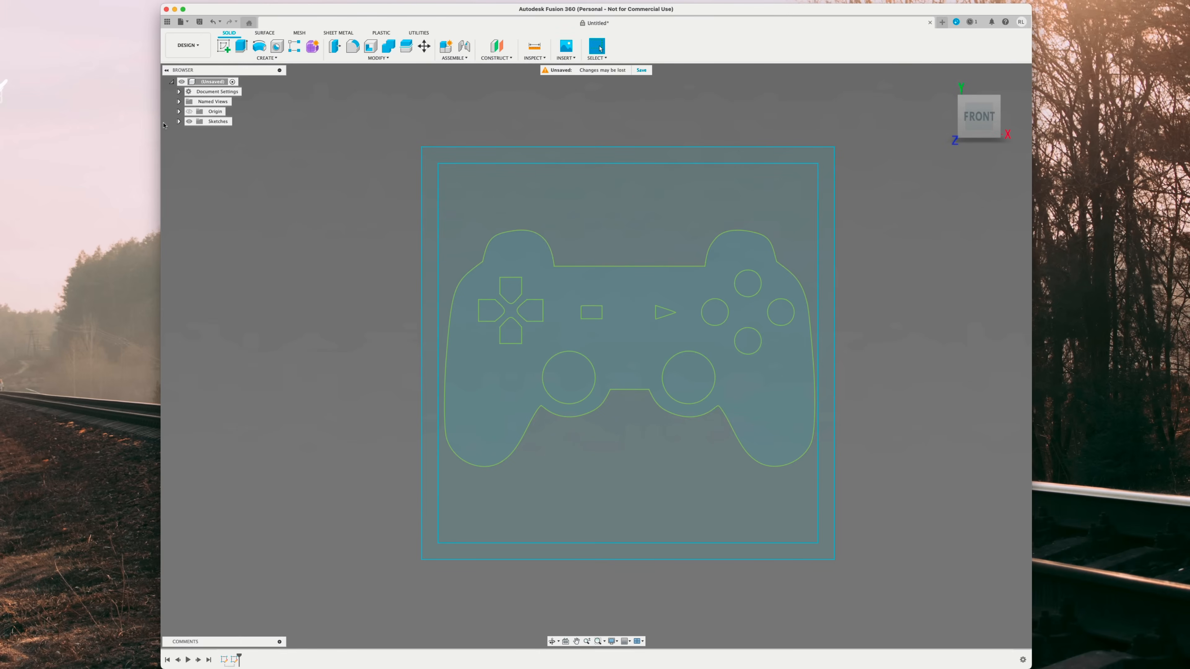
click(178, 121)
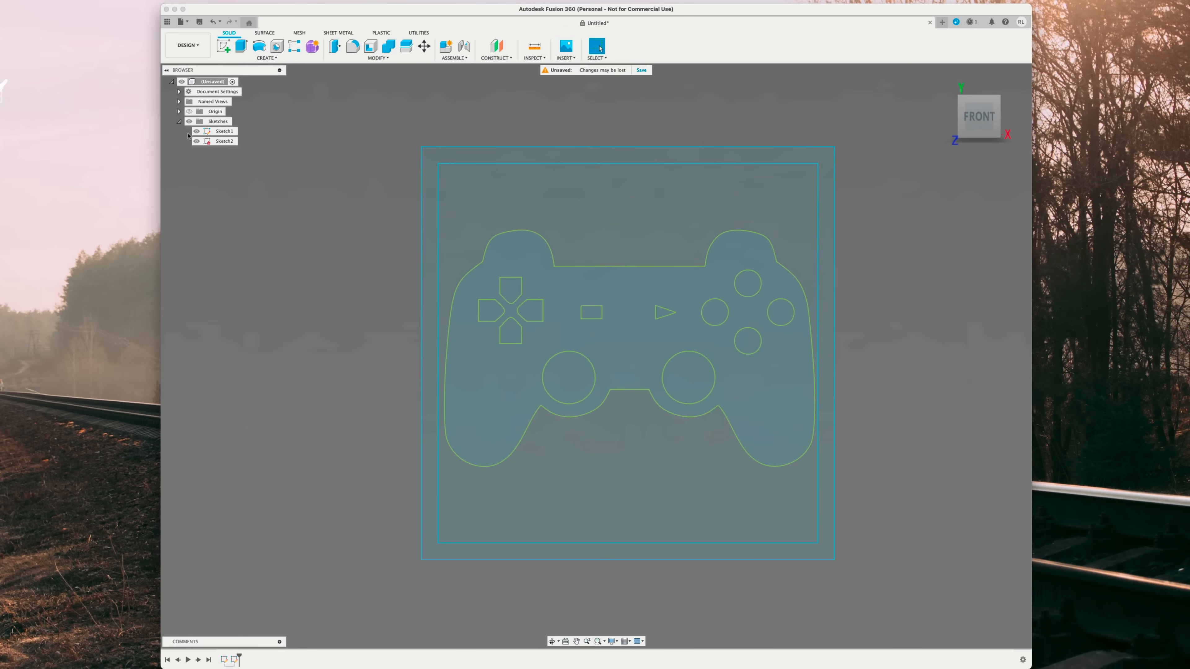
click(196, 141)
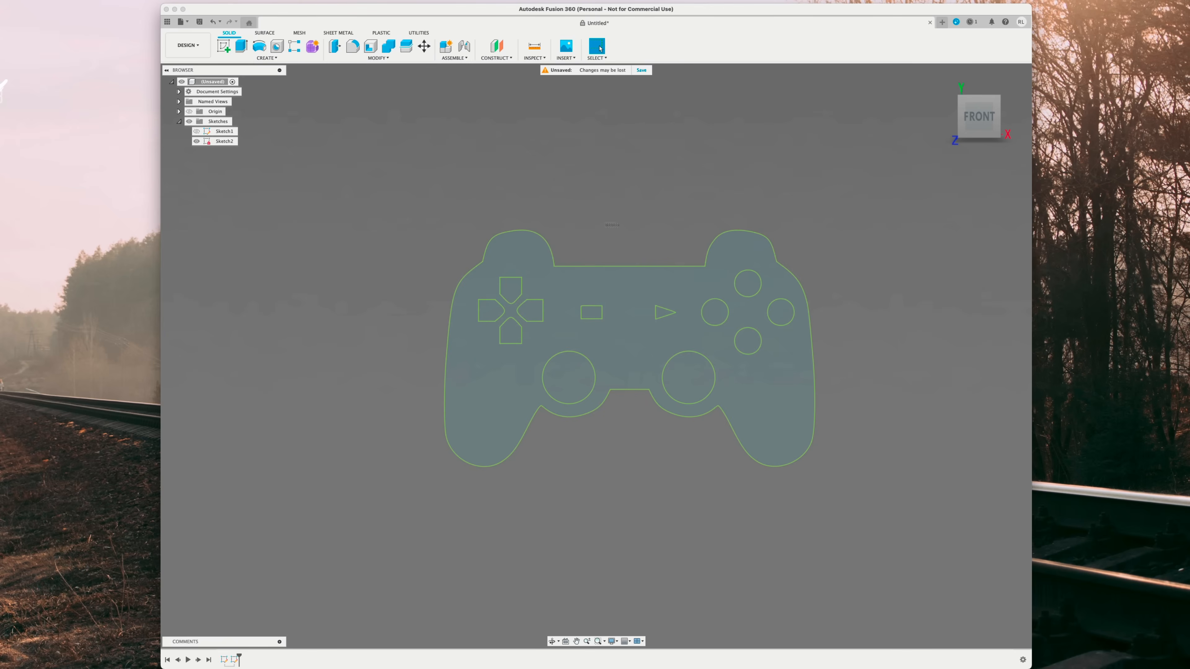
mouse_move(672, 224)
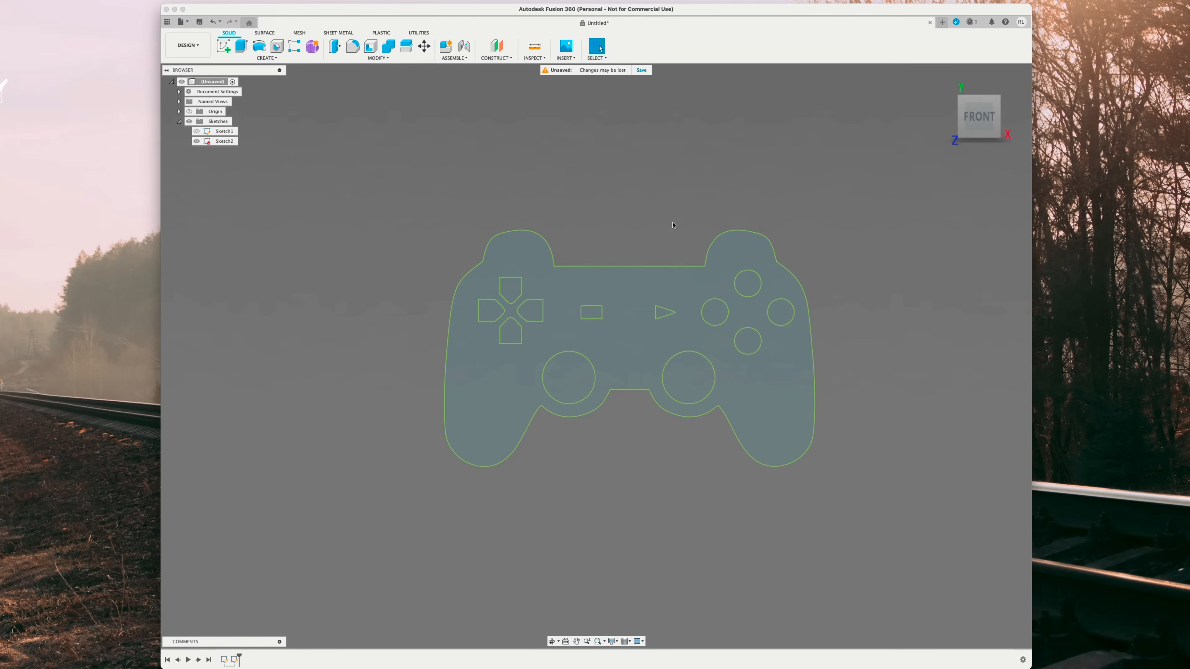
mouse_move(622, 230)
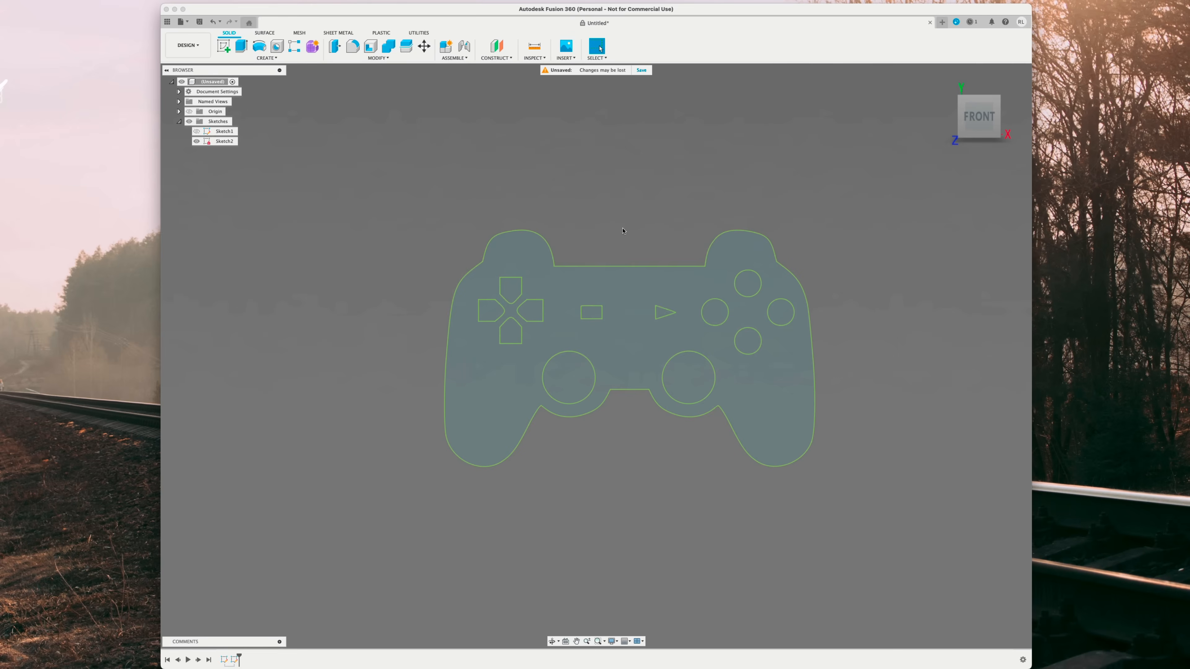
mouse_move(618, 259)
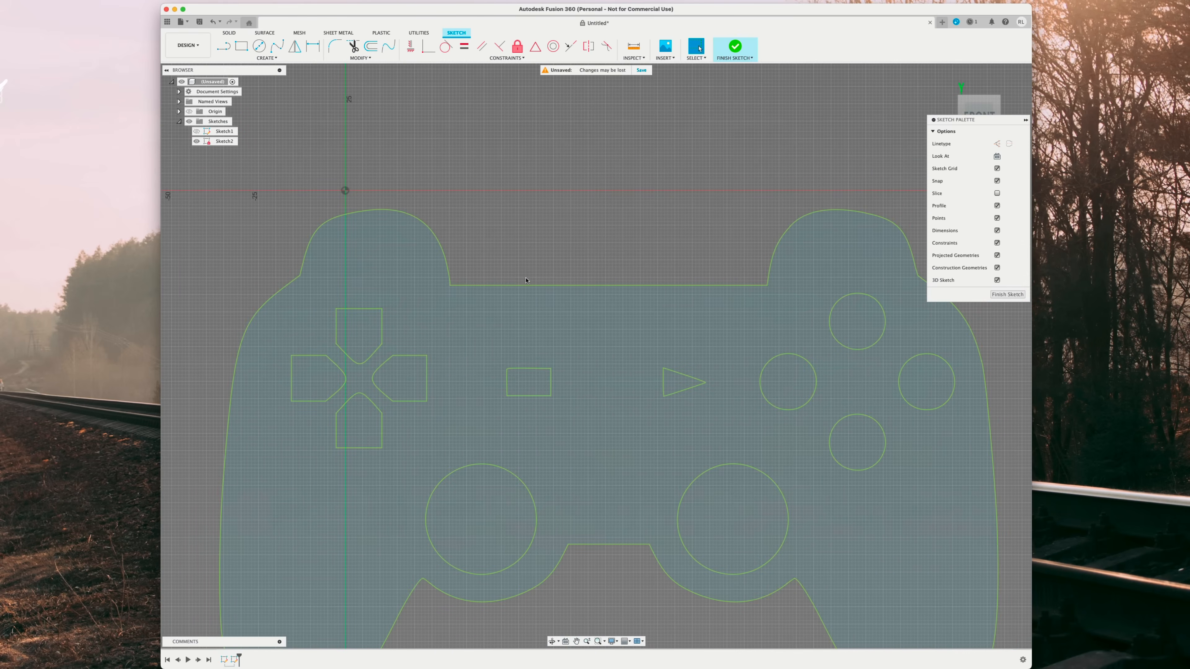
Step: Offset the controller outline outward by 2.5 mm and 5.5 mm
click(582, 286)
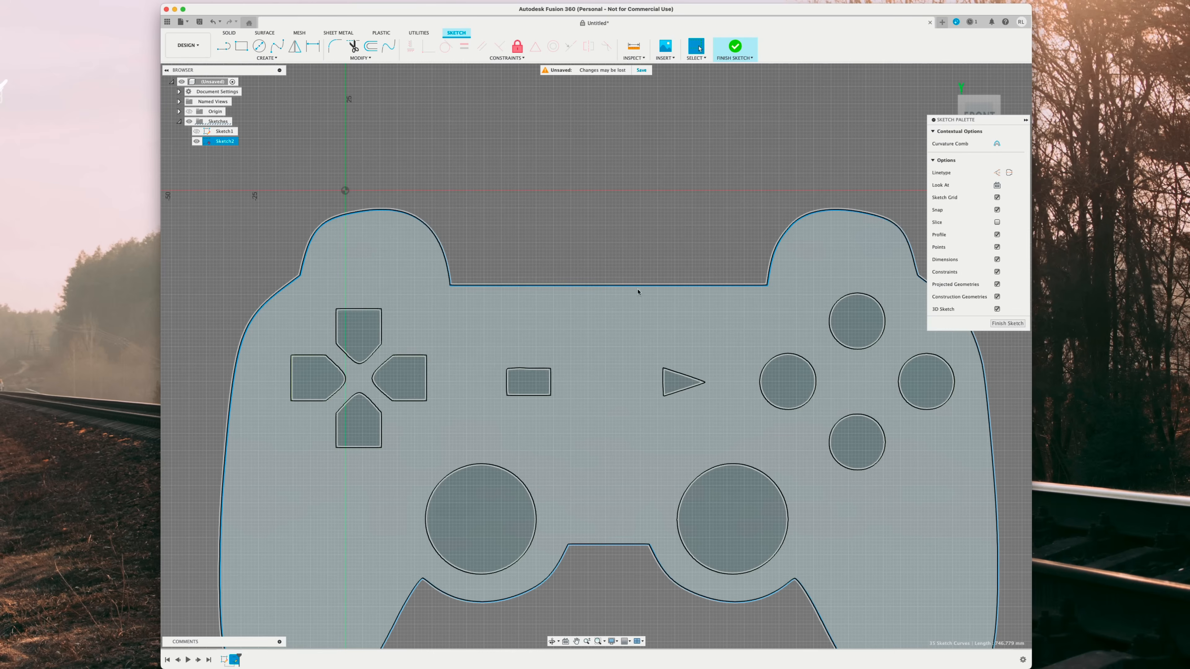
click(354, 46)
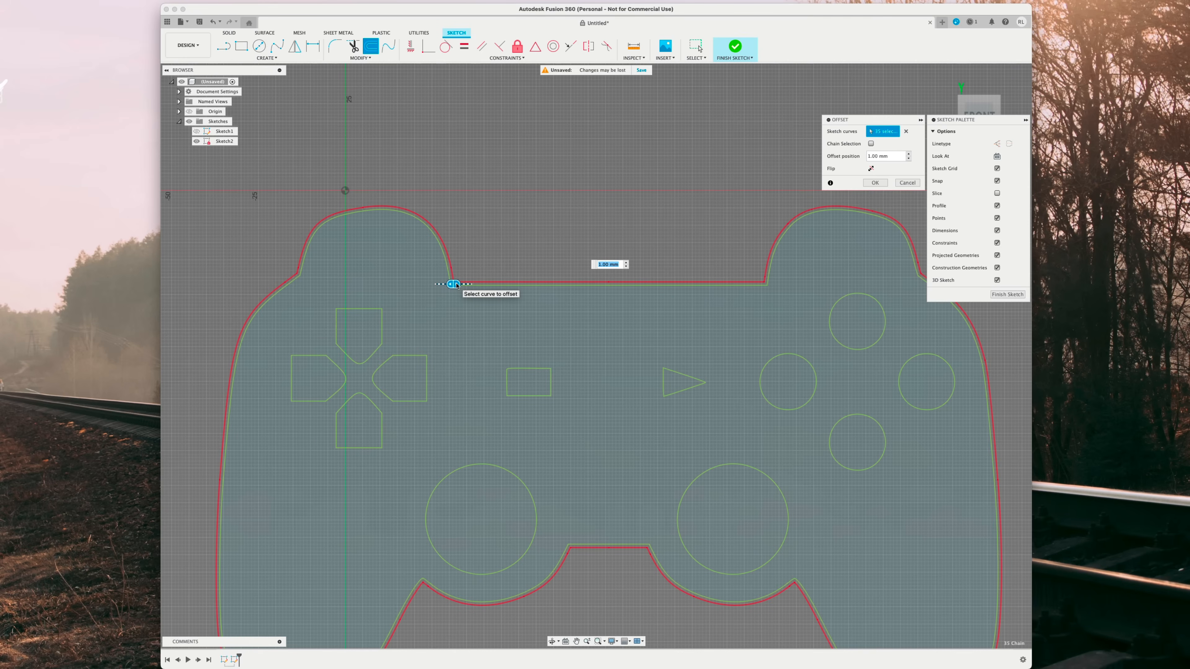
text(2.5)
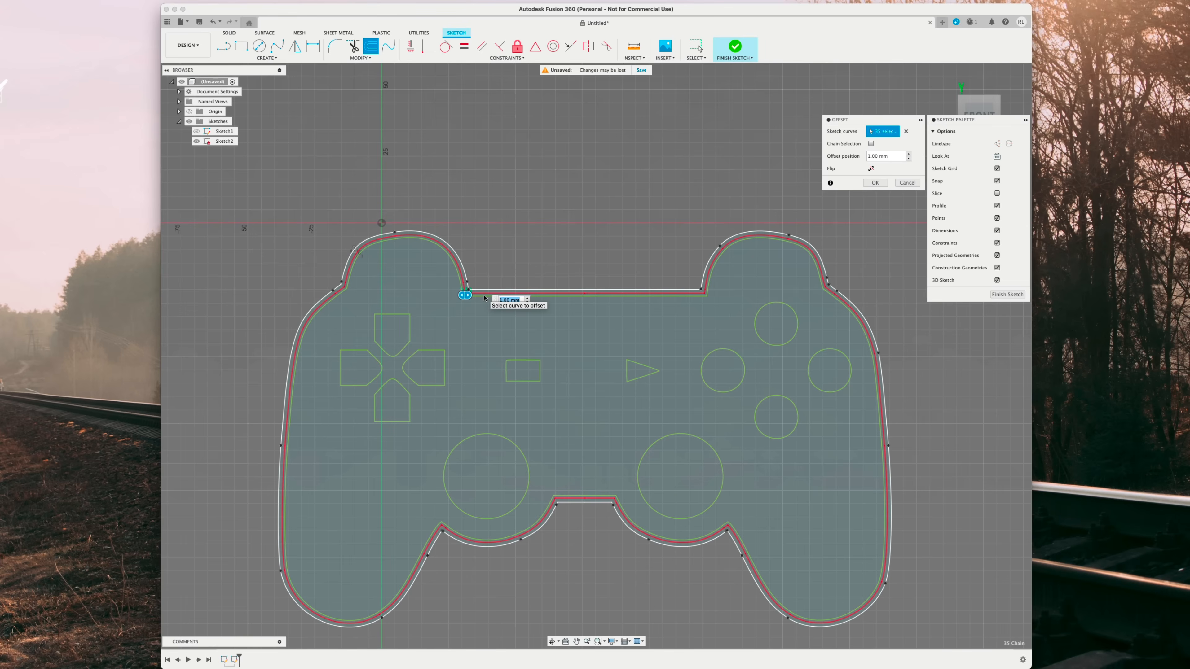
text(5.5)
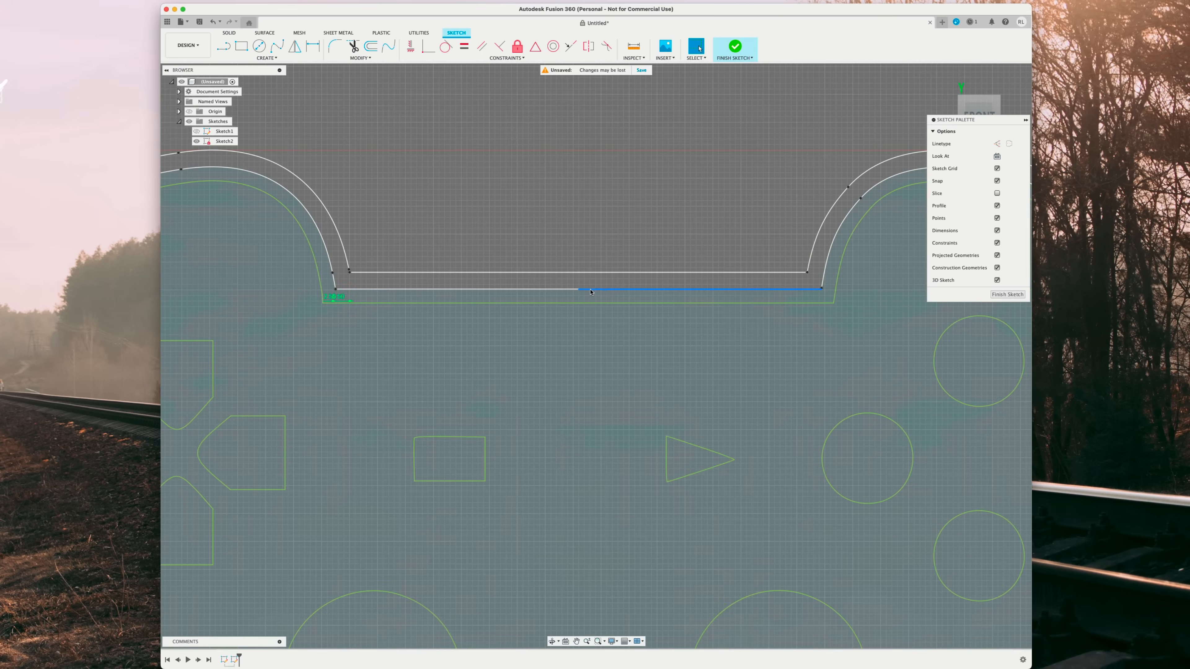
Step: With Snap off, reposition the left-side offset segment into a continuous closed loop
click(552, 291)
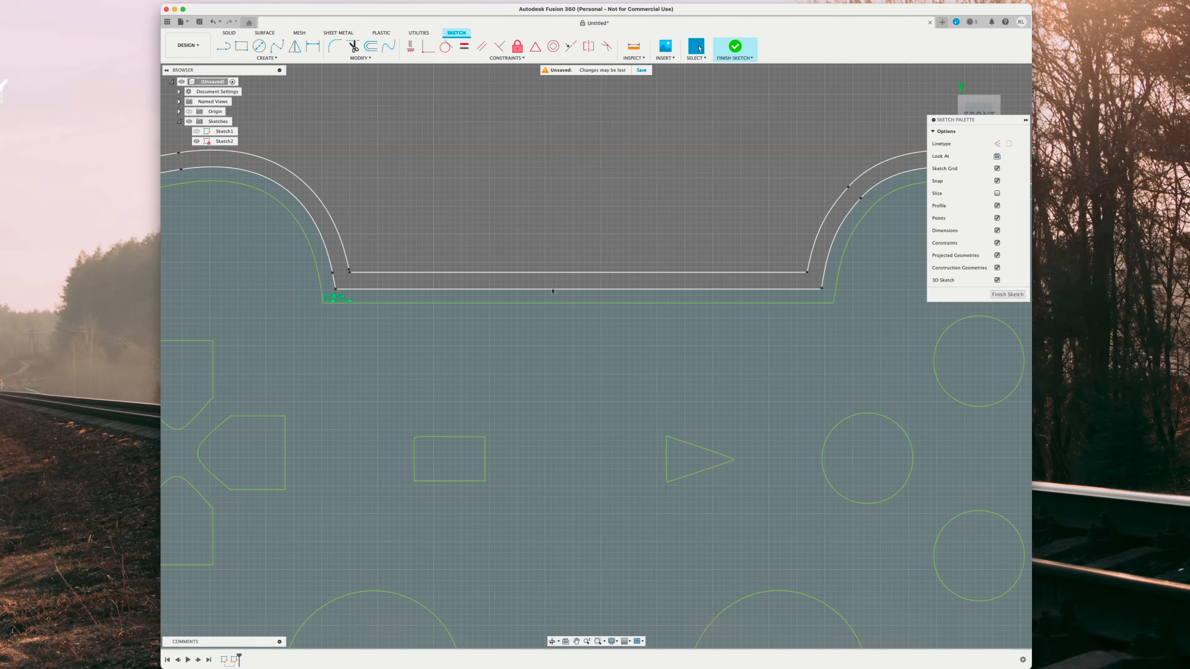
mouse_move(547, 280)
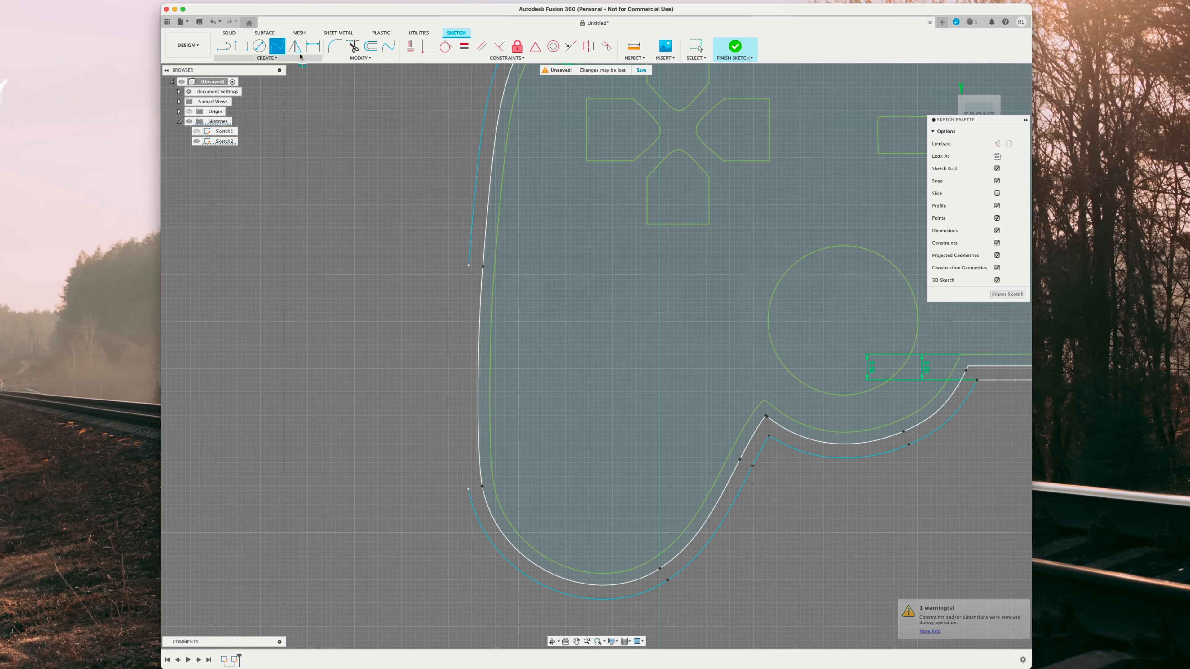
mouse_move(277, 47)
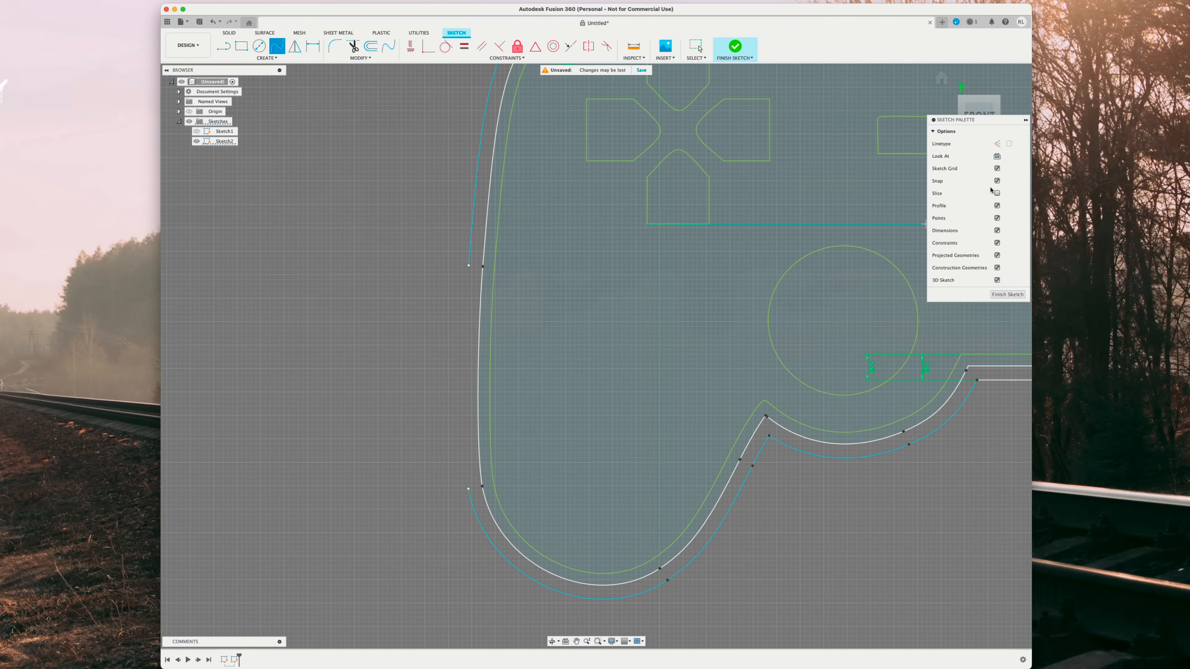
click(996, 181)
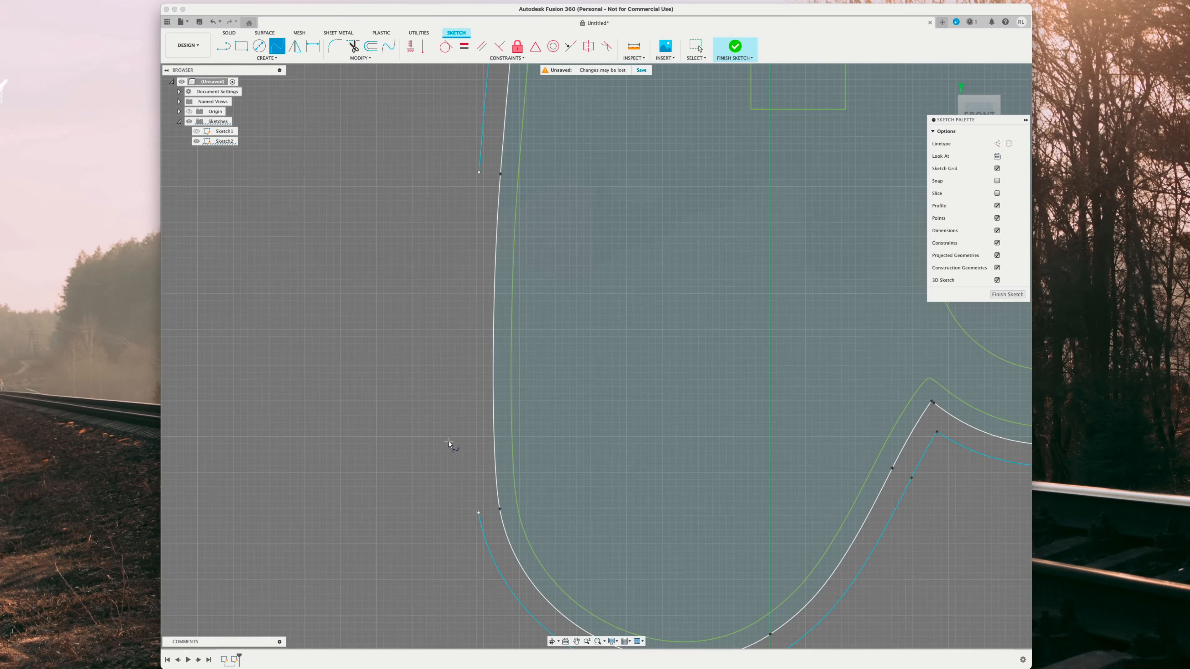
mouse_move(907, 271)
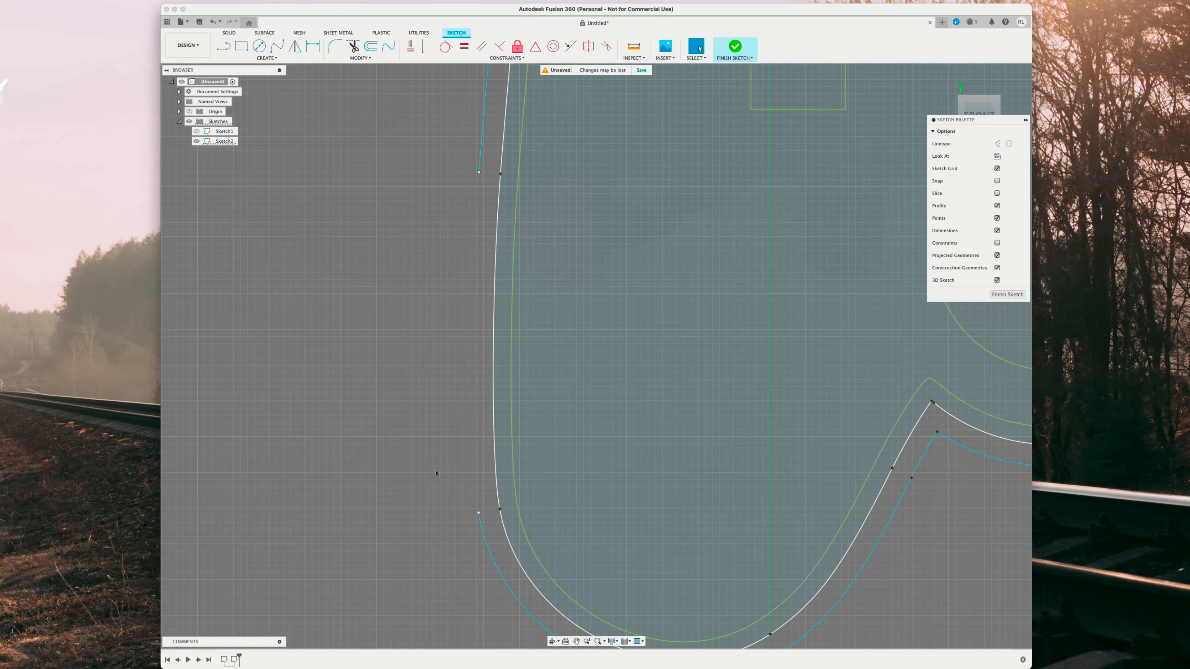
mouse_move(277, 45)
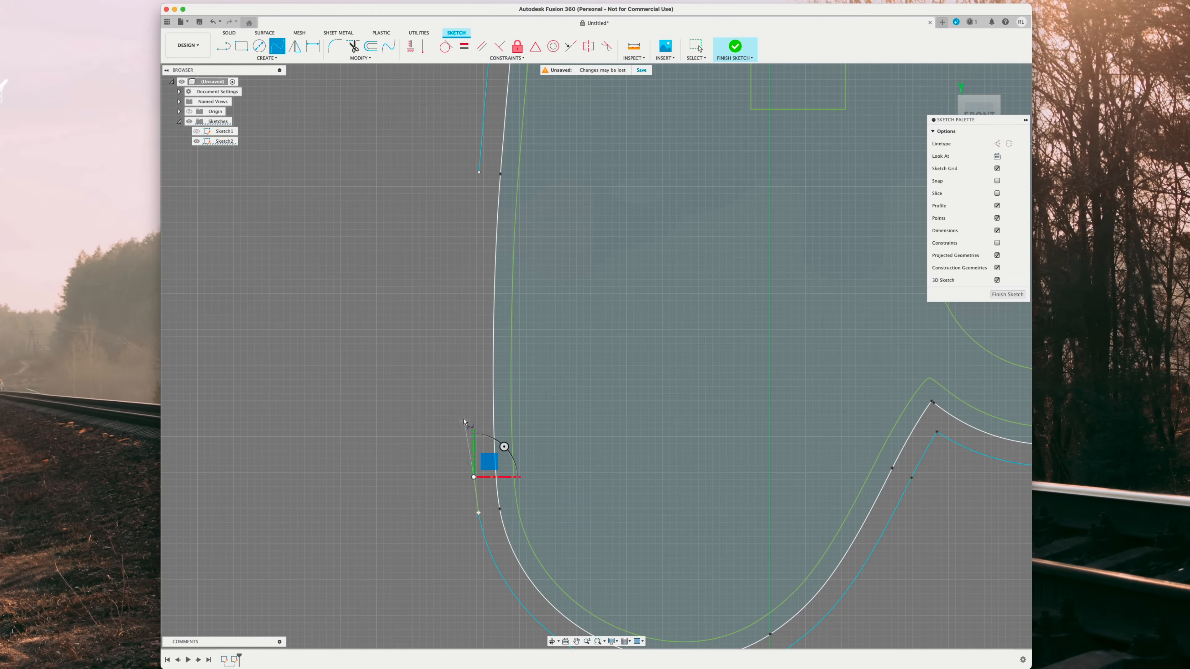
drag(490, 477, 469, 393)
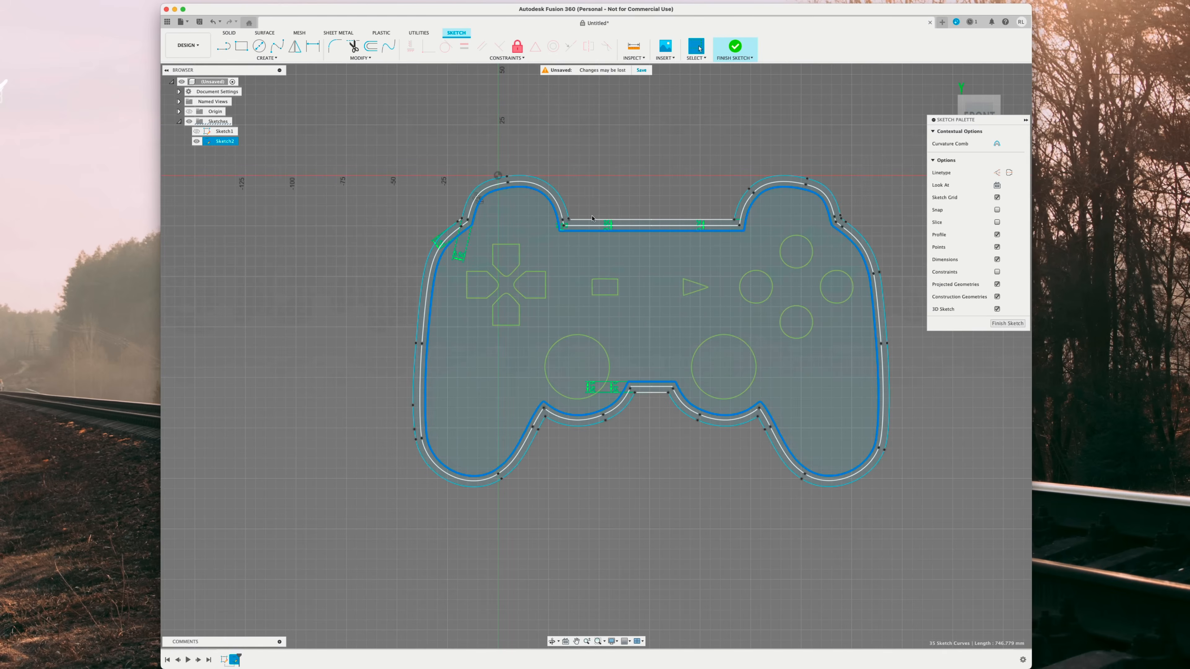
Step: Add a 9 mm outer offset of the controller outline and finish the sketch
click(352, 45)
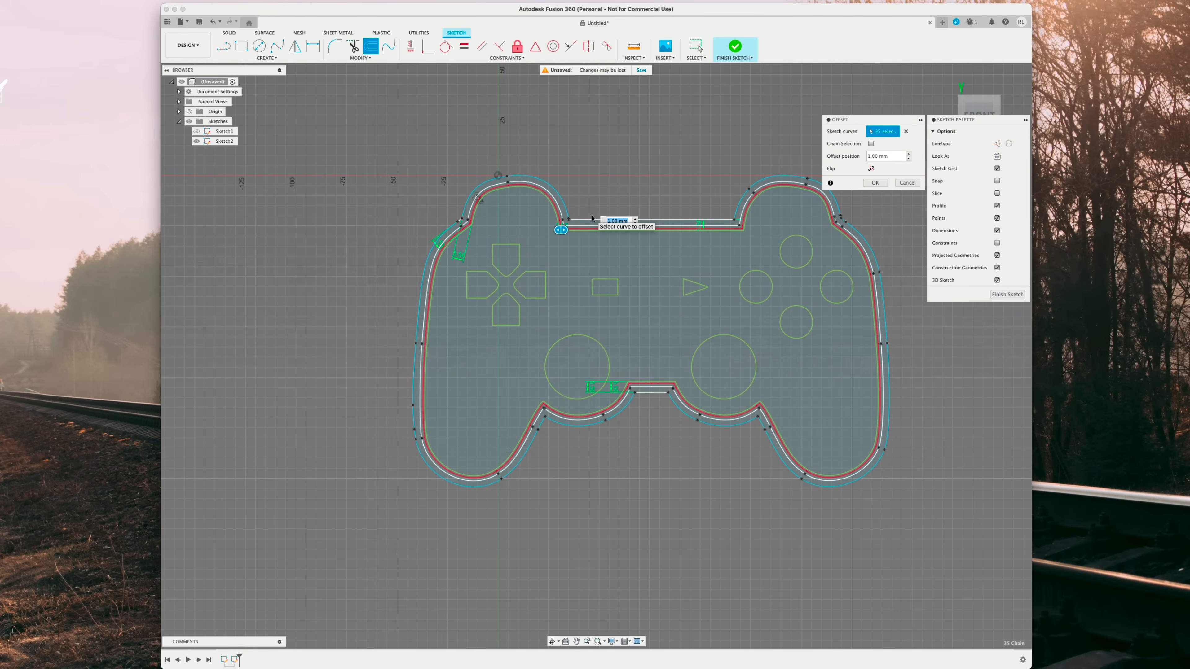
text(9)
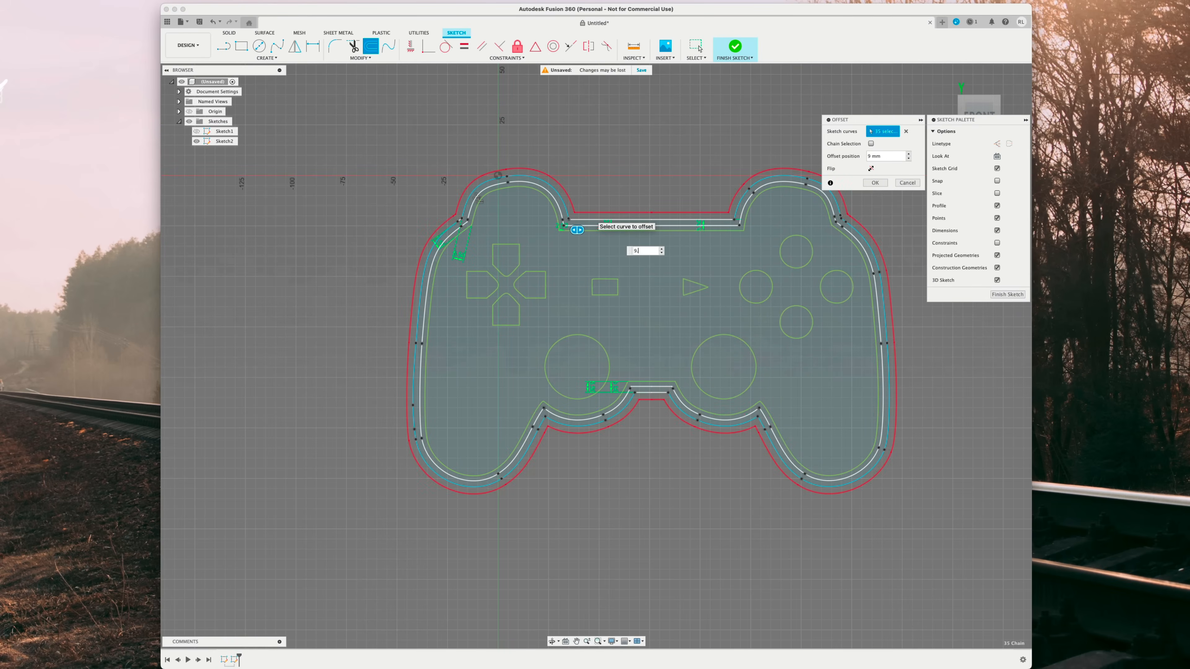
text(9.5)
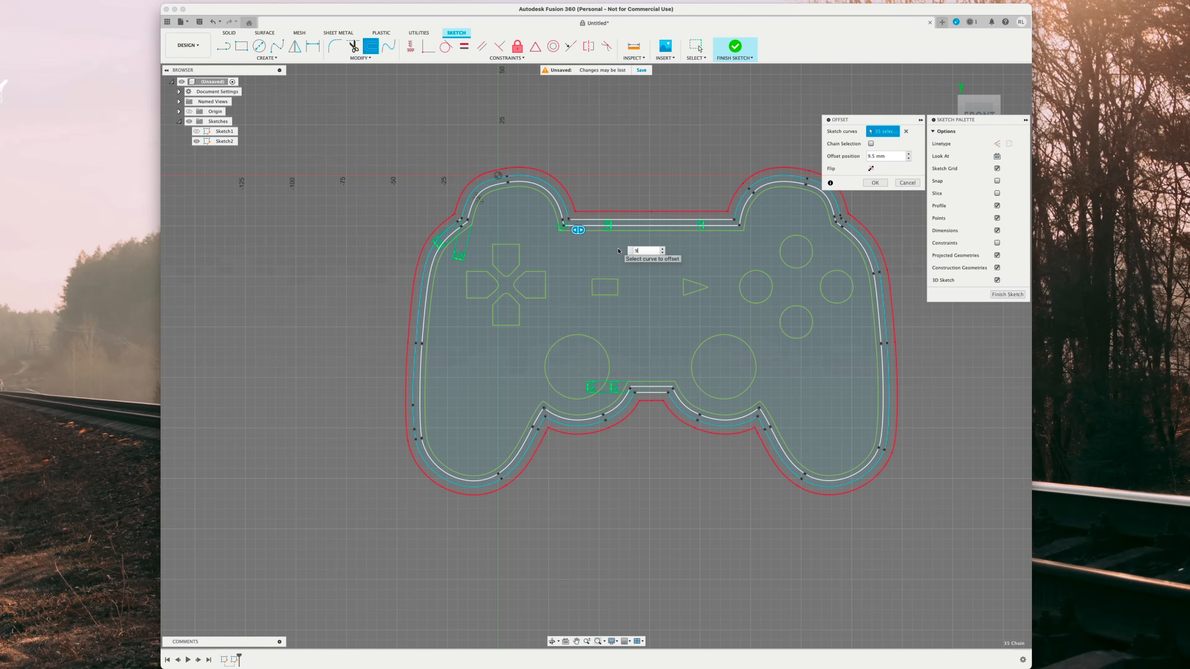
text(9)
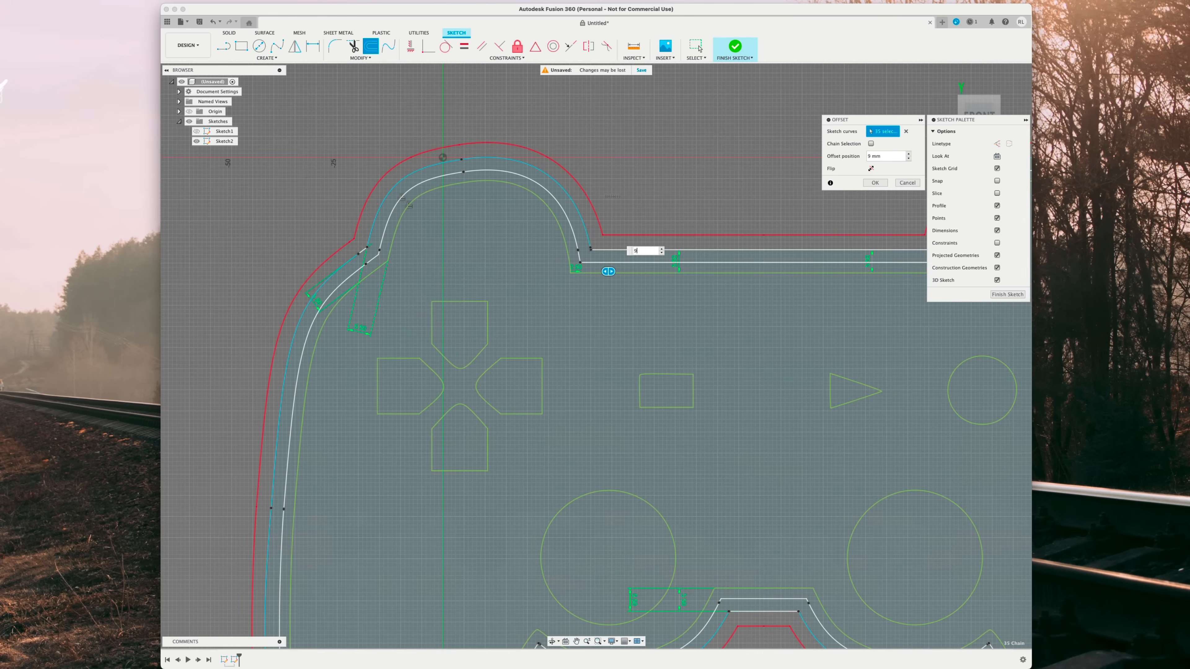
click(874, 183)
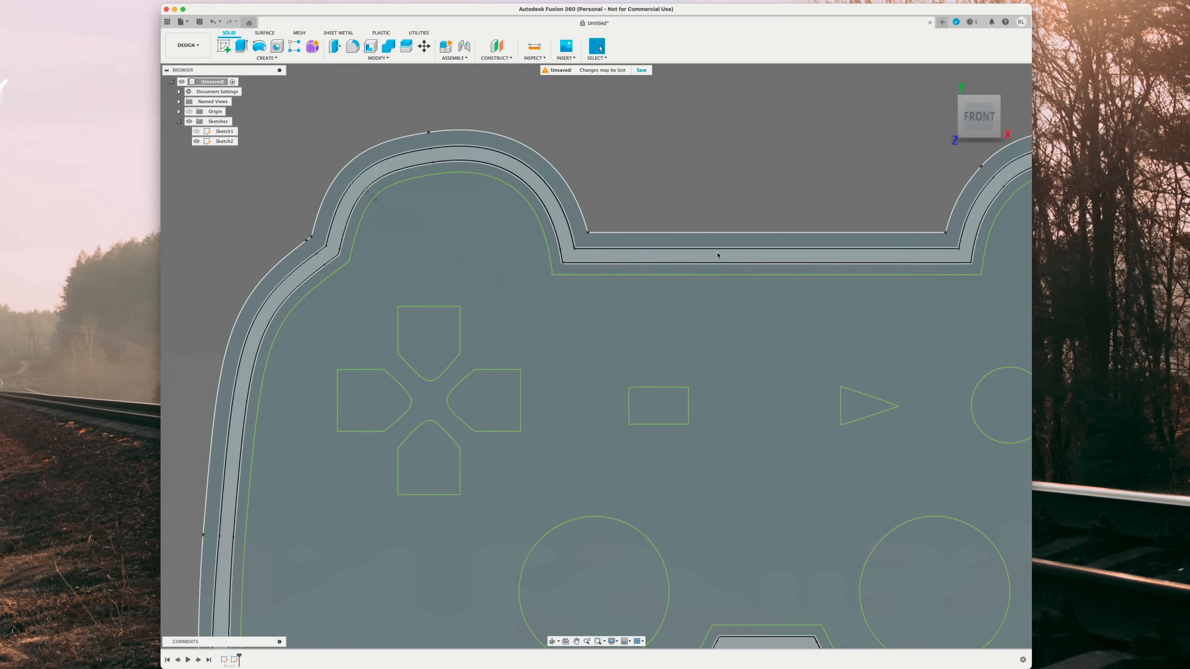
scroll(down, 3)
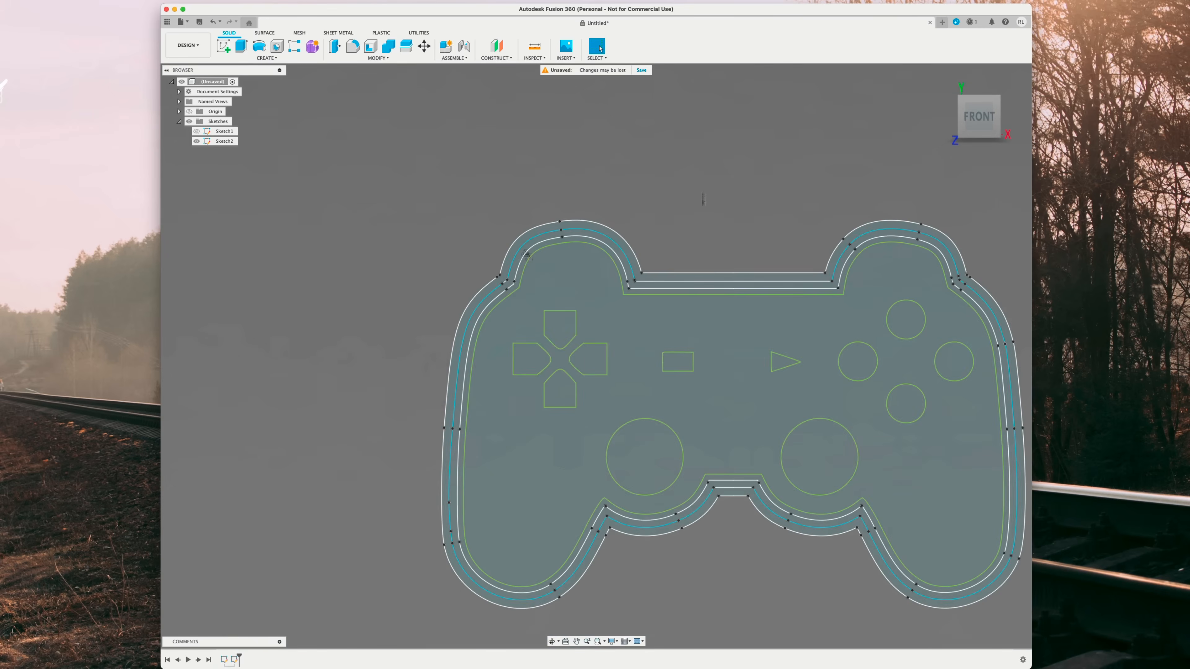
scroll(down, 3)
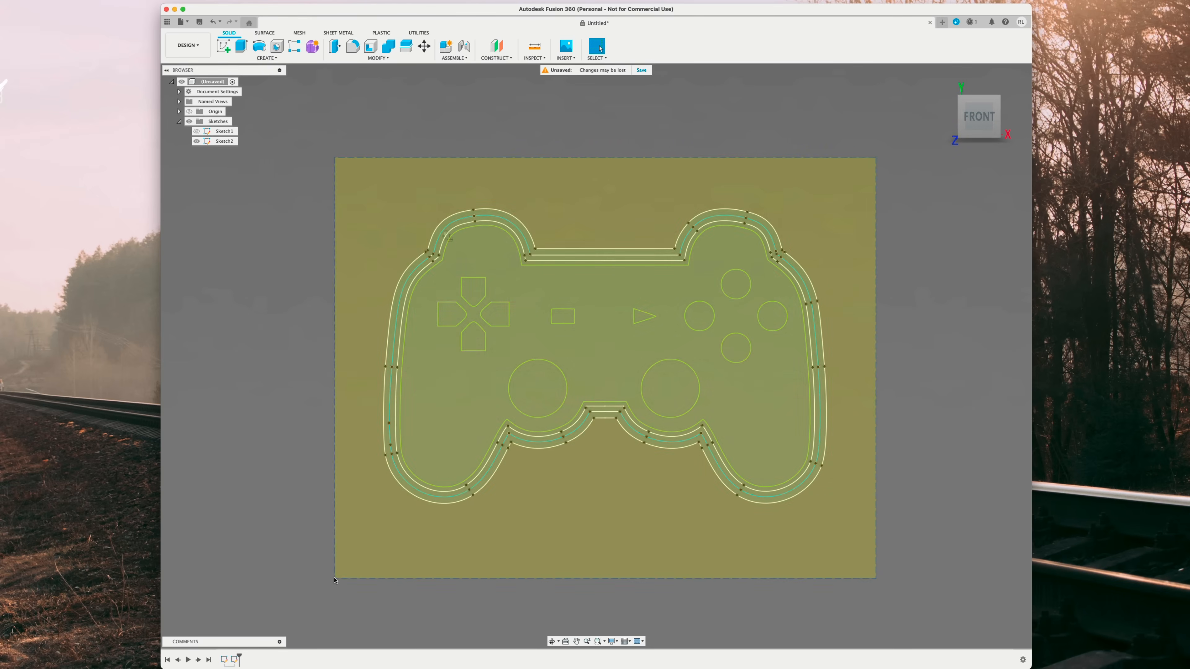
Step: Extrude the controller profiles 2 mm from a -36 mm offset start as a New Component
click(223, 46)
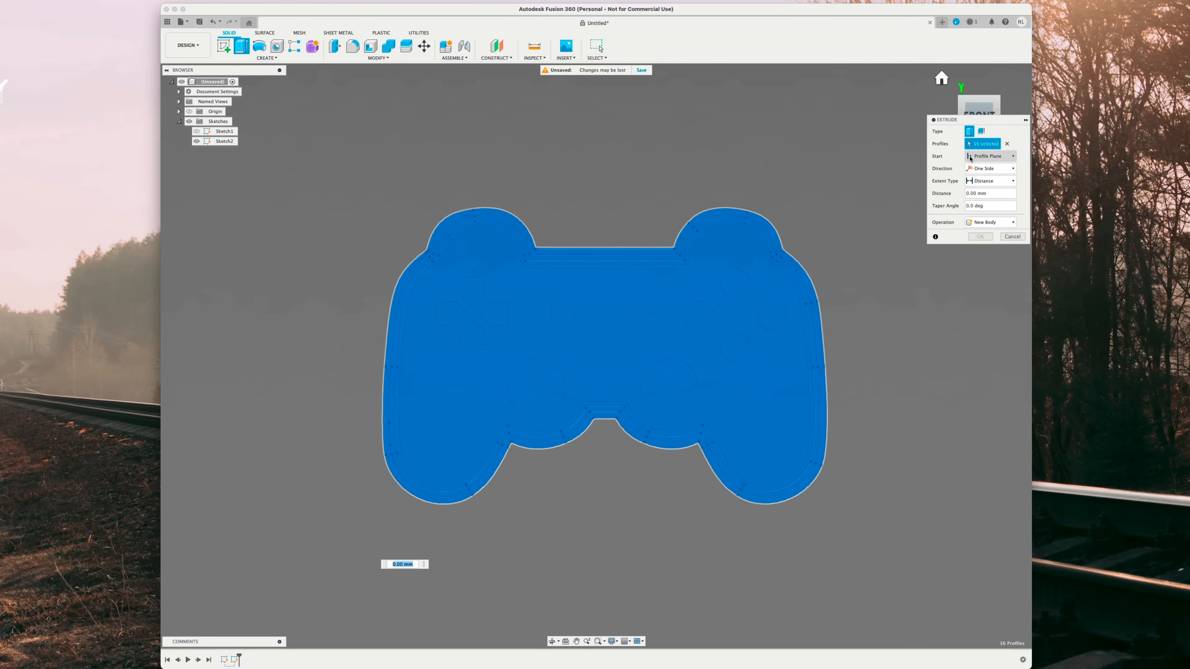
click(990, 156)
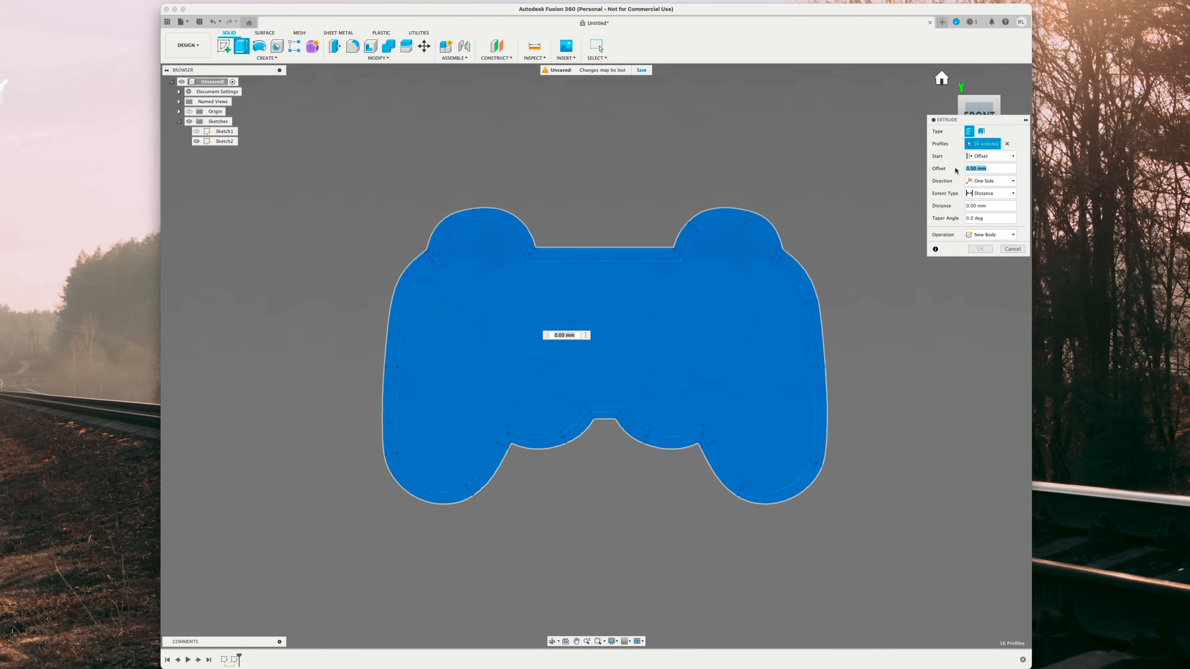
text(-36)
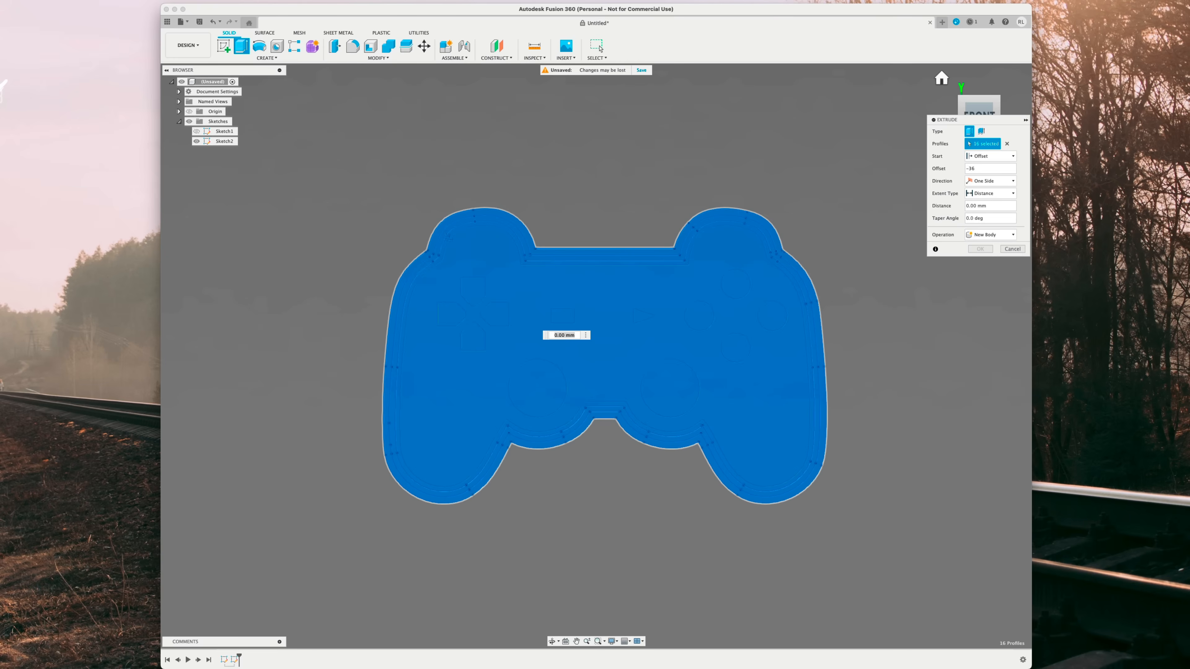
click(989, 206)
text(2)
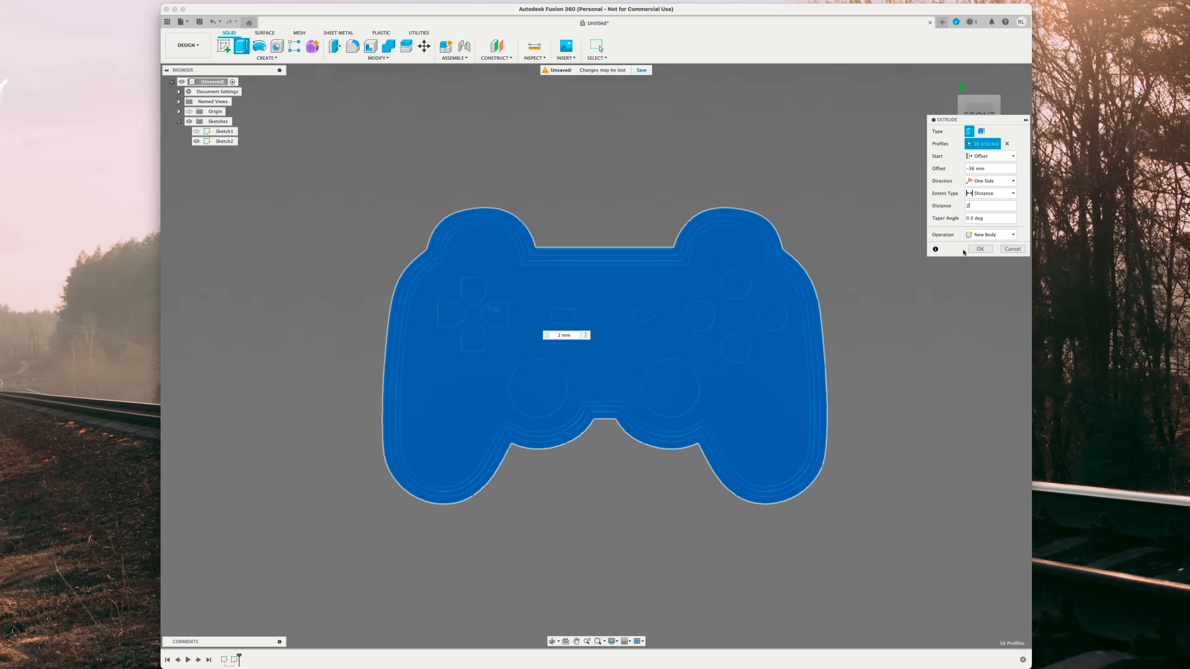
click(987, 234)
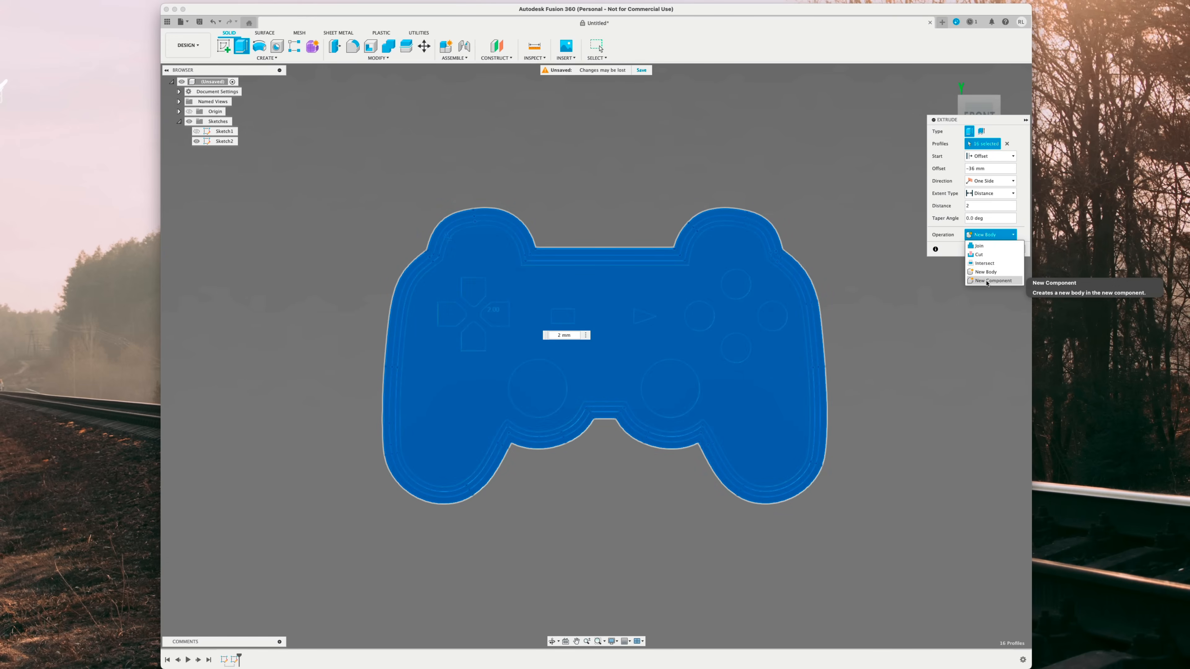
click(992, 280)
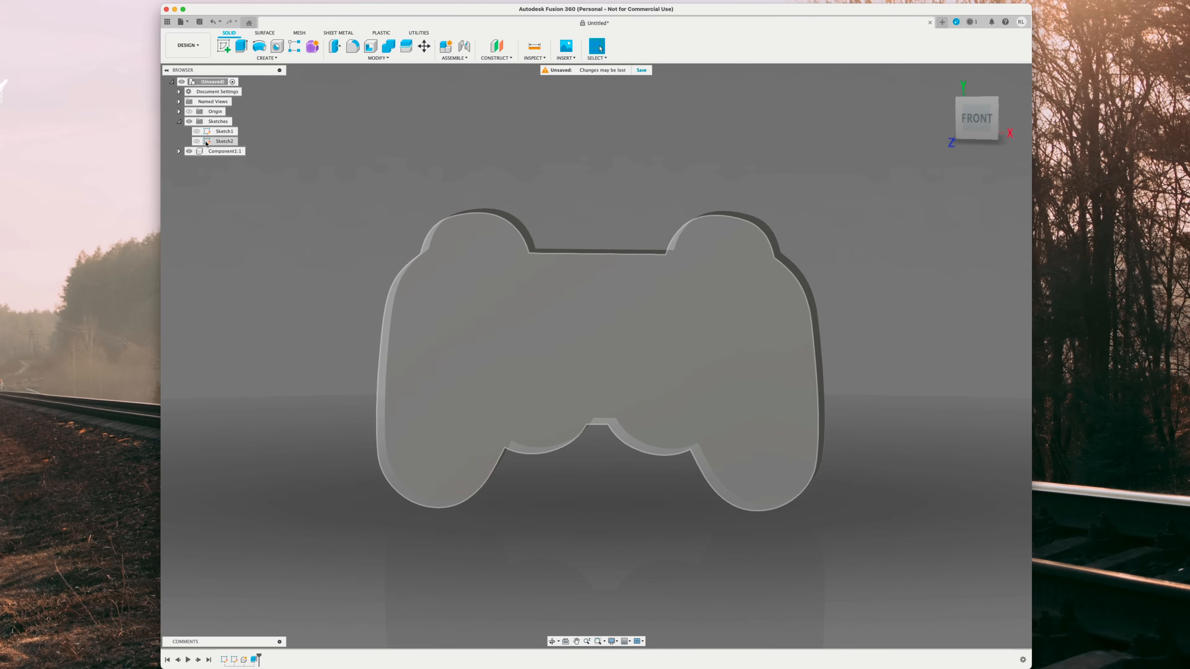
Step: Extrude the outer ring back to the base panel and rename the component Back
click(197, 141)
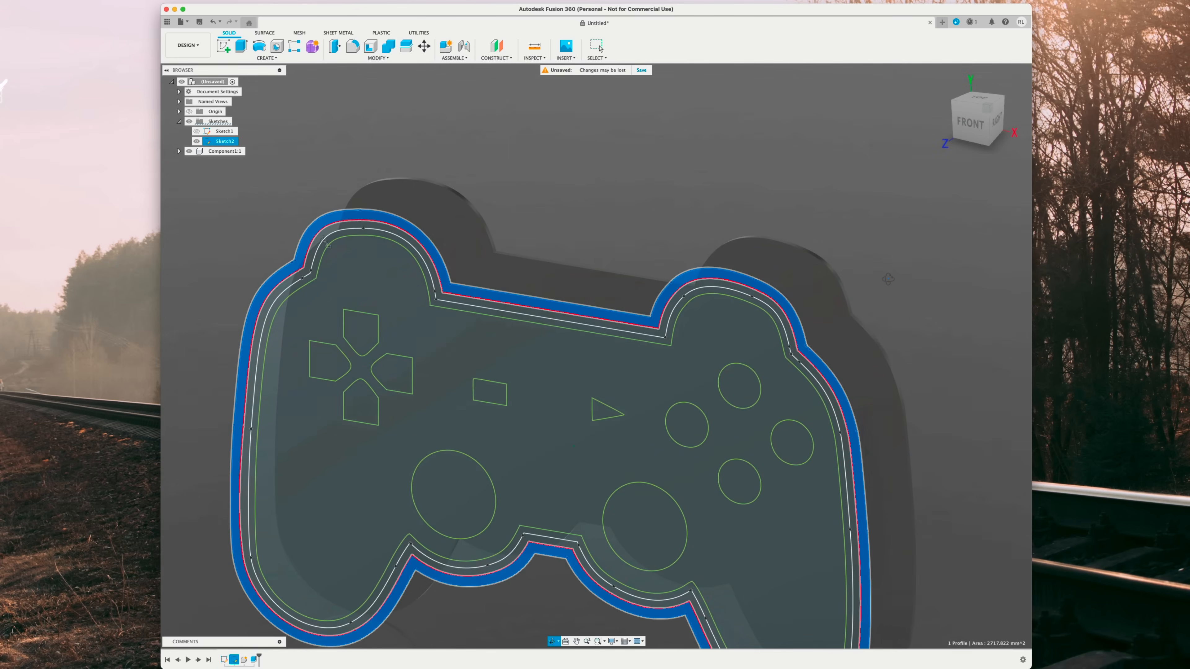
click(241, 45)
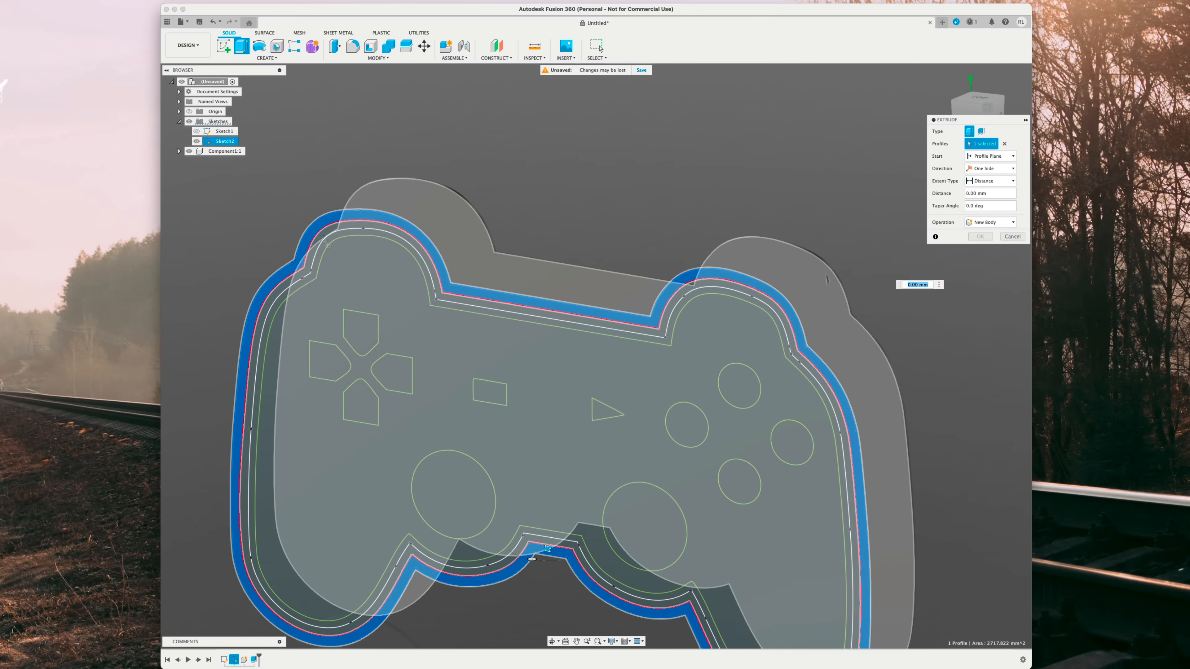
drag(546, 549, 597, 511)
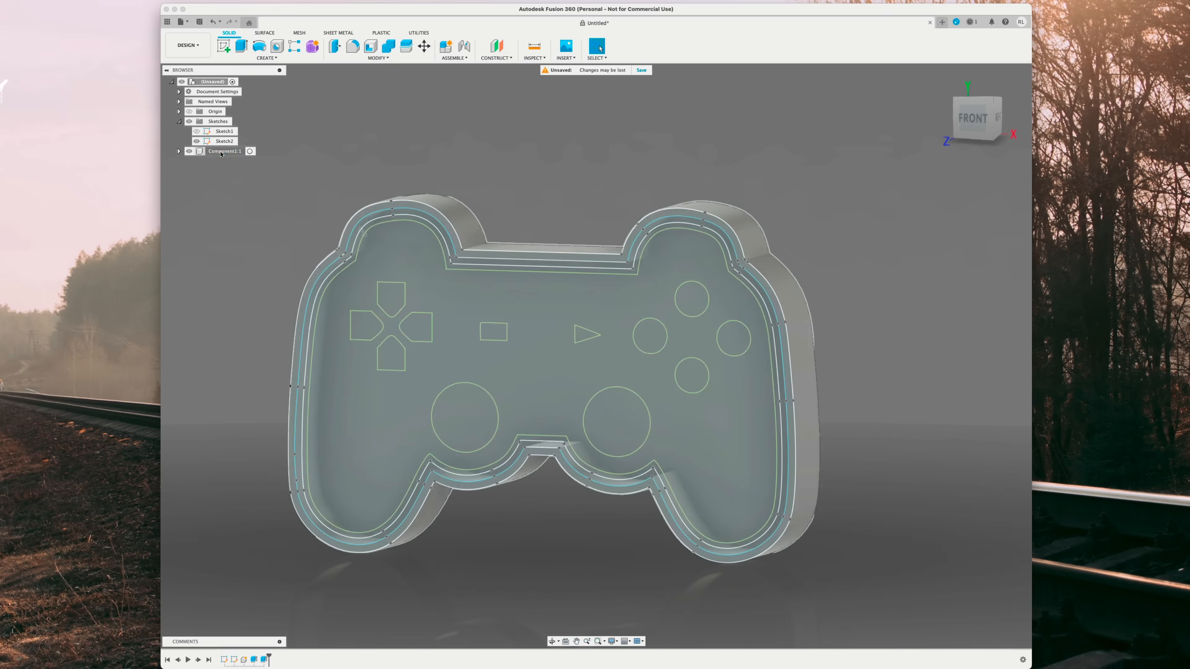
double_click(220, 151)
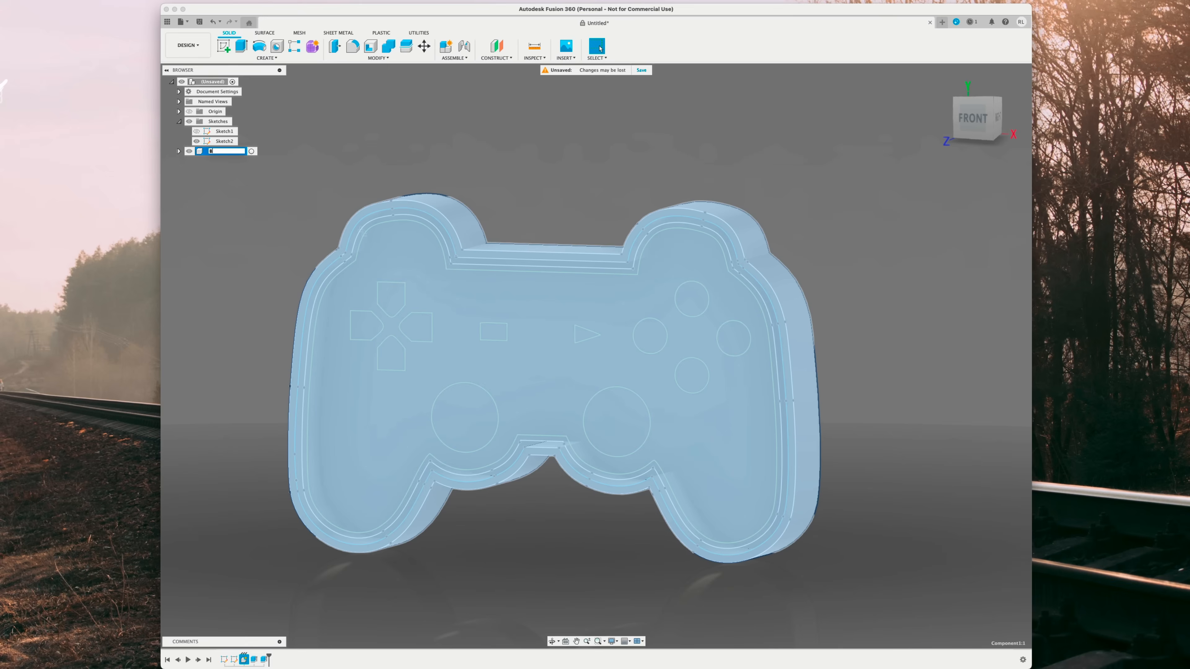
text(Back:1)
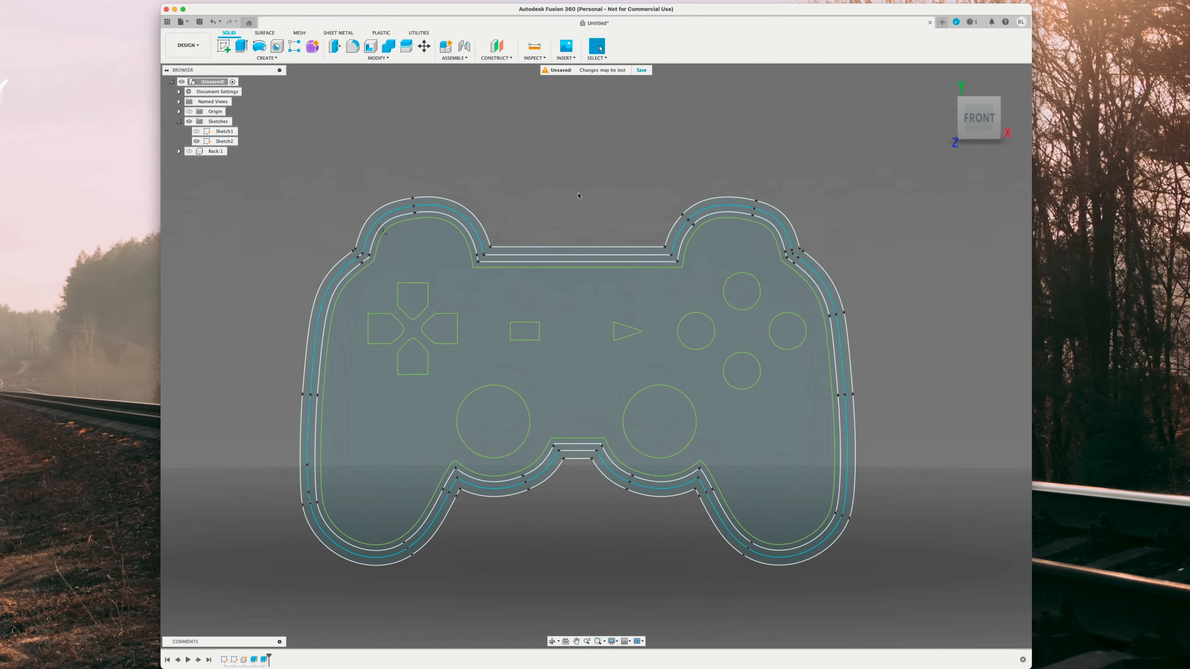
Step: Hide Back and extrude the face profiles -1 mm, choosing the operation type
click(538, 247)
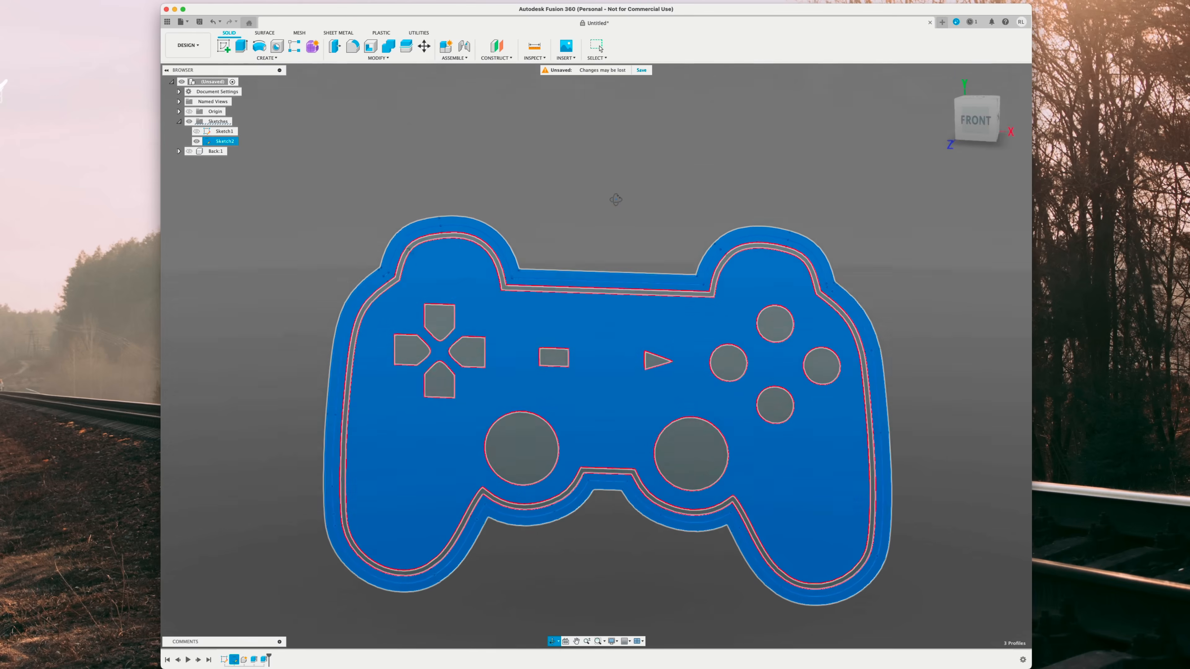
click(223, 46)
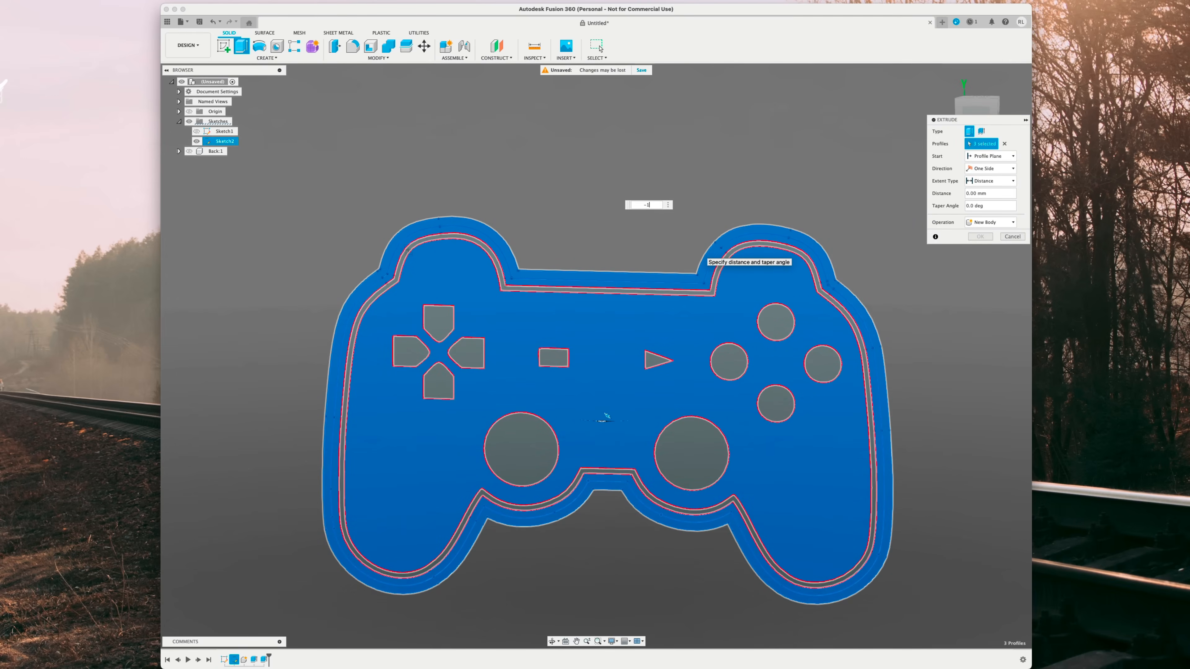
text(-1 mm)
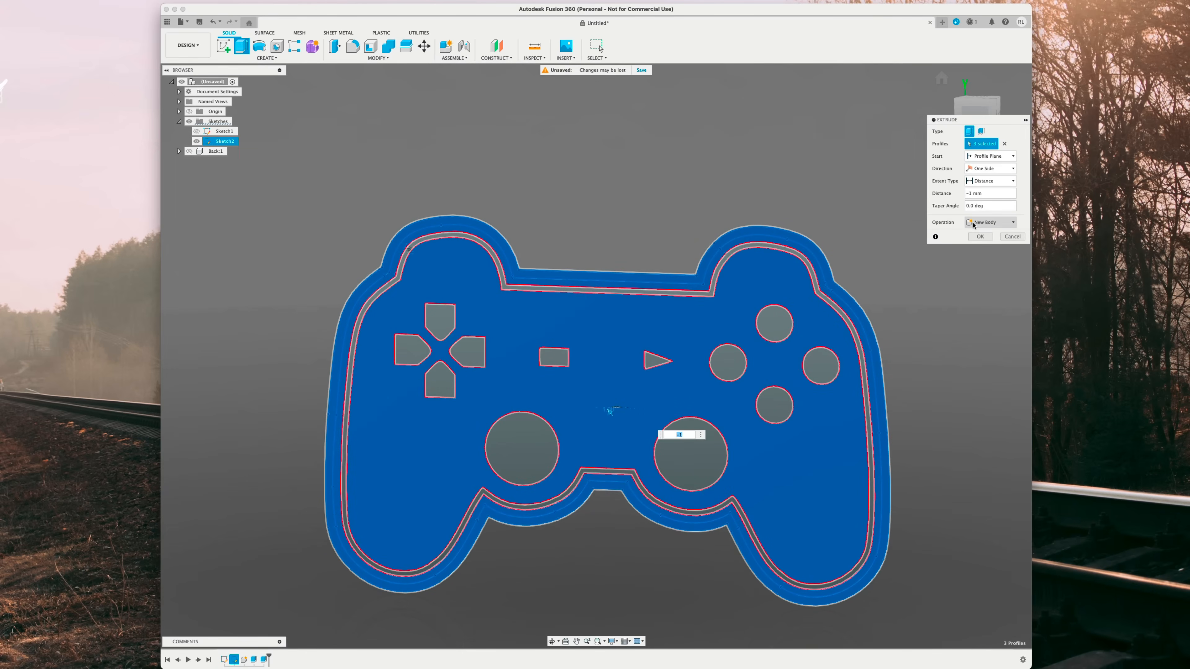
click(990, 221)
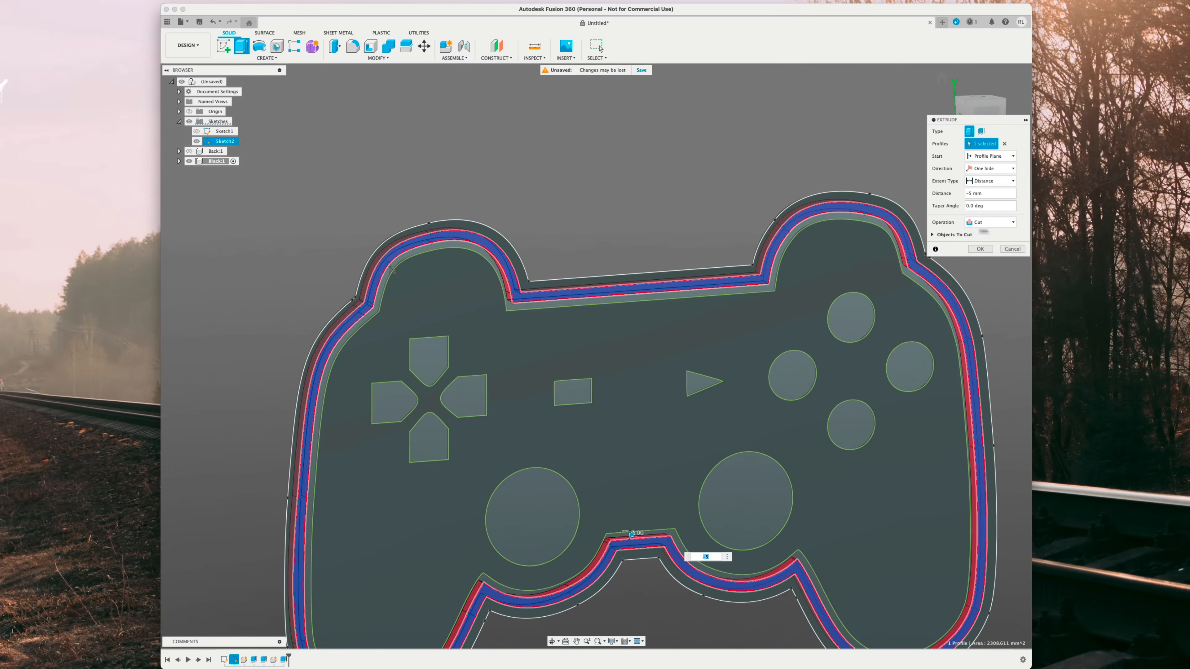
Step: Finish the face-plate extrusion as component Black and check it from the side and front
click(989, 222)
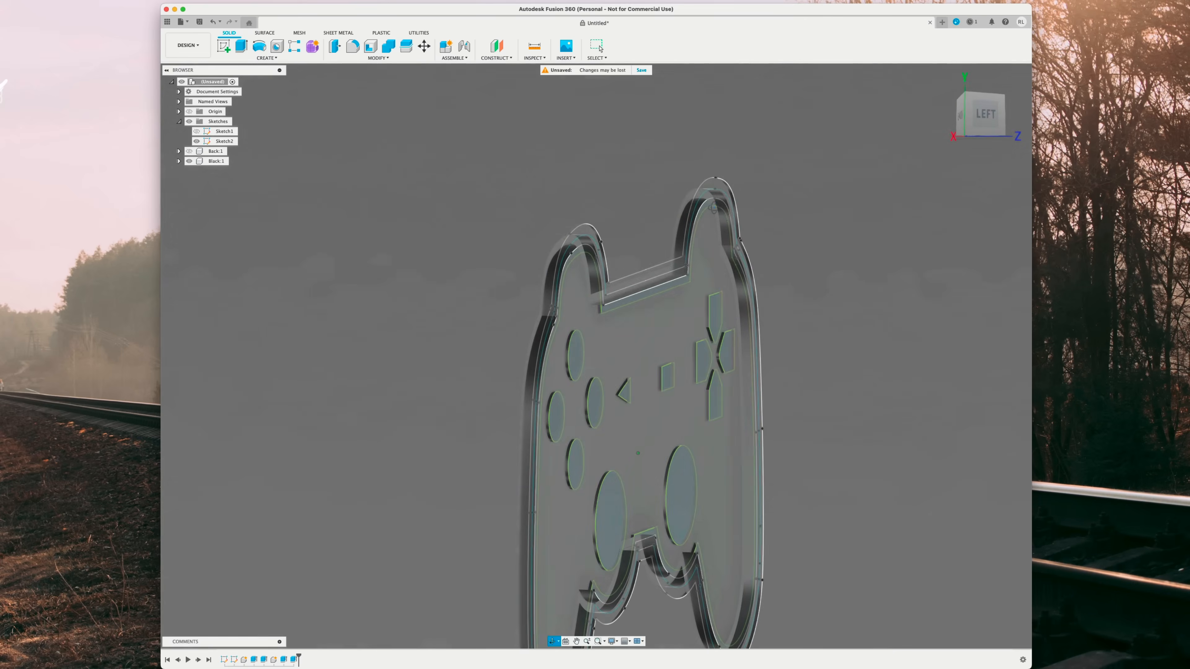
click(224, 142)
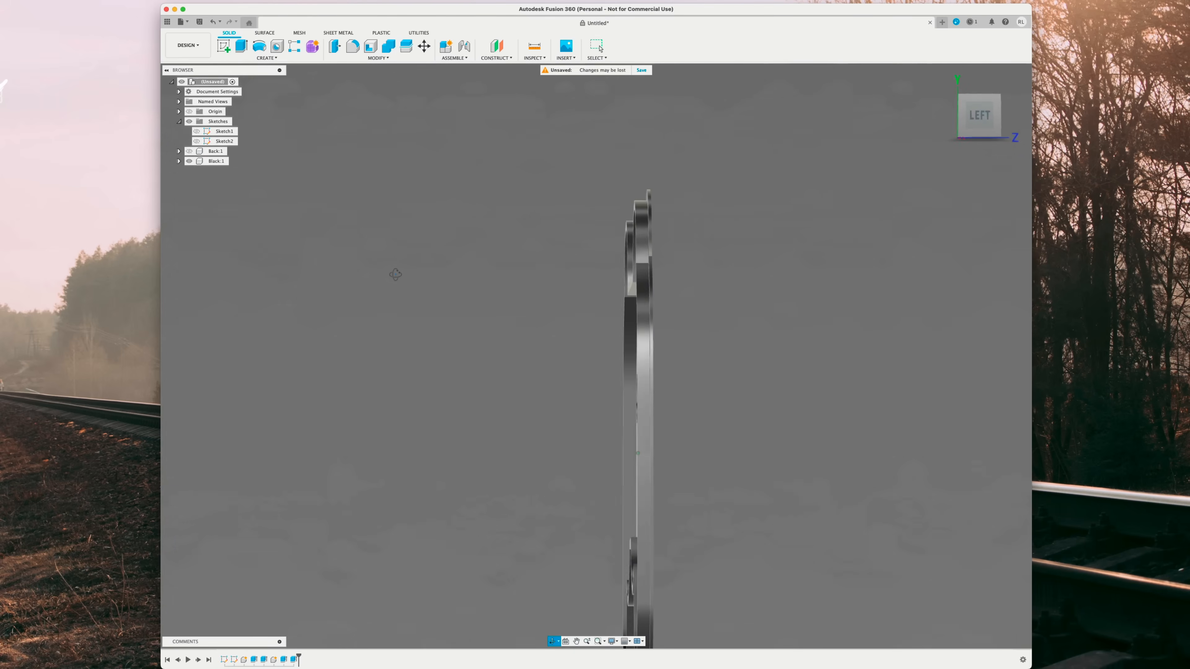
click(188, 151)
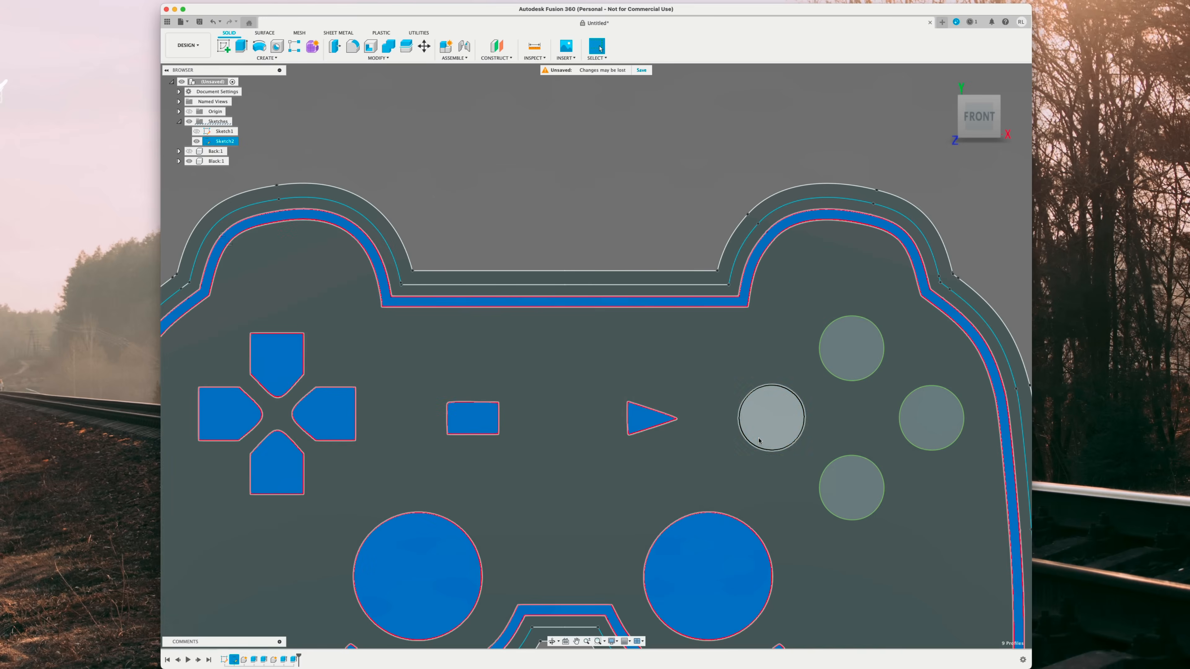
Step: Extrude the button and inner-ring profiles -0.6 mm as a new component and rename it White
click(849, 486)
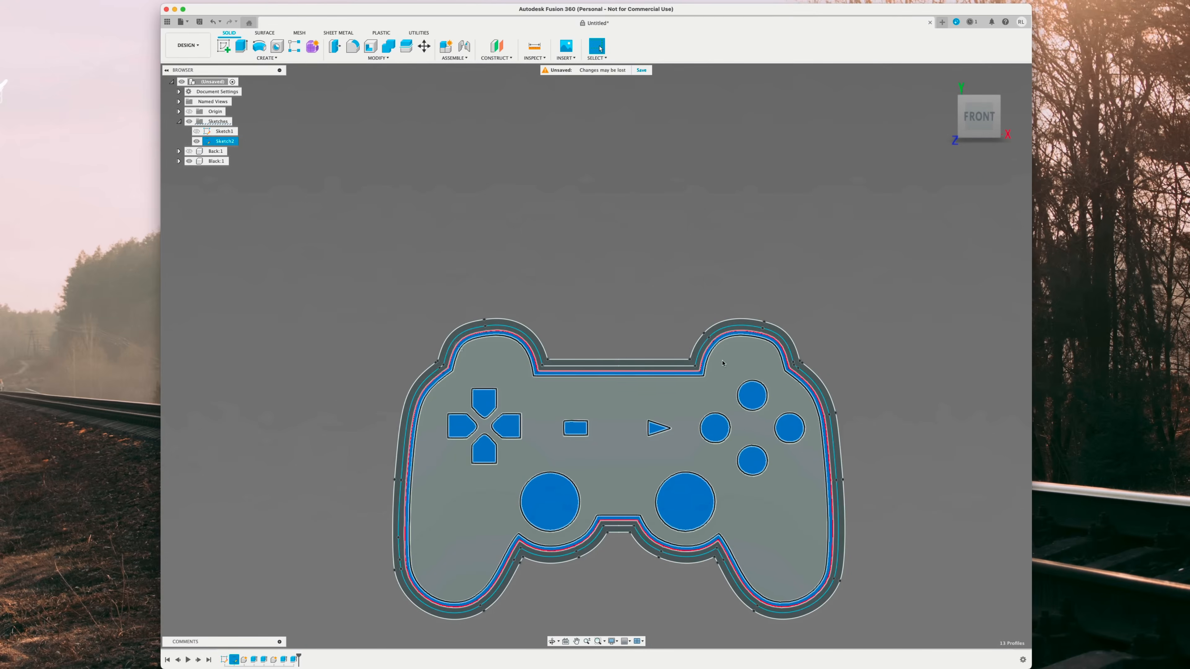
click(241, 47)
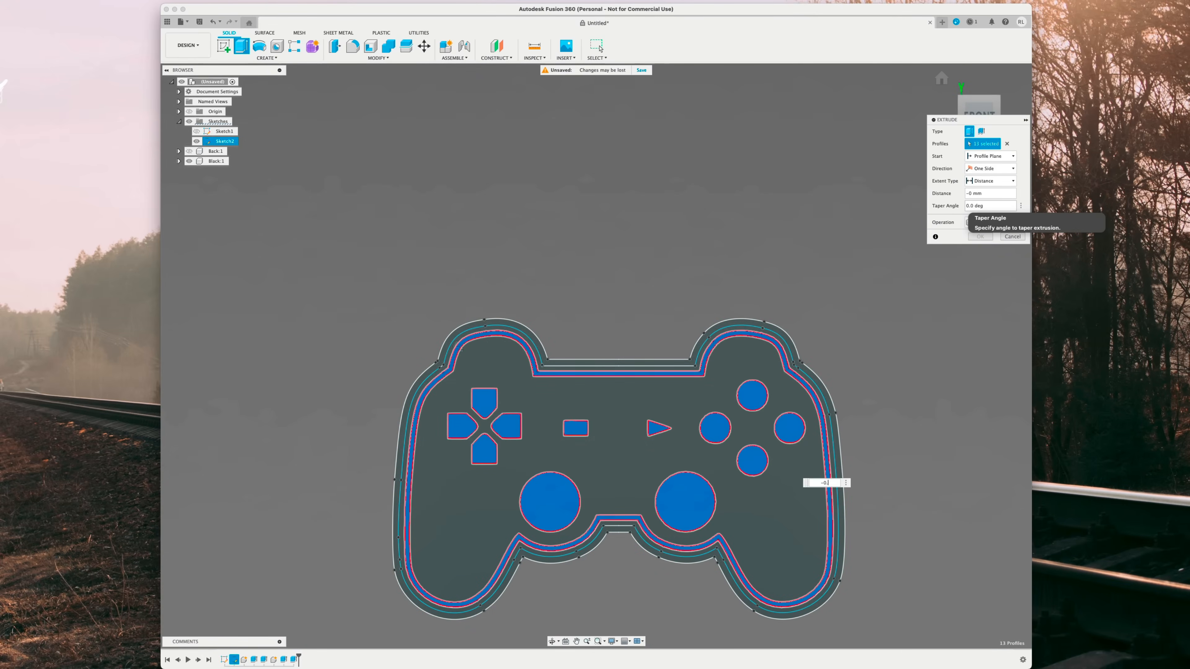
text(-0.6)
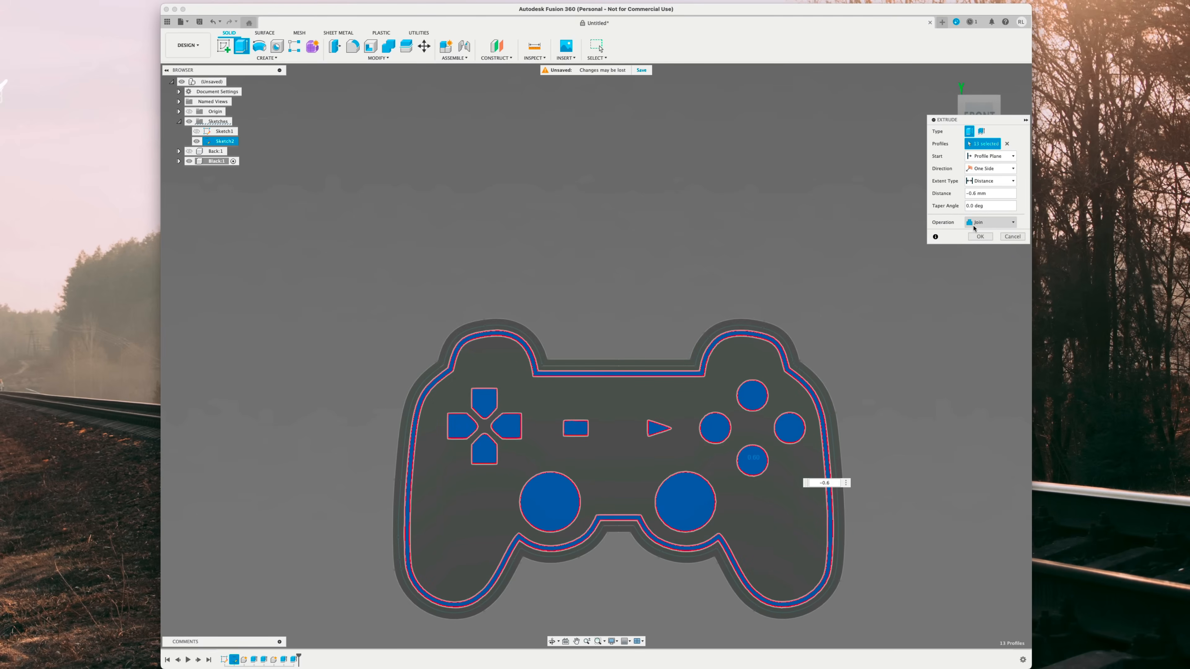
click(990, 222)
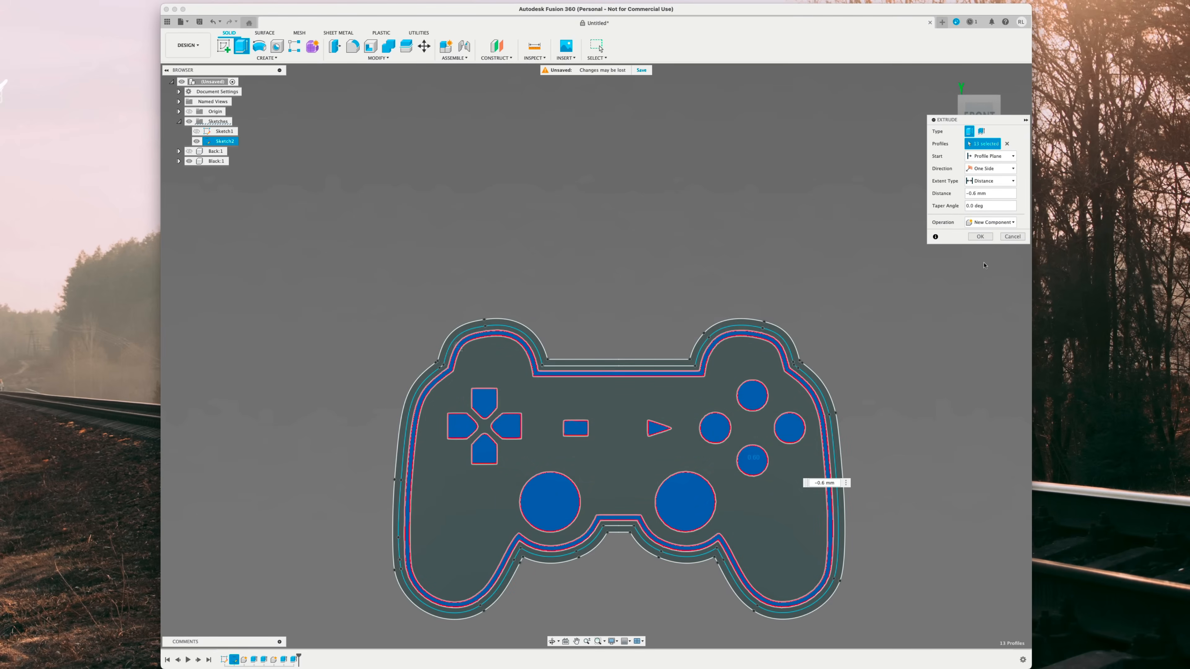
click(980, 236)
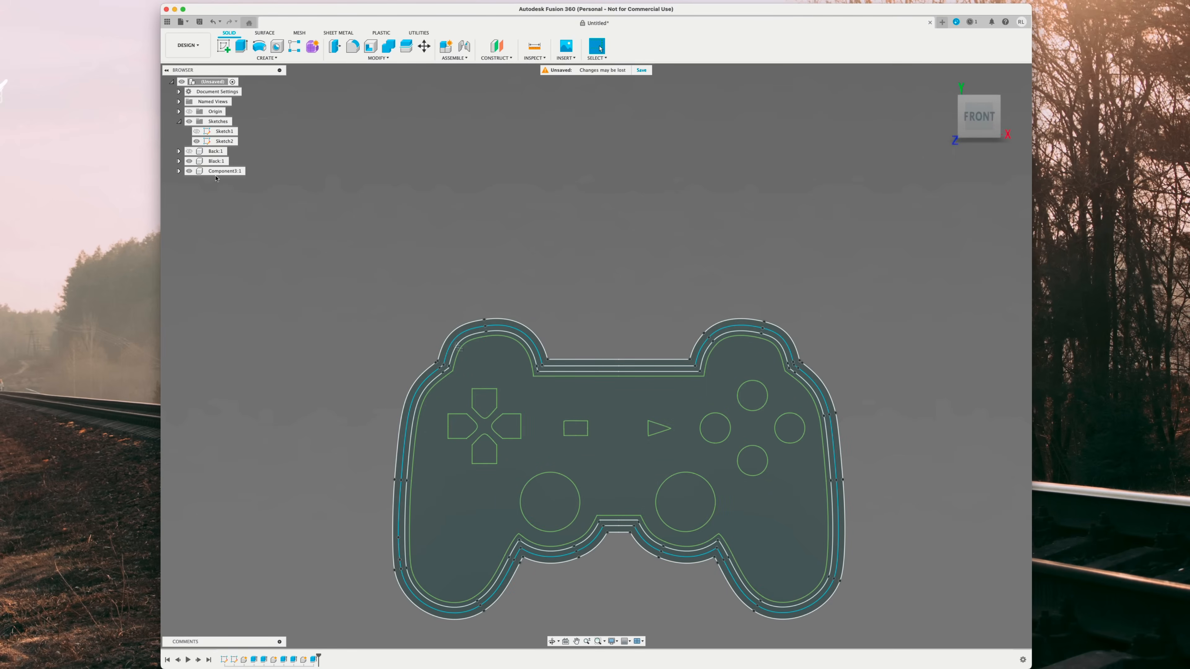
double_click(224, 170)
text(White)
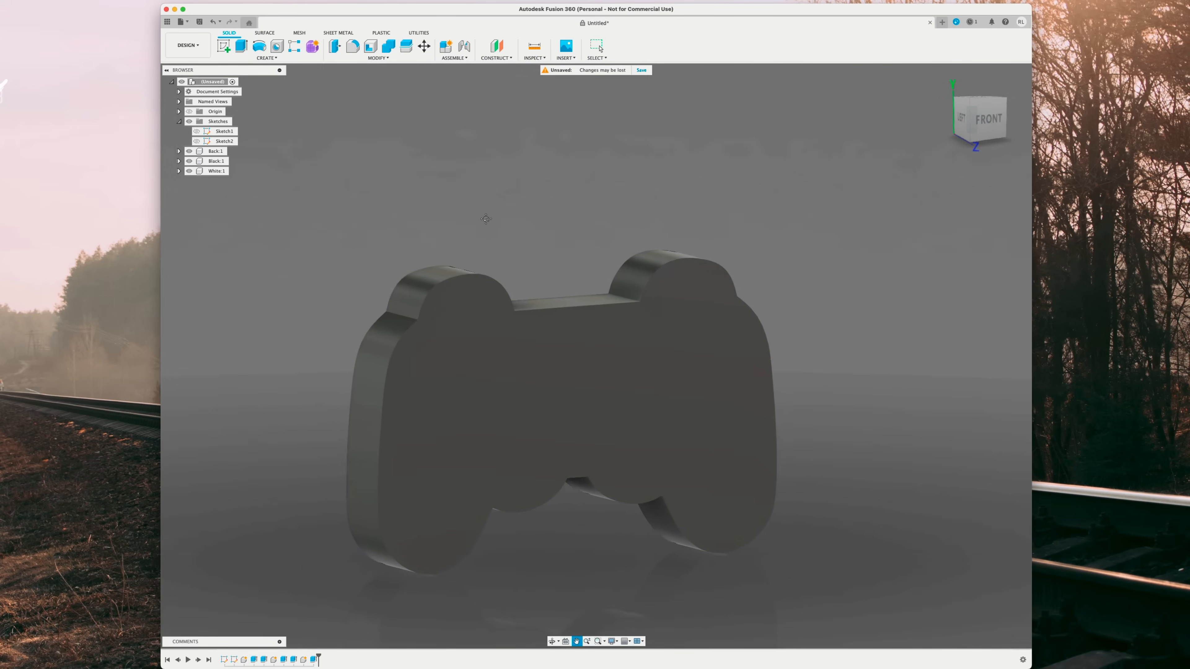
Step: Apply an edited ABS appearance and a duplicate so the body is black with white inlays
drag(486, 219, 412, 185)
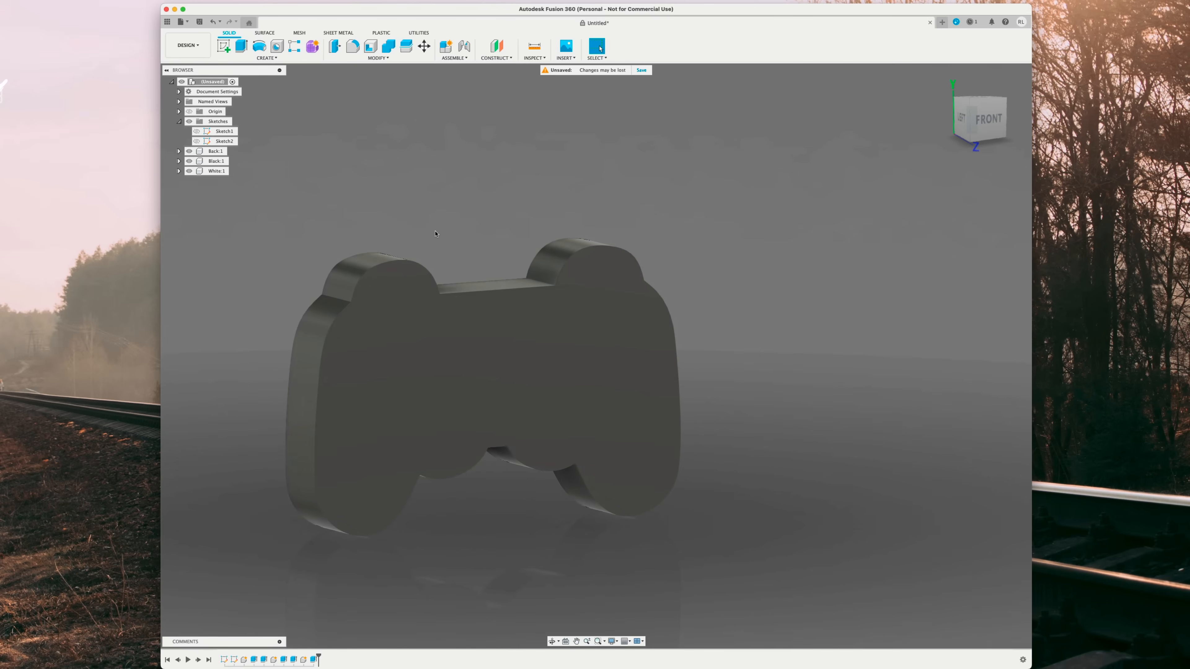
click(596, 47)
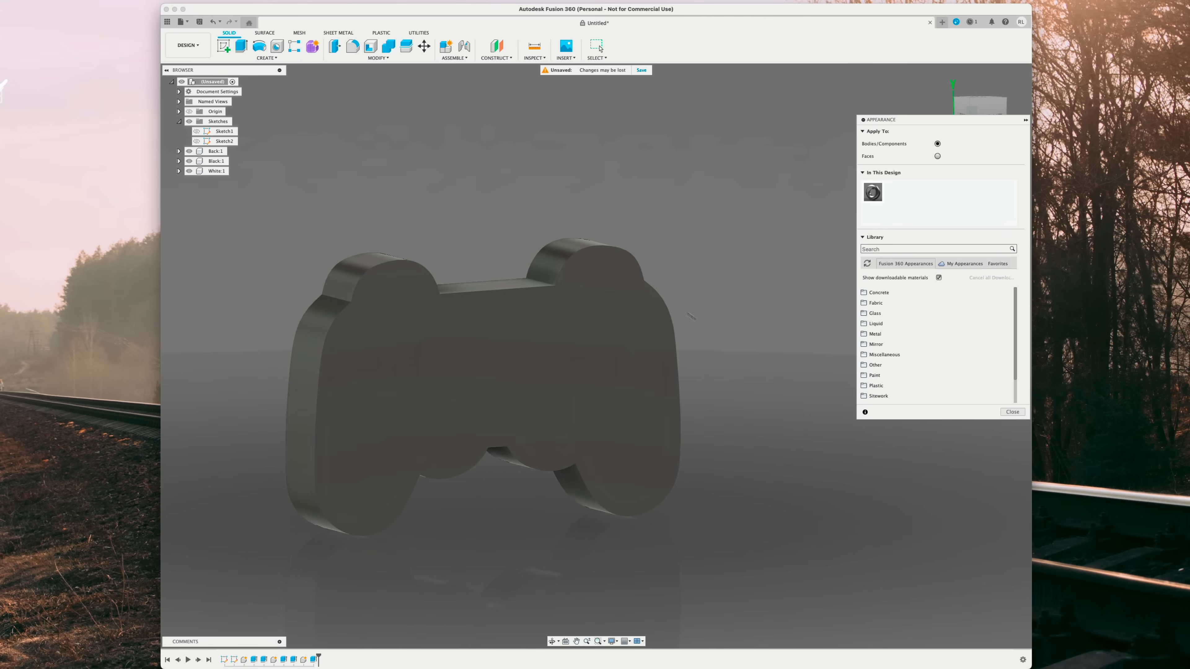
text(a)
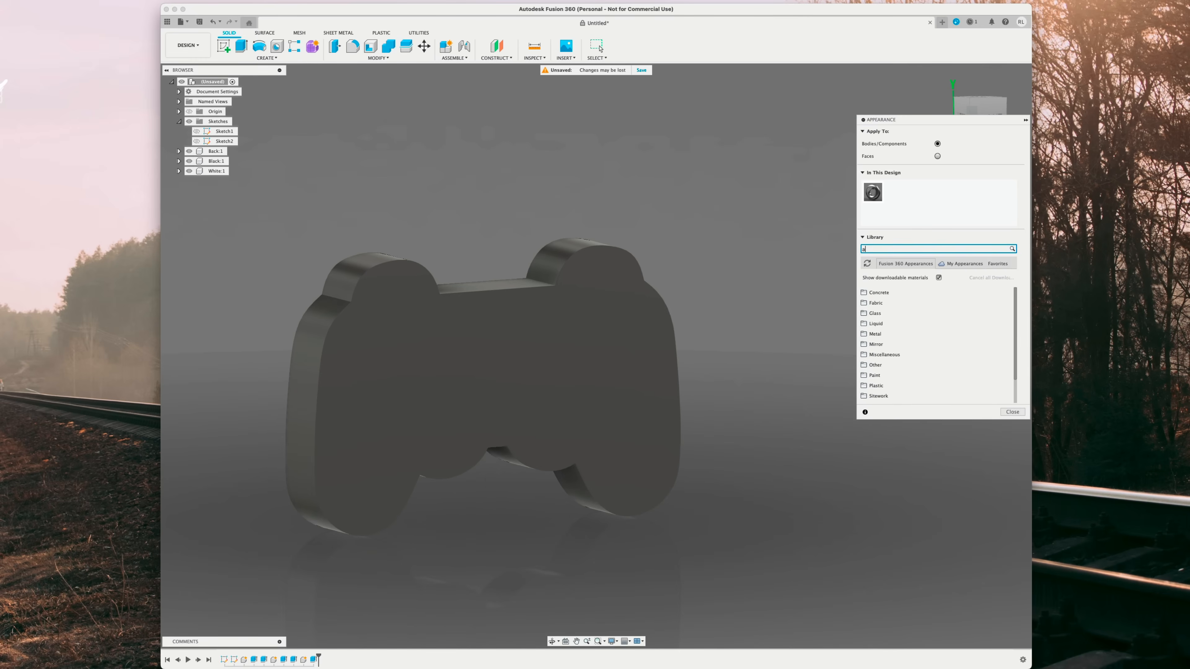
text(bs)
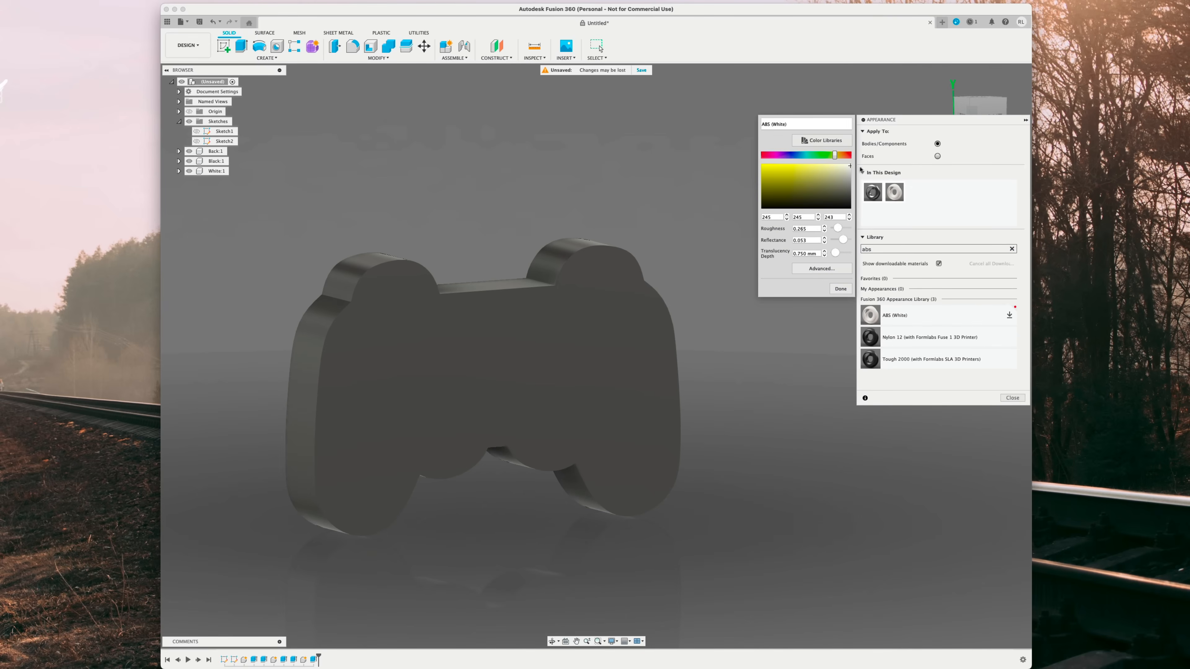
click(826, 168)
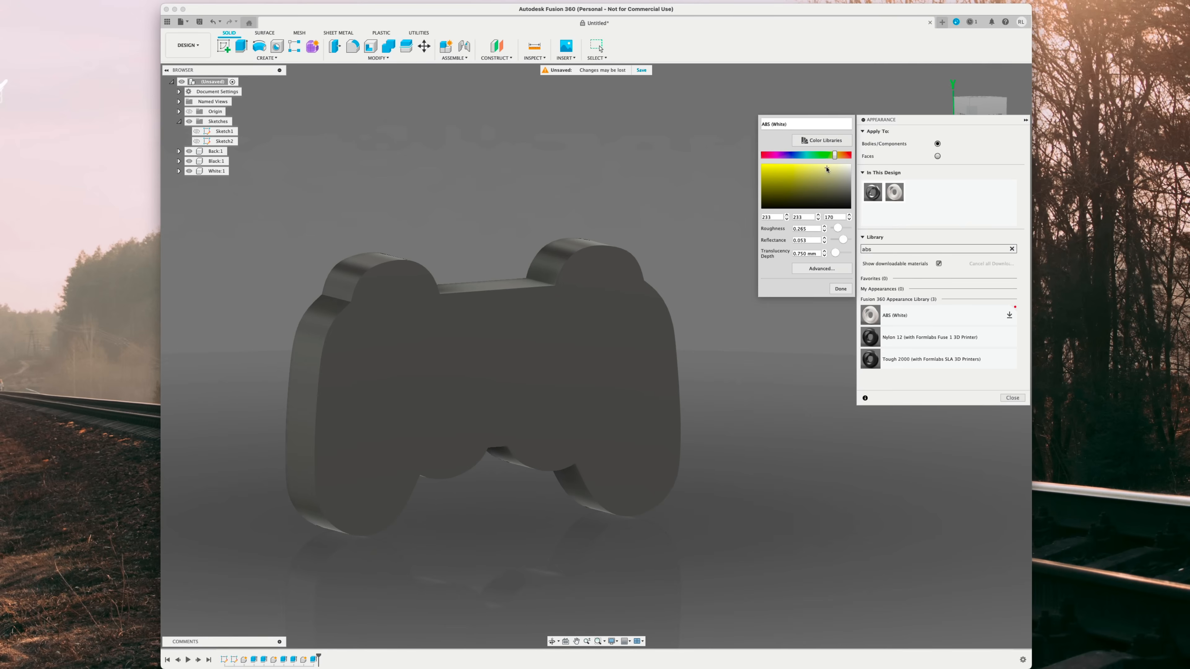
click(833, 155)
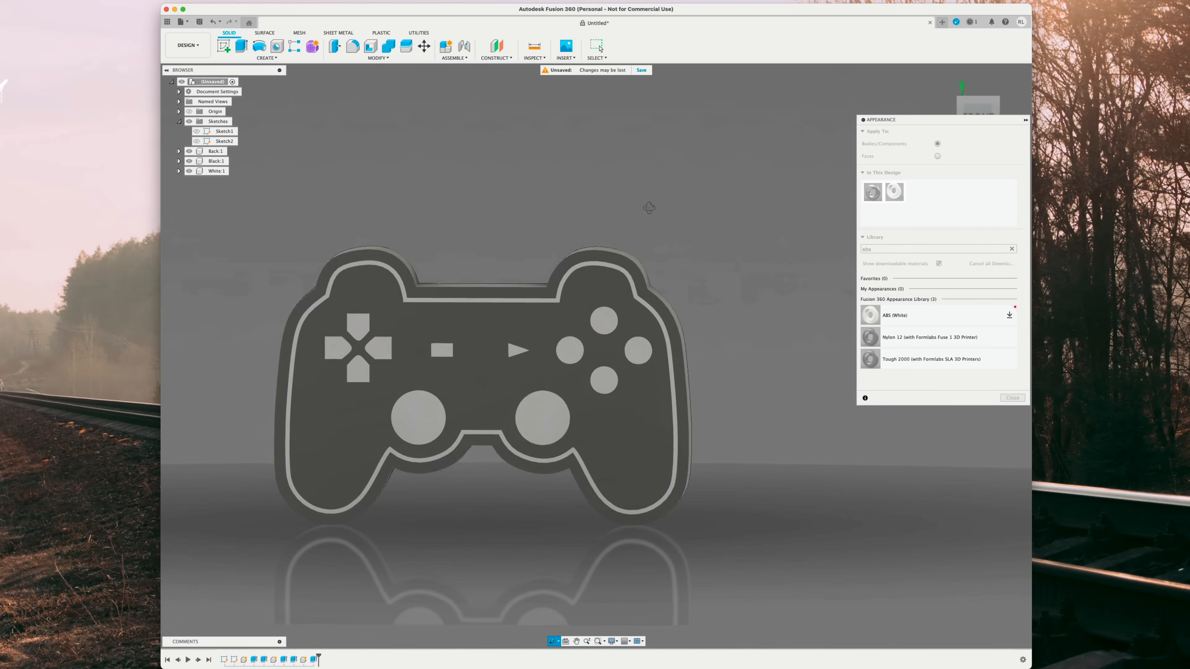
right_click(893, 192)
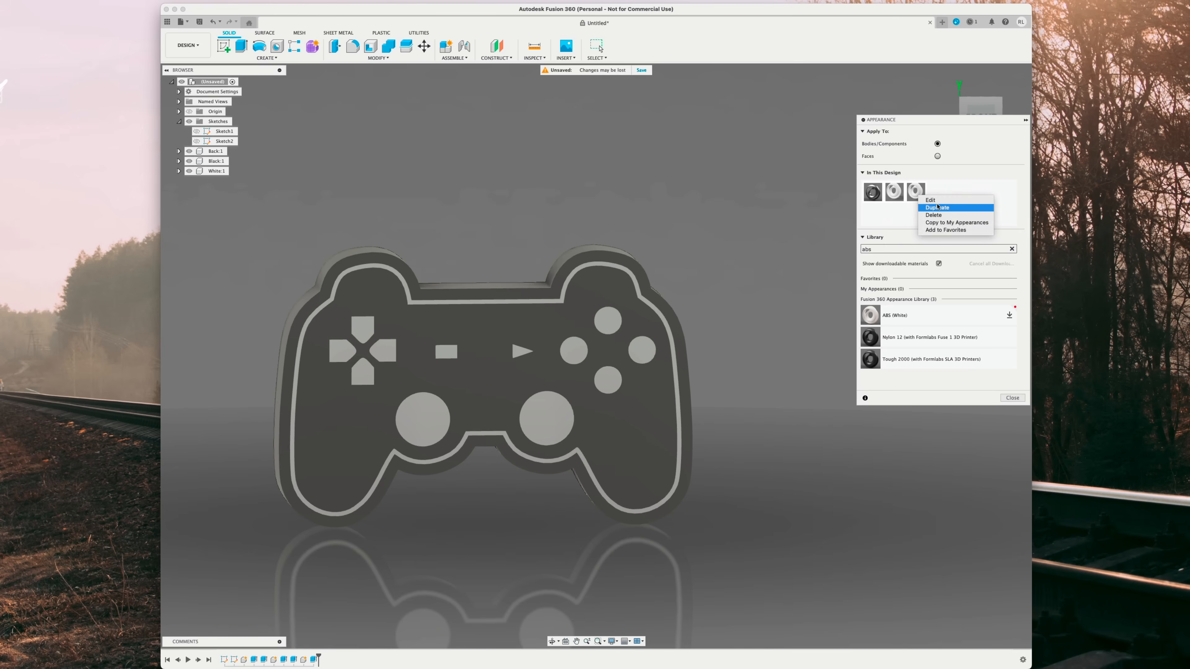
click(929, 199)
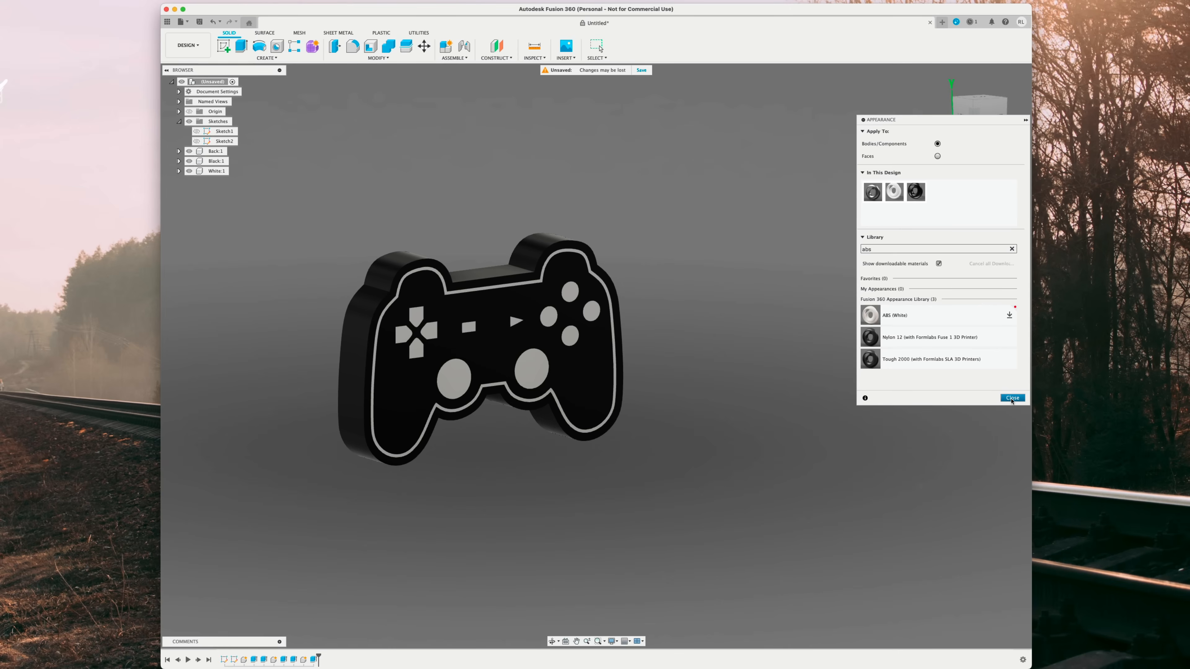
click(1012, 398)
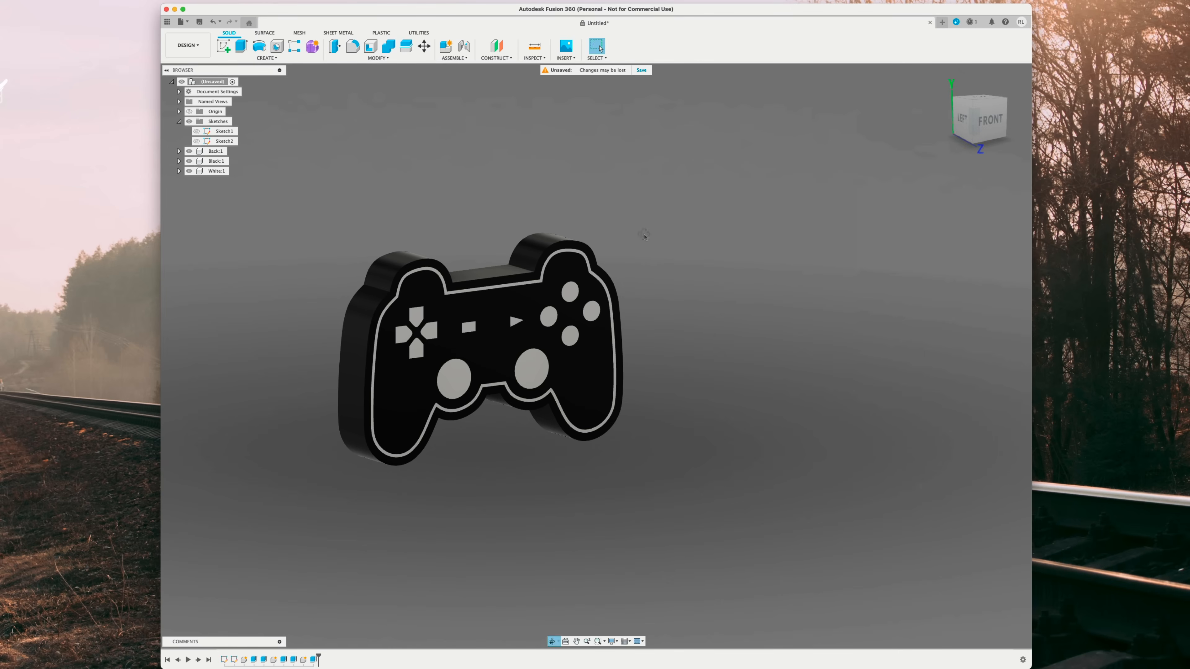
Step: Sketch a 2 × 10.5 mm rectangle on the back face and cut it -5 mm into the body
drag(482, 357, 667, 257)
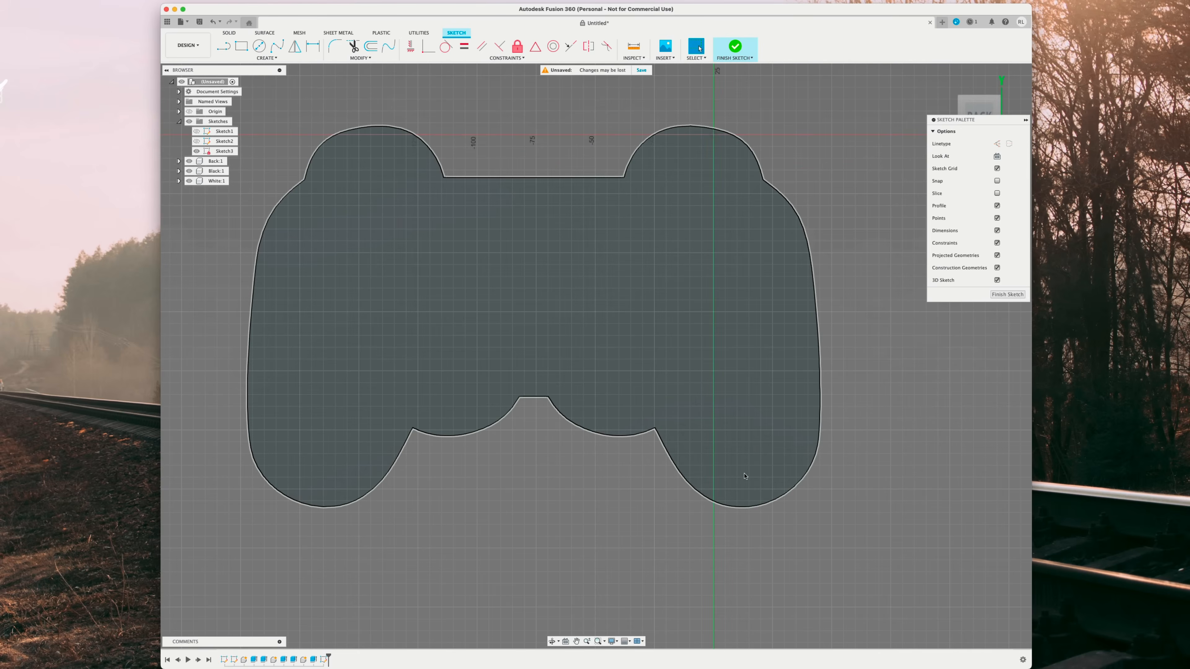
mouse_move(497, 406)
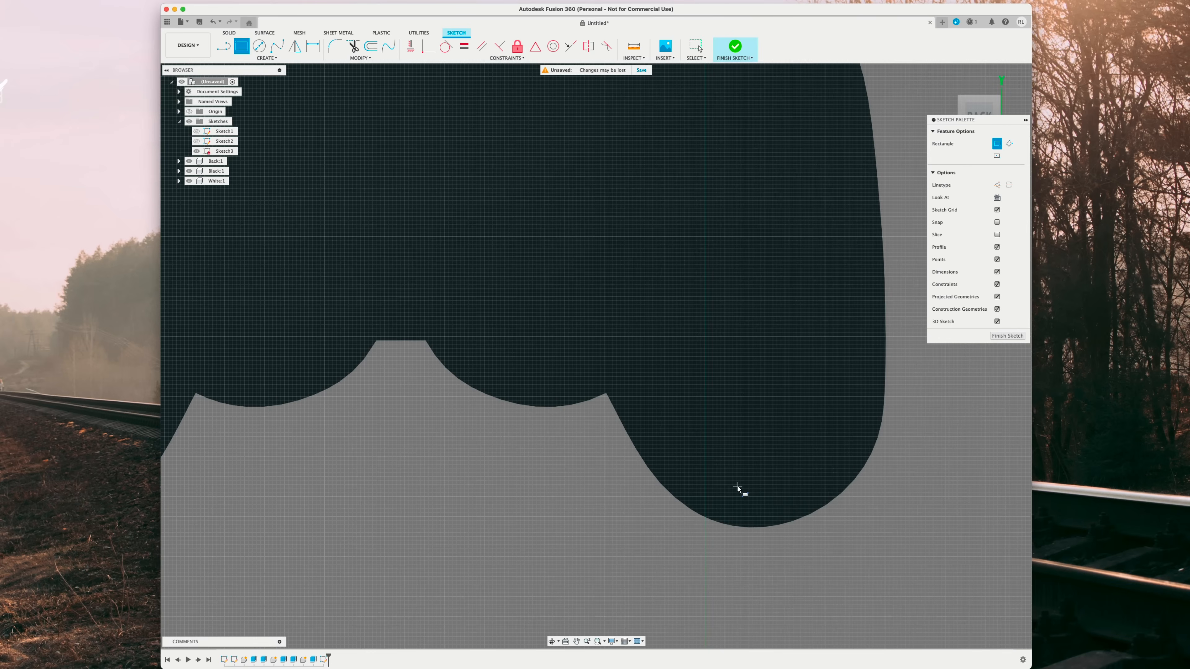
mouse_move(733, 506)
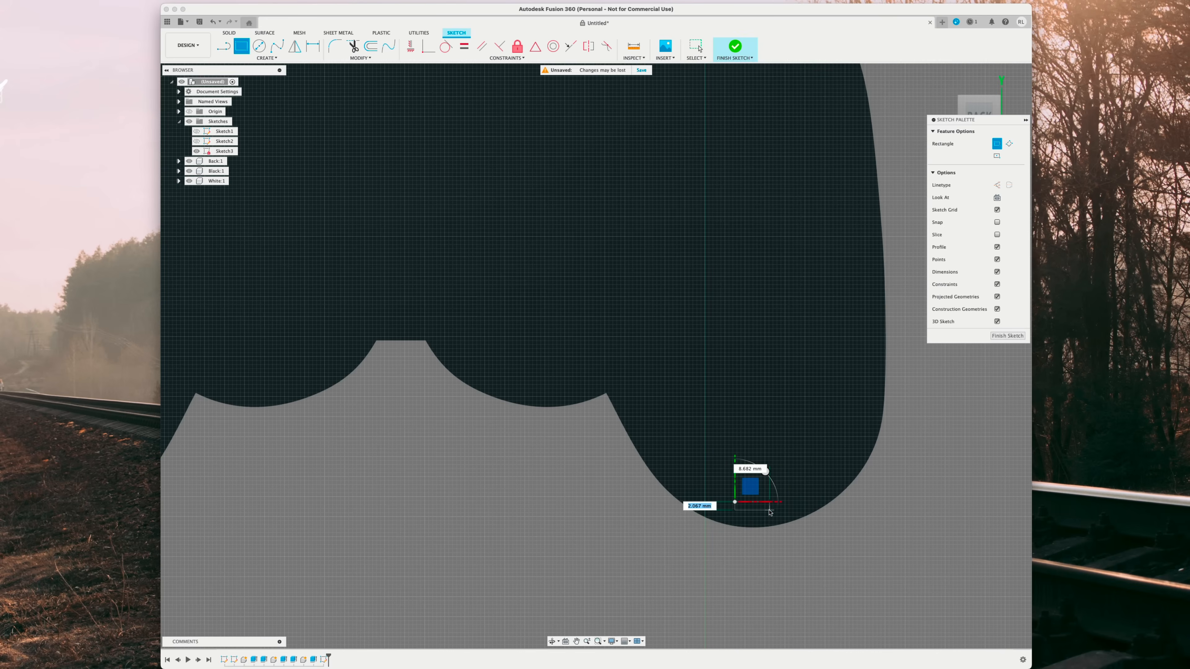
text(2)
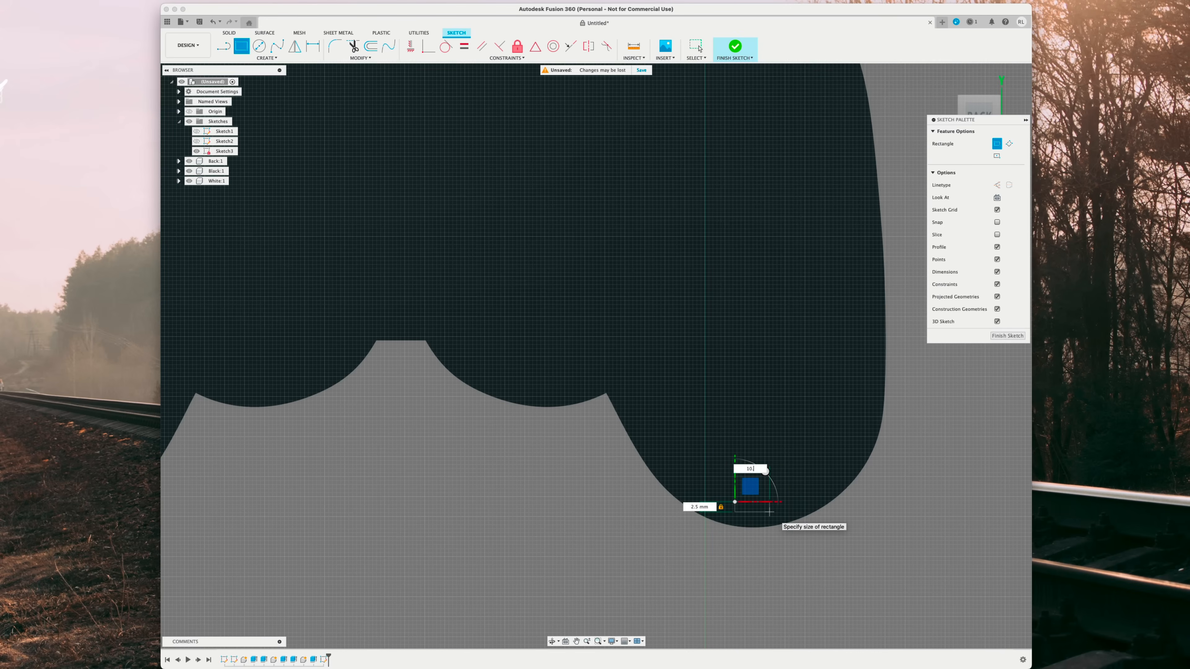
text(10.5)
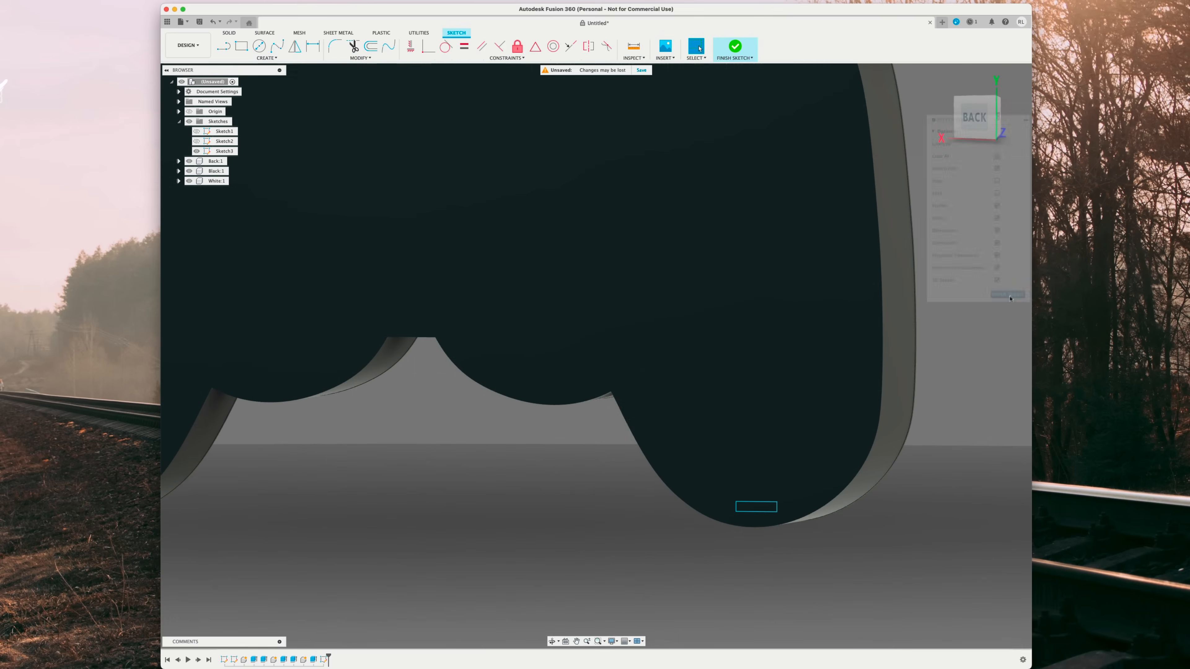
click(733, 46)
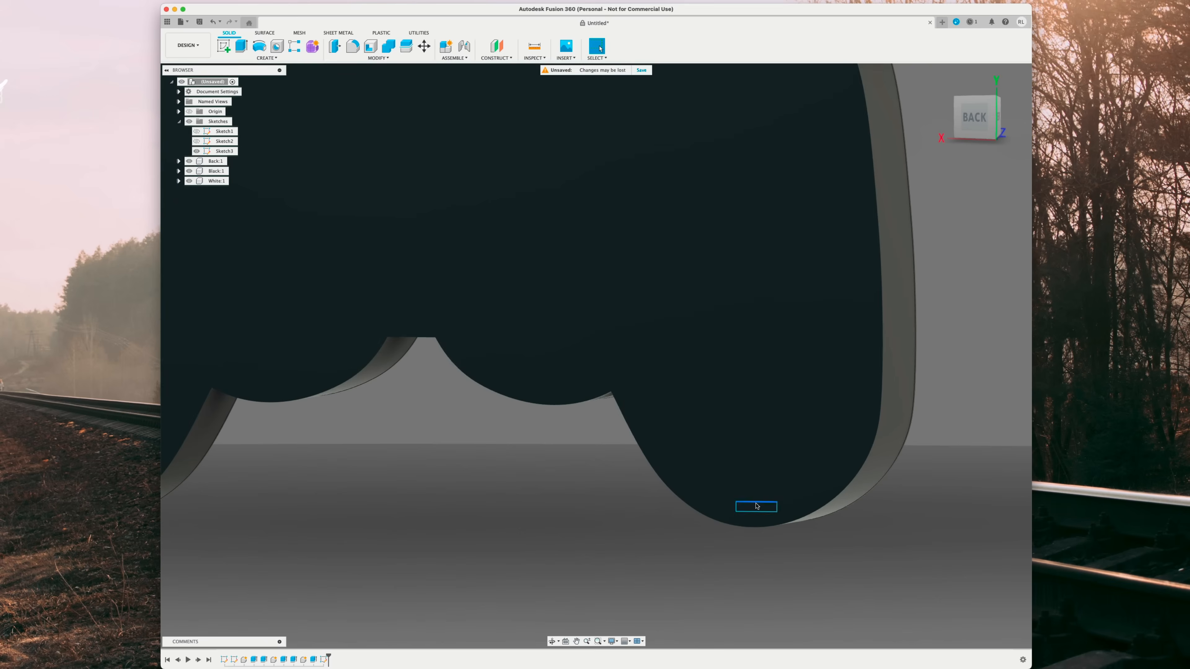
click(756, 506)
text(-5)
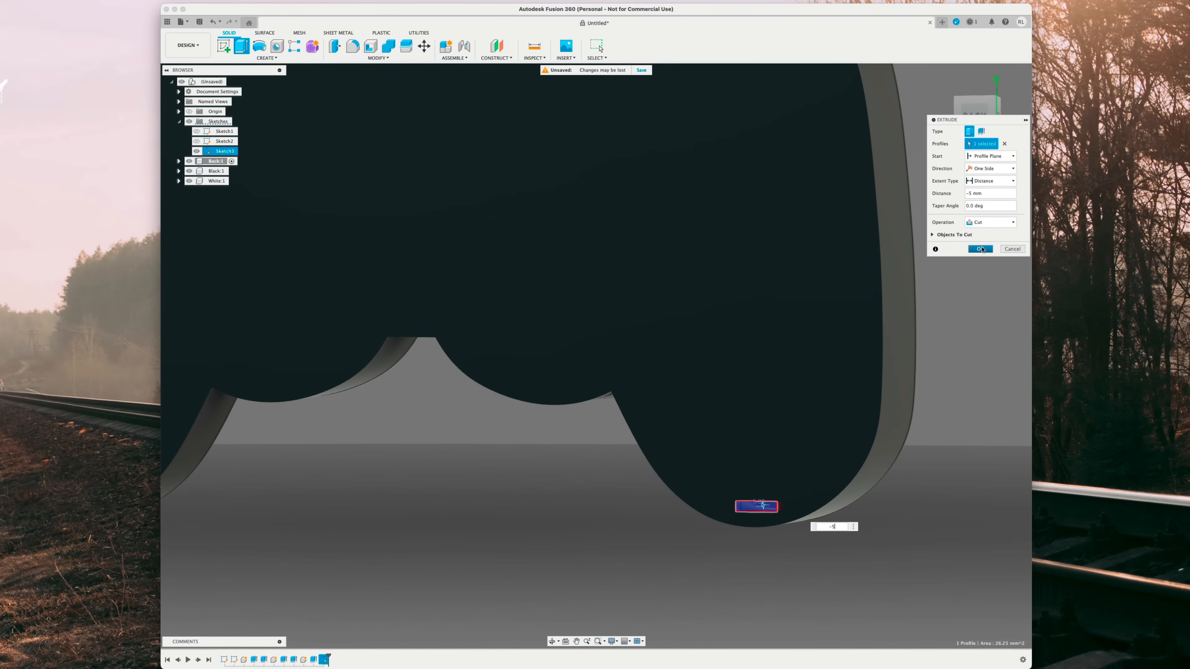
click(979, 249)
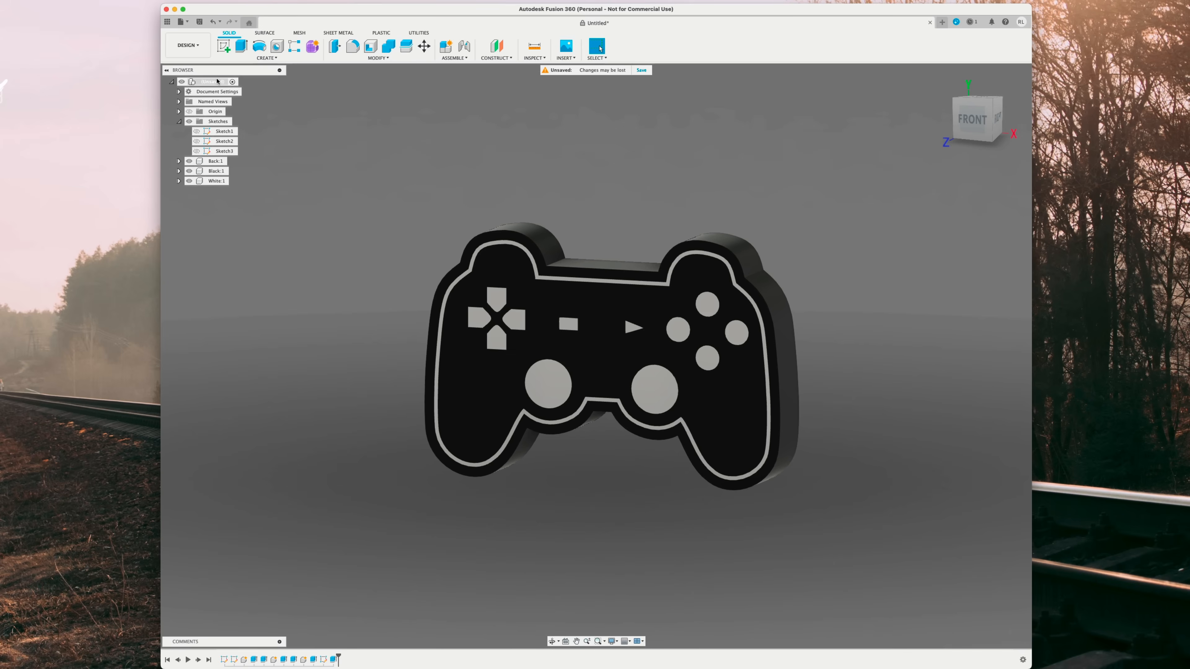
Step: Export the root design to Downloads as a STEP file named Game STEP
right_click(205, 81)
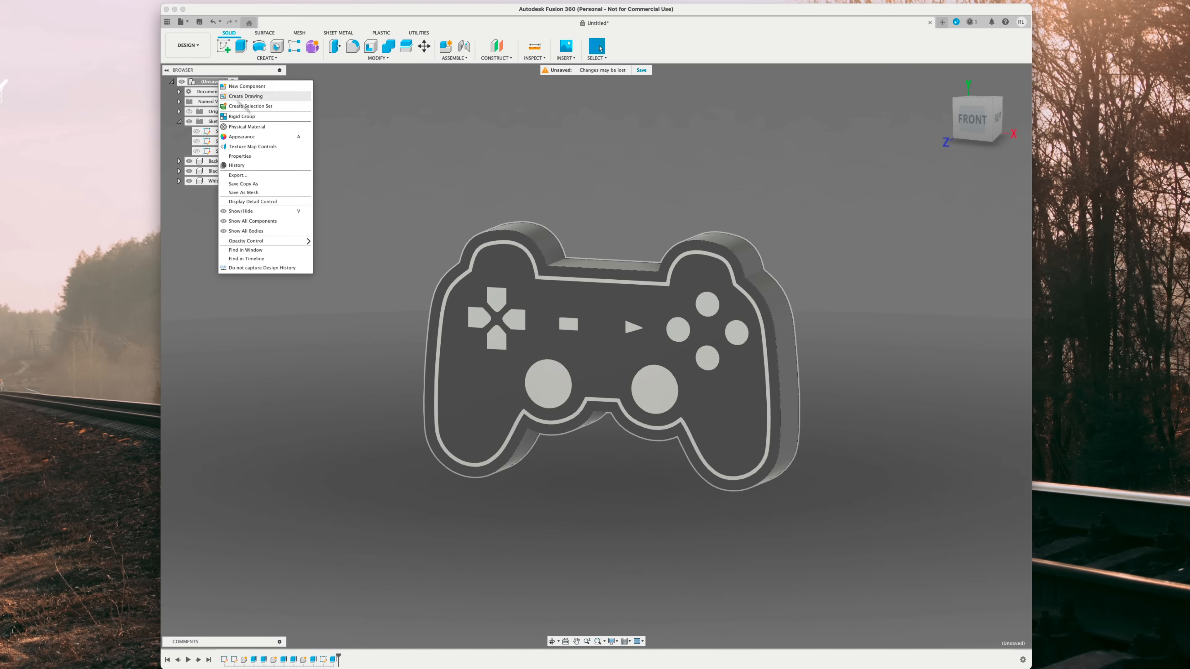
click(238, 175)
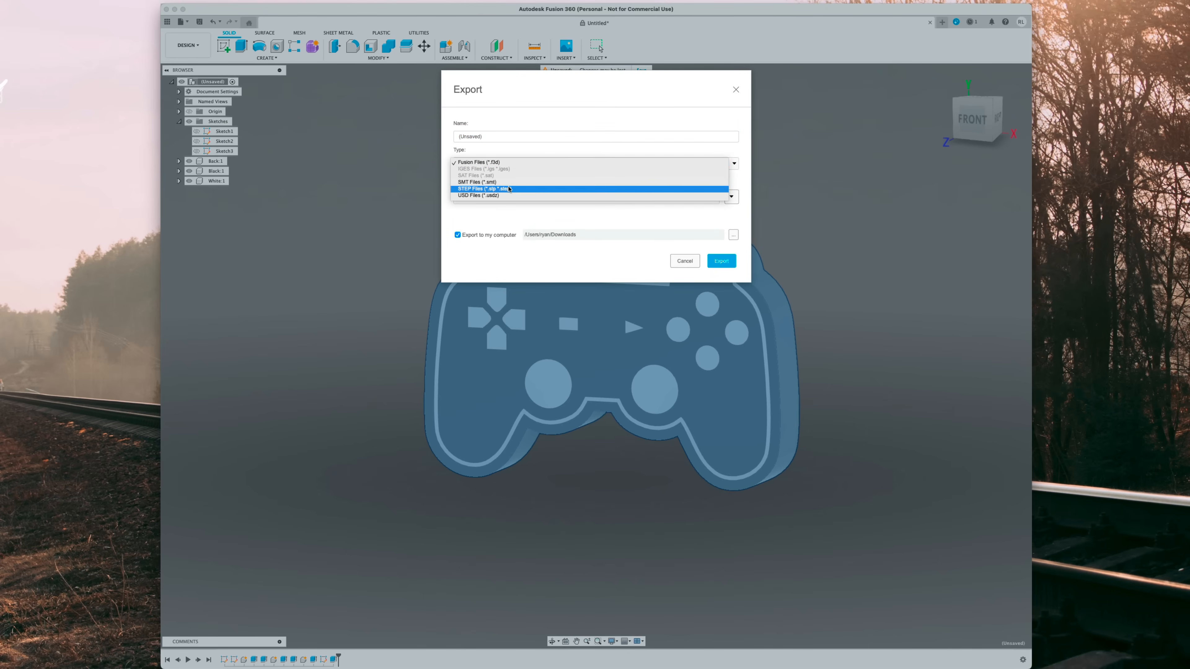
click(478, 189)
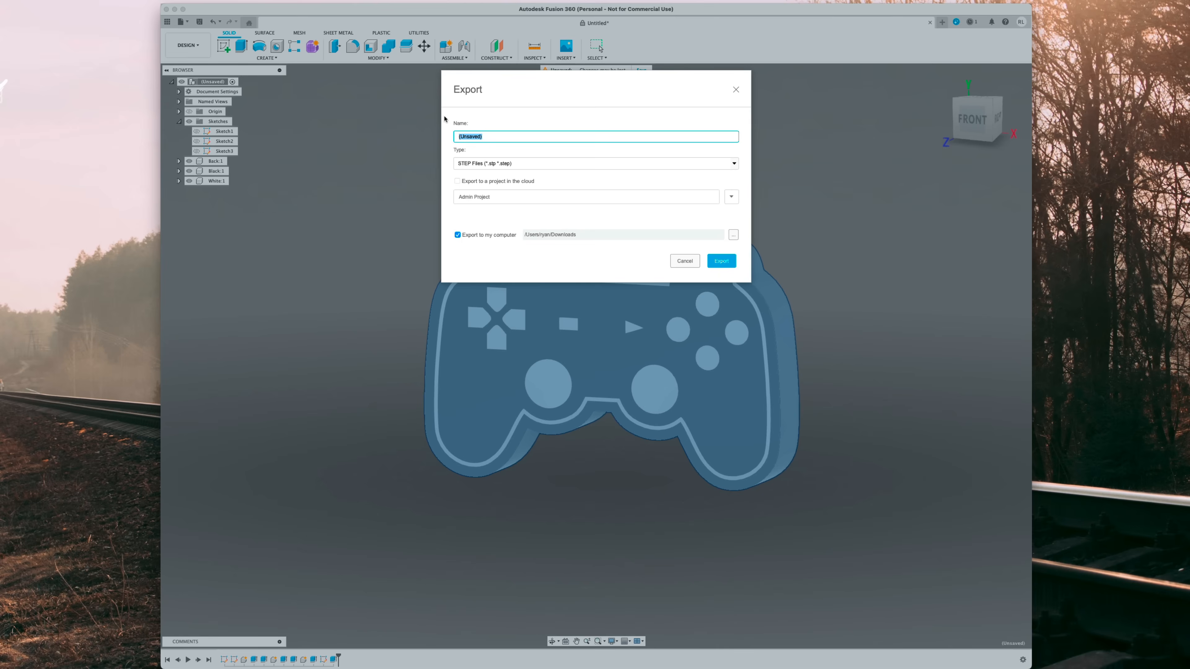
text(Game S1)
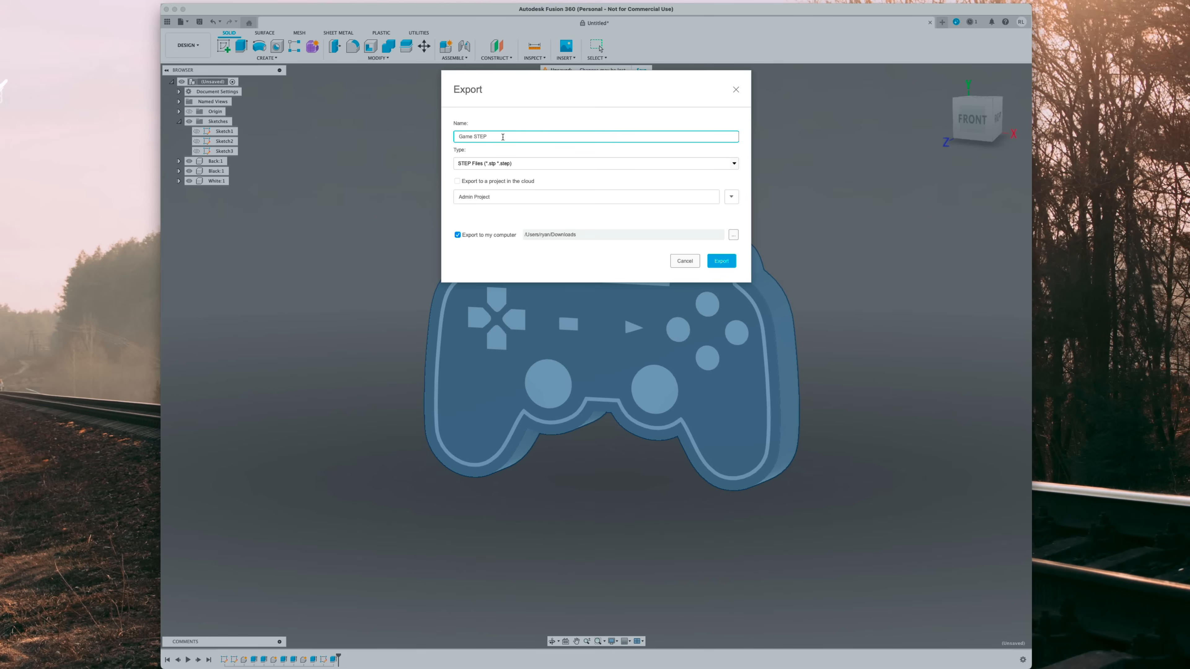
mouse_move(645, 225)
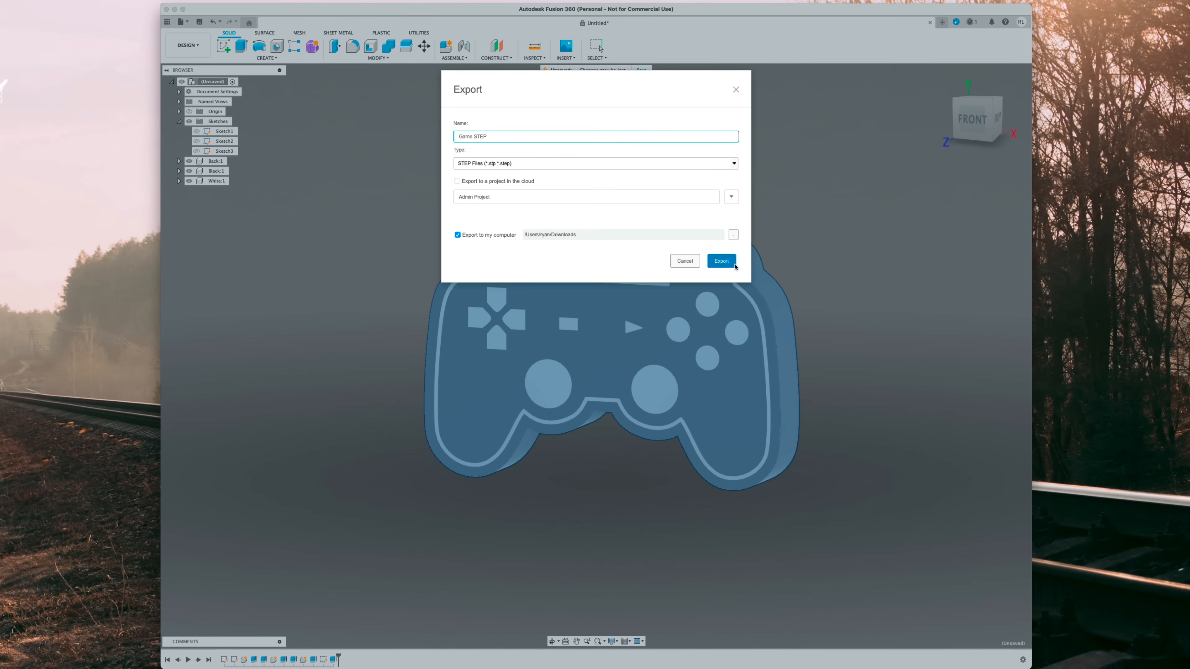
click(720, 261)
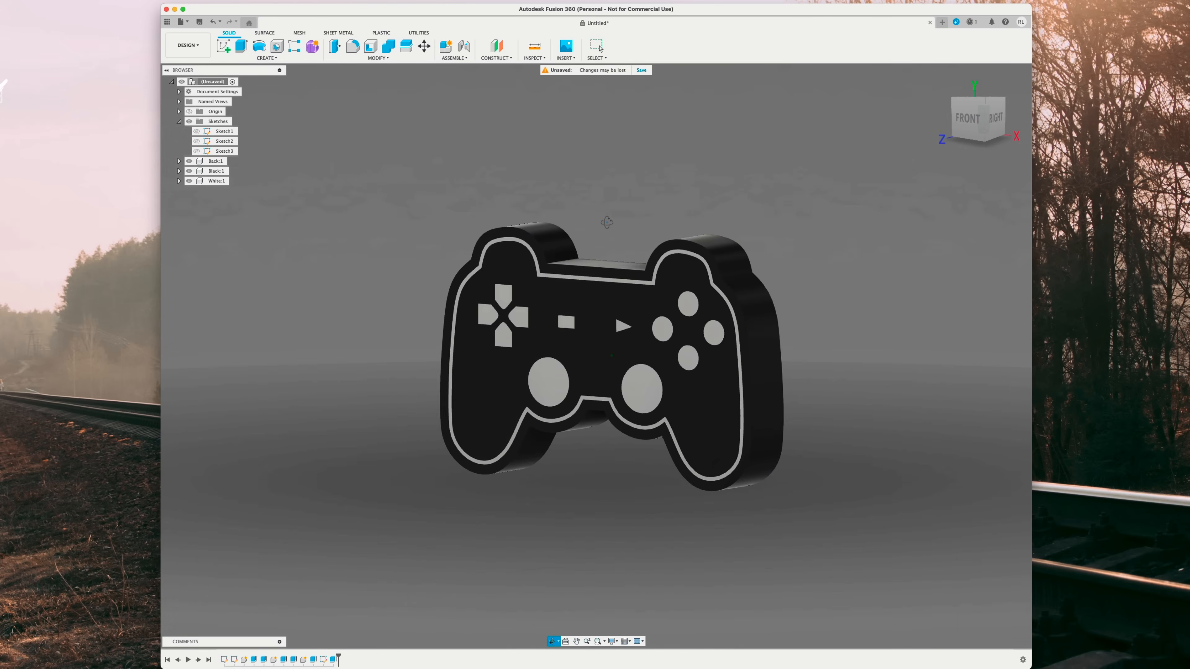
Step: Export the design as Fusion file Game Fusion, replacing the existing file
right_click(215, 81)
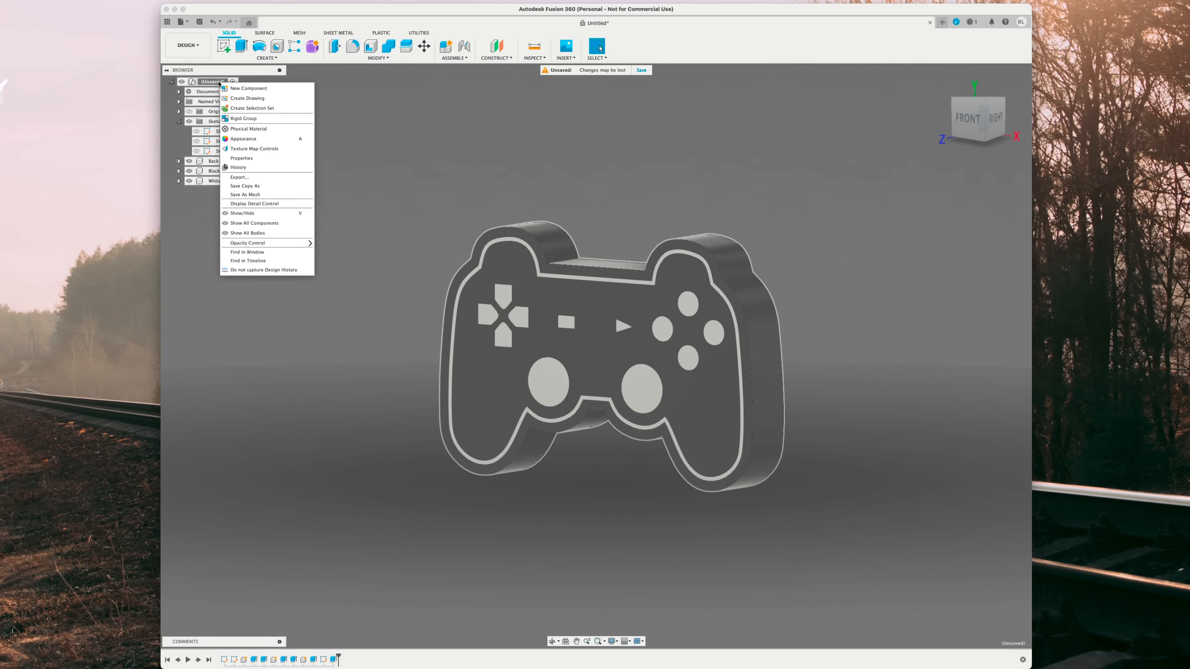
click(240, 177)
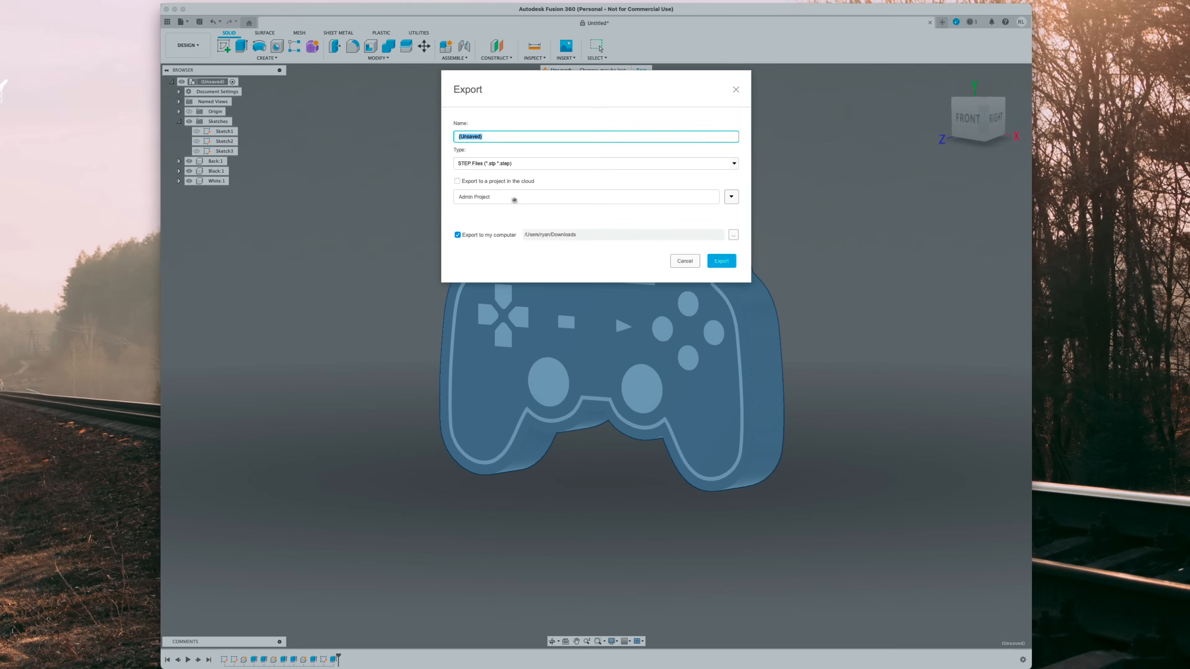
click(594, 163)
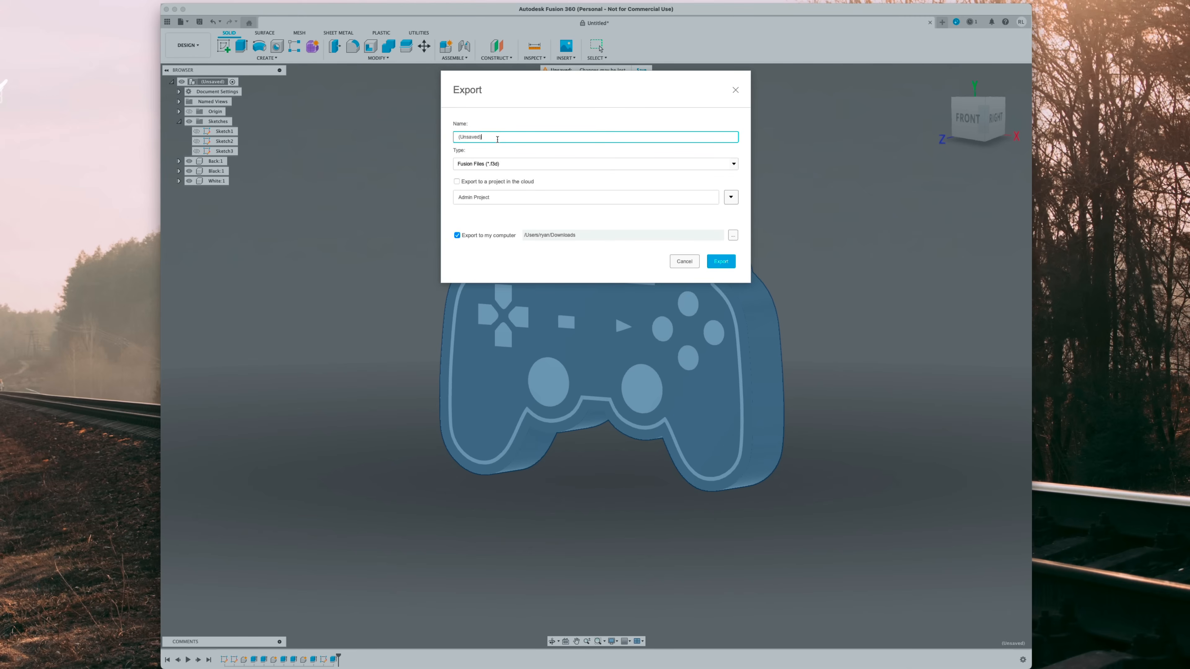
double_click(469, 136)
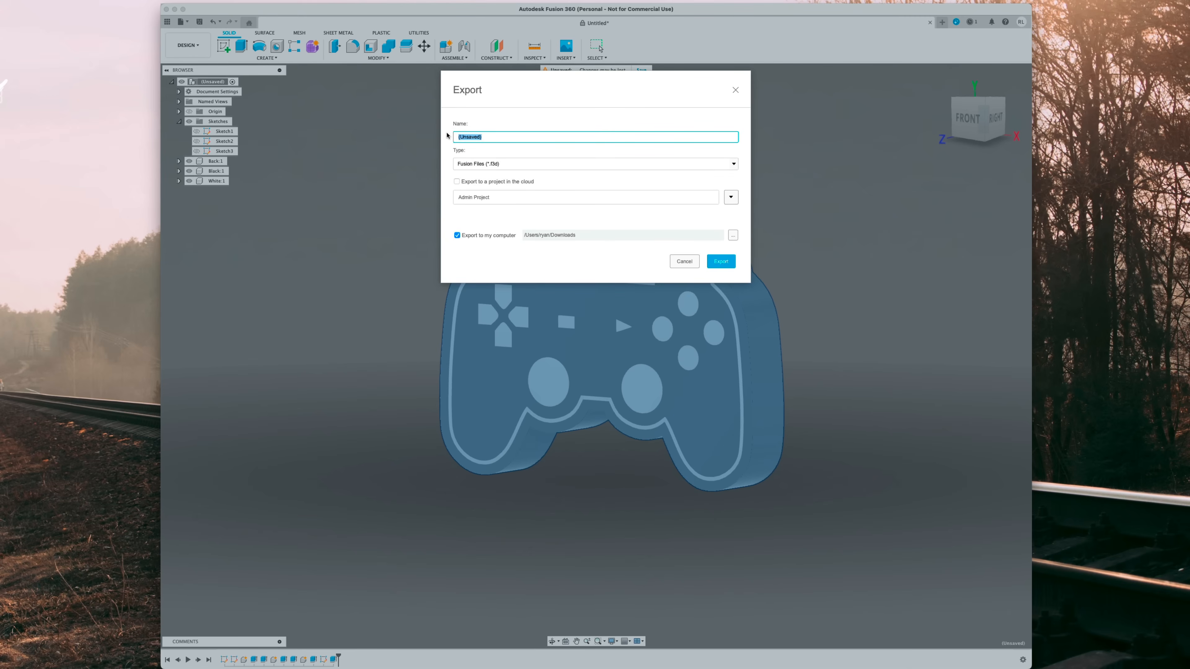
text(Game)
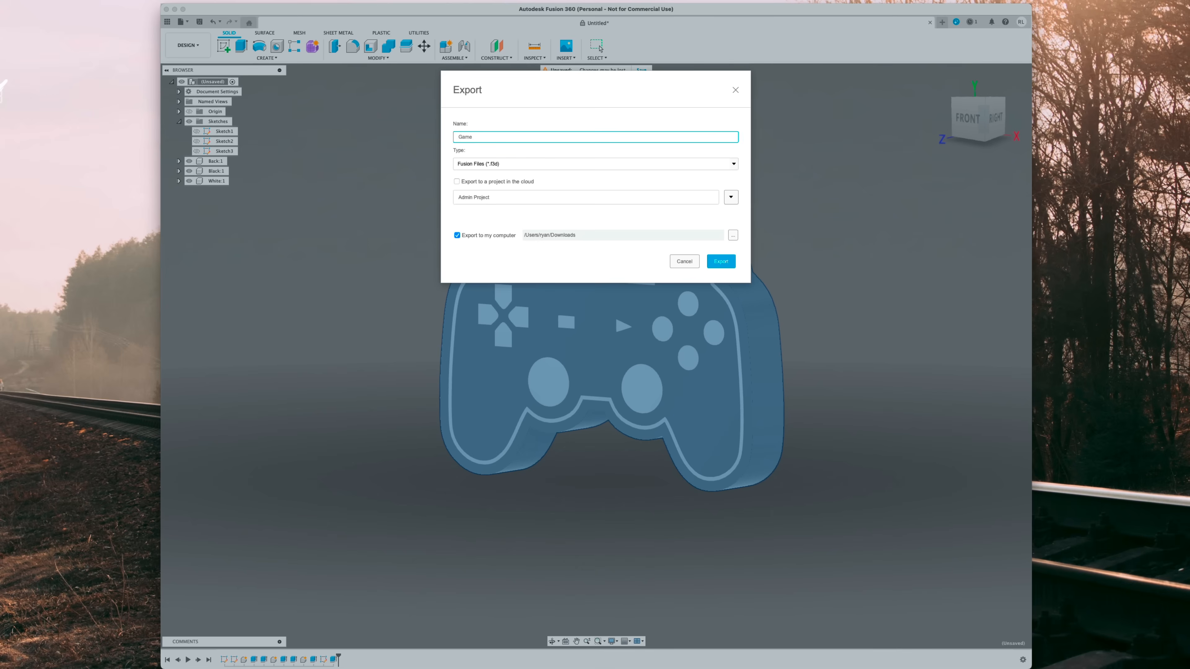
text(Fusion)
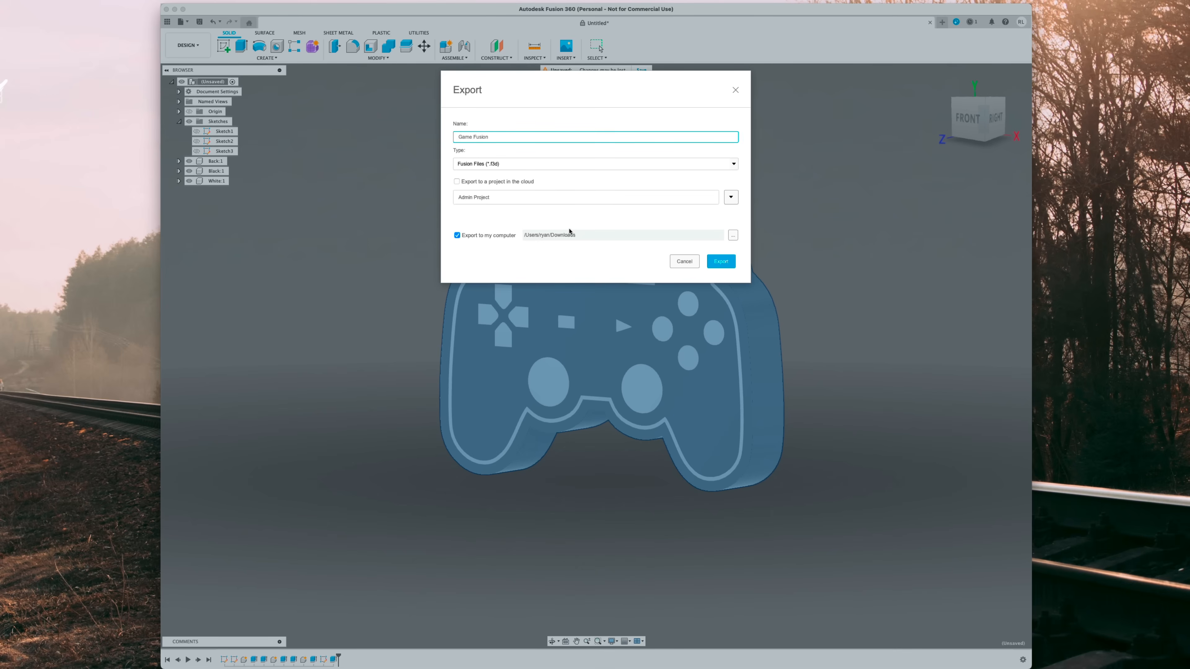
click(719, 261)
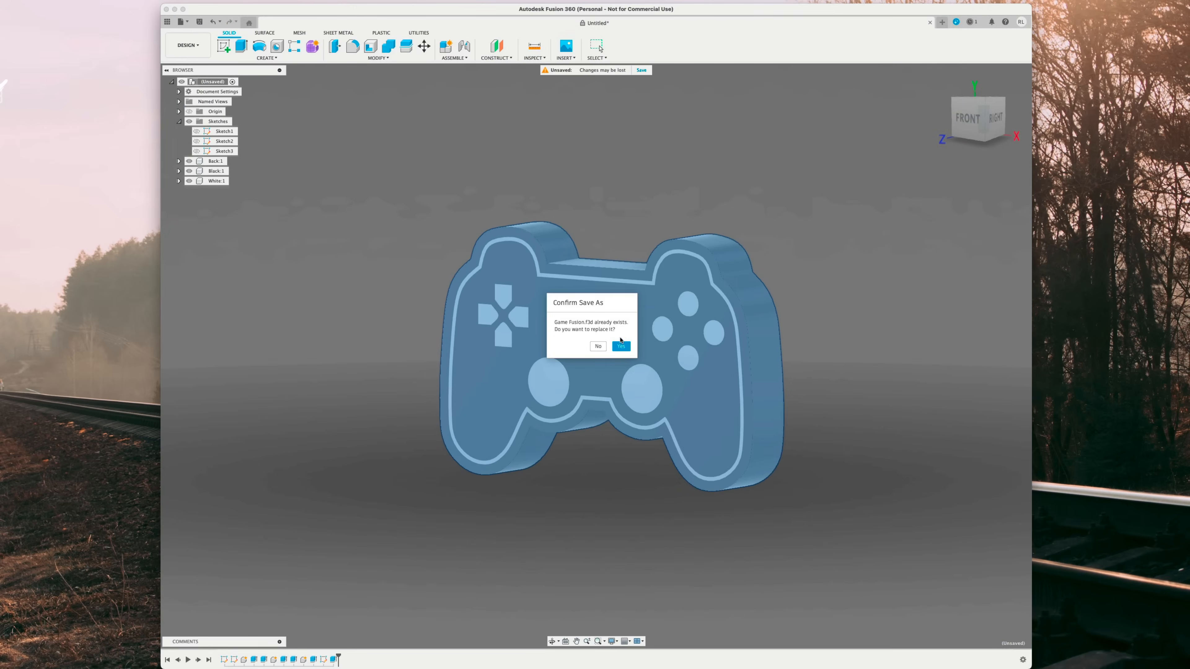
click(621, 346)
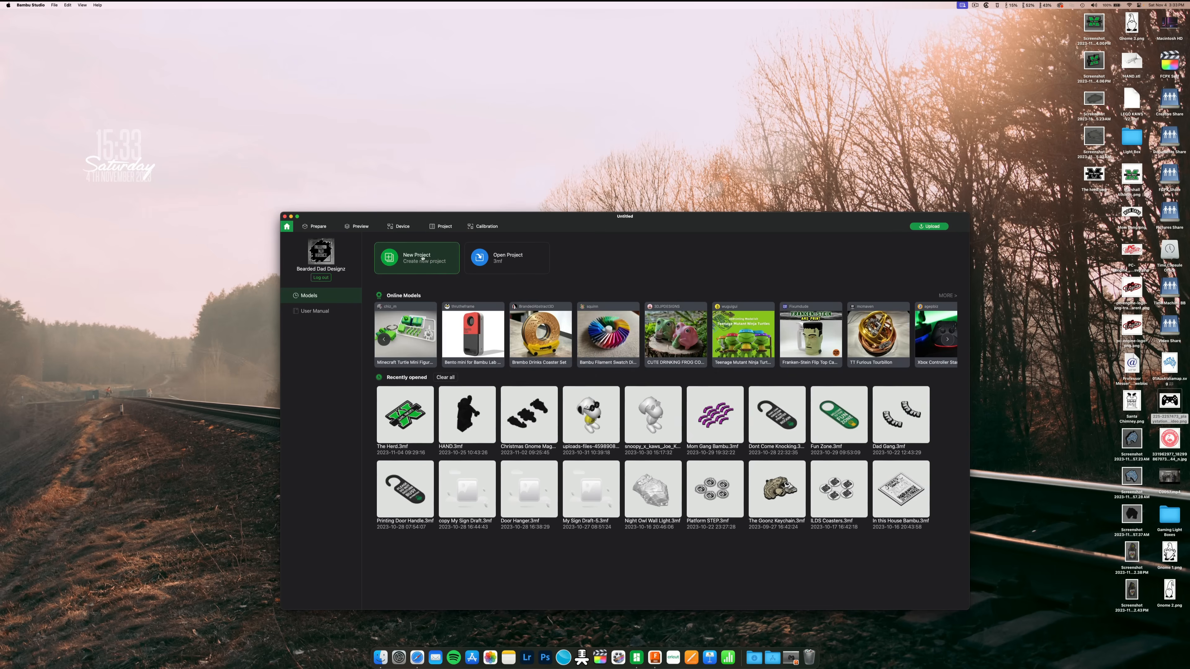
Step: Start a new empty Bambu Studio project for the Game STEP models
click(416, 257)
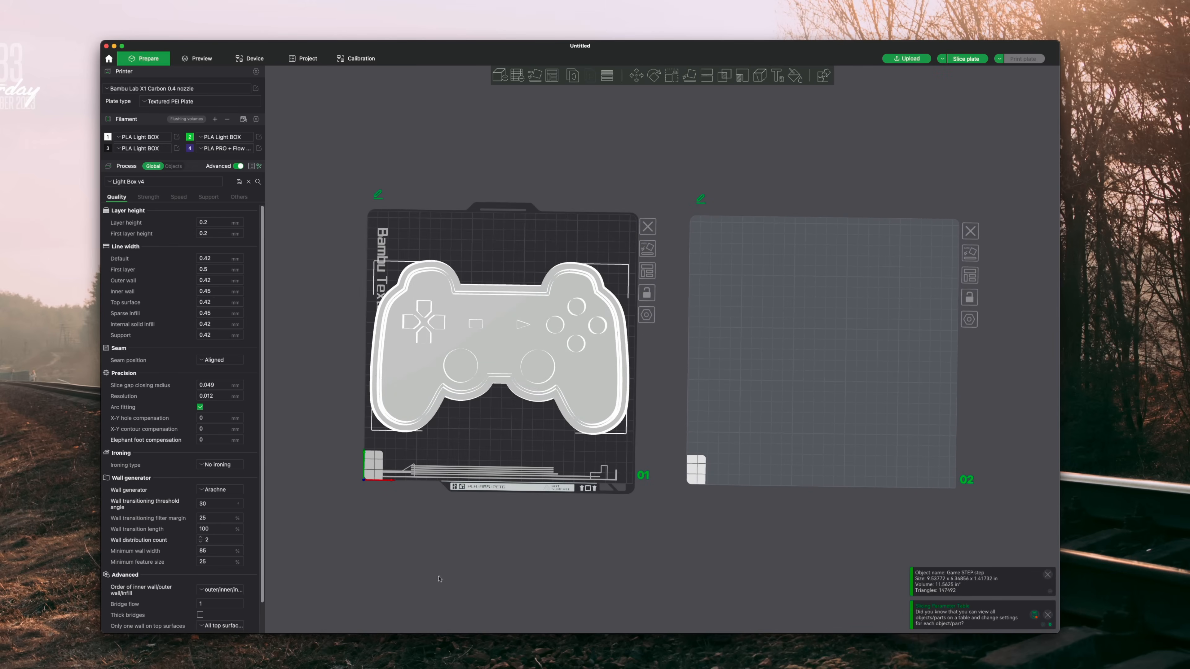
mouse_move(671, 74)
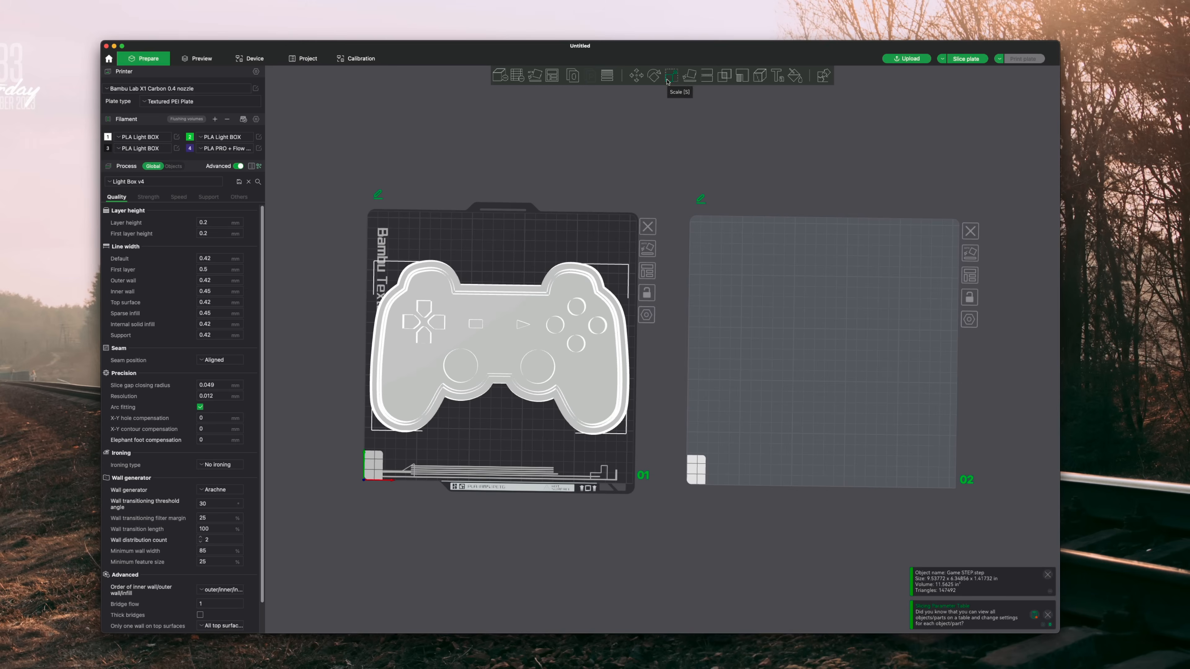
mouse_move(553, 350)
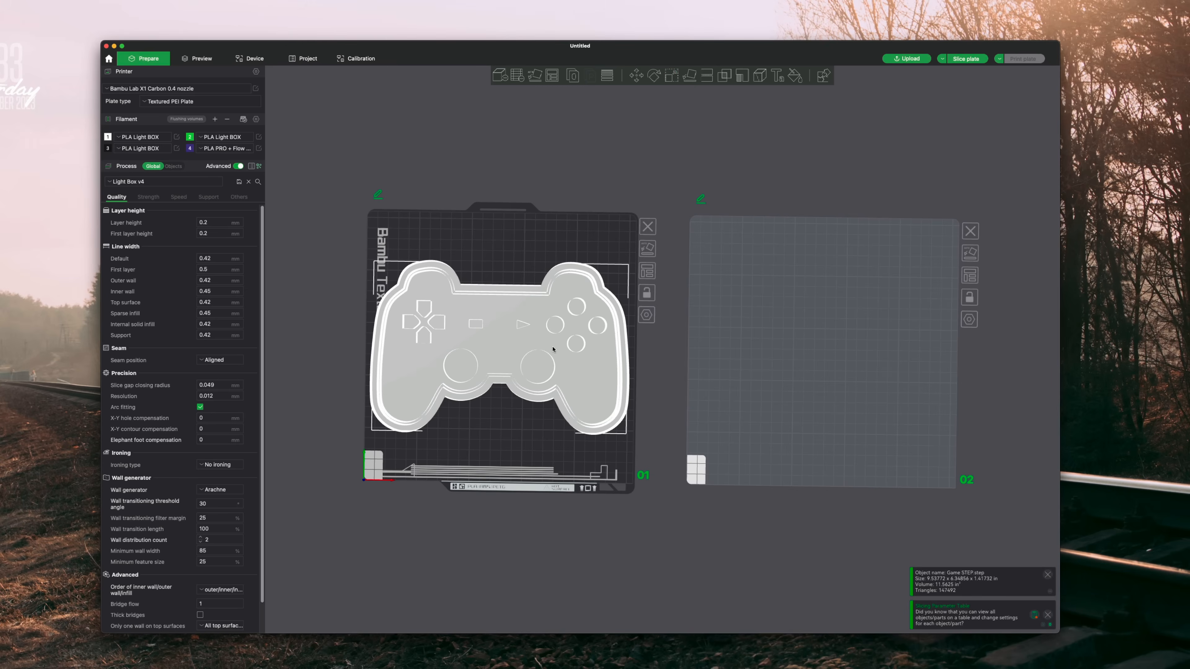
mouse_move(552, 349)
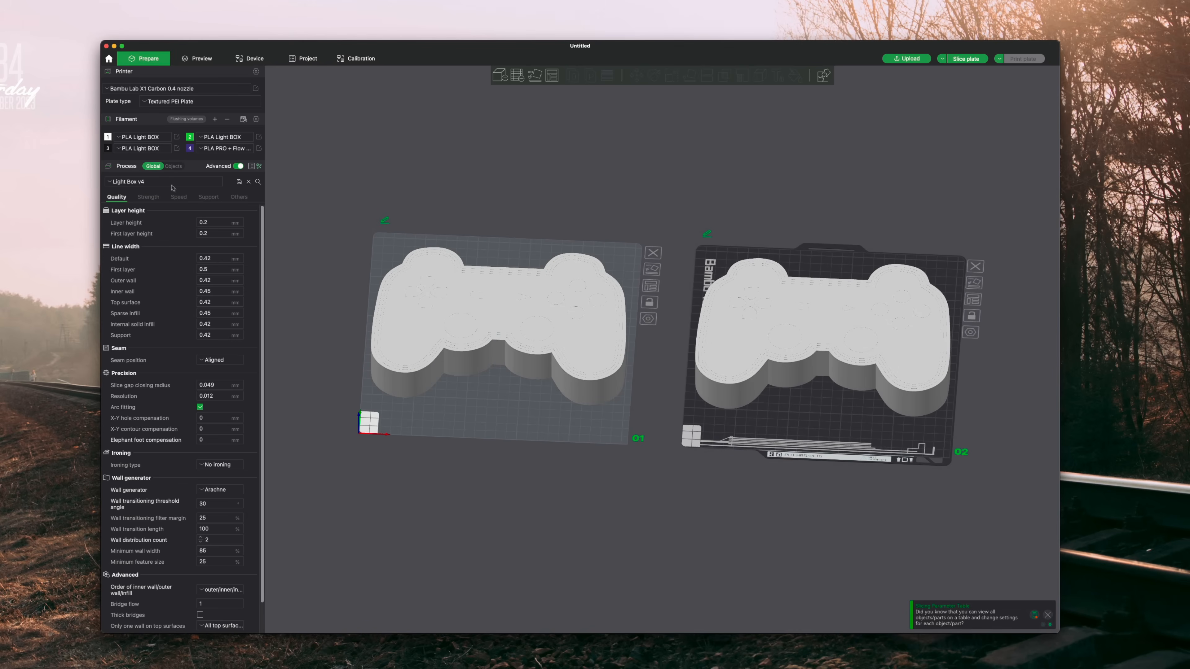
Step: In the Objects list, assign the plate 2 Game STEP box to filament 3
click(173, 166)
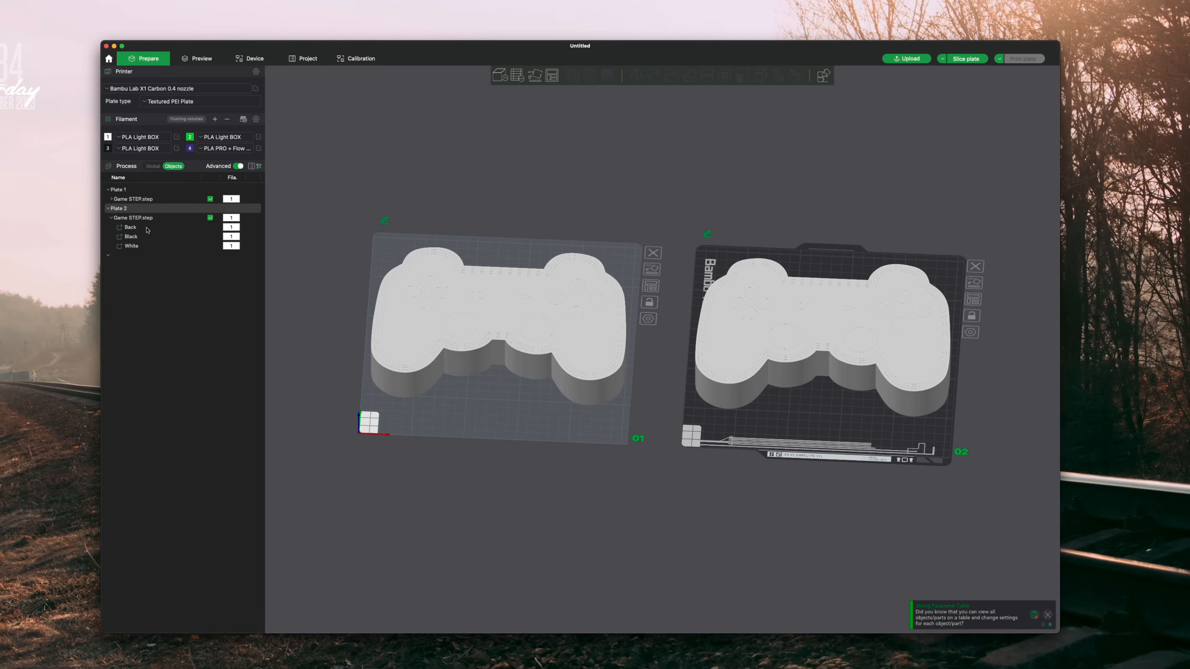
click(131, 237)
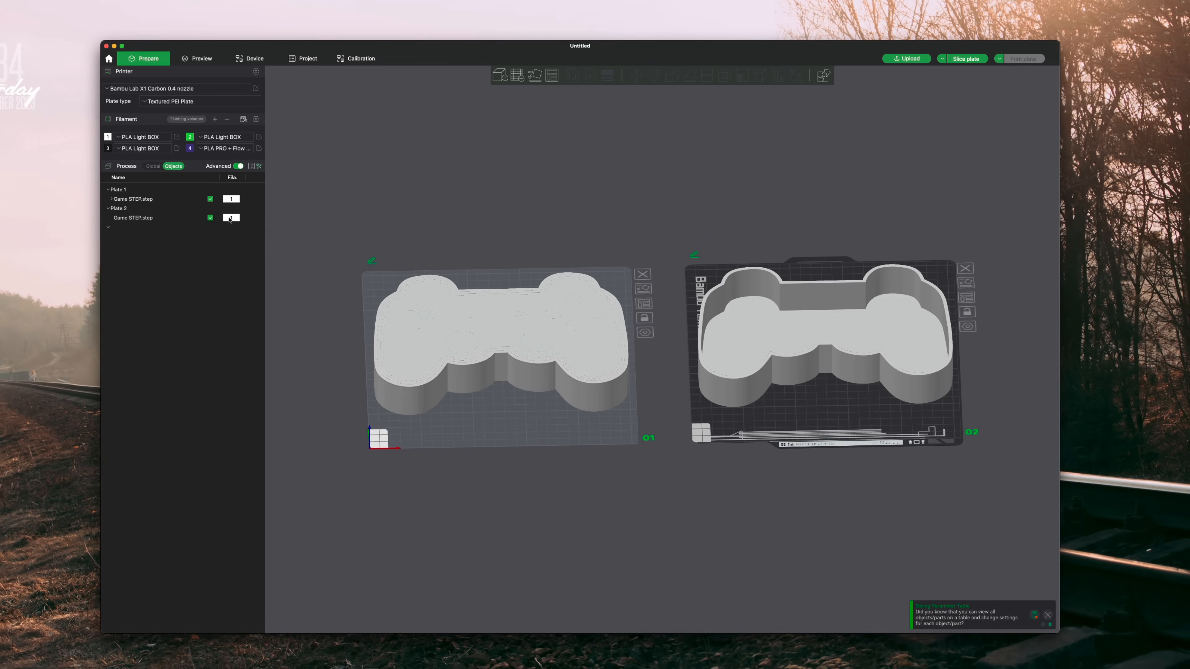
click(133, 217)
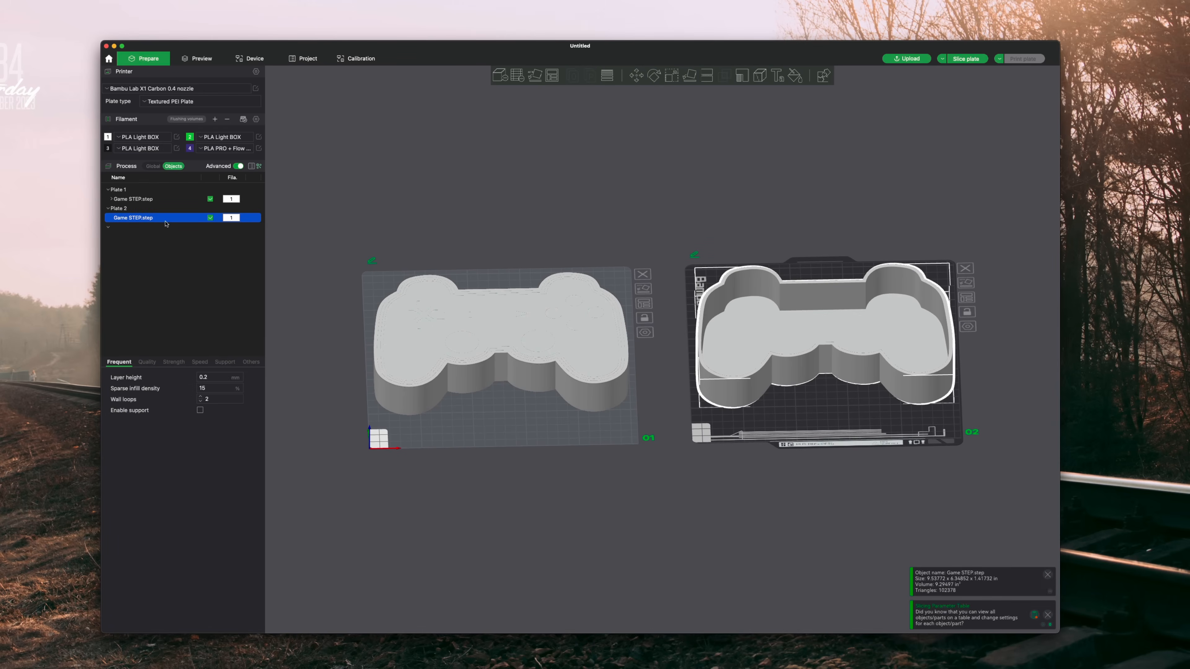
right_click(133, 218)
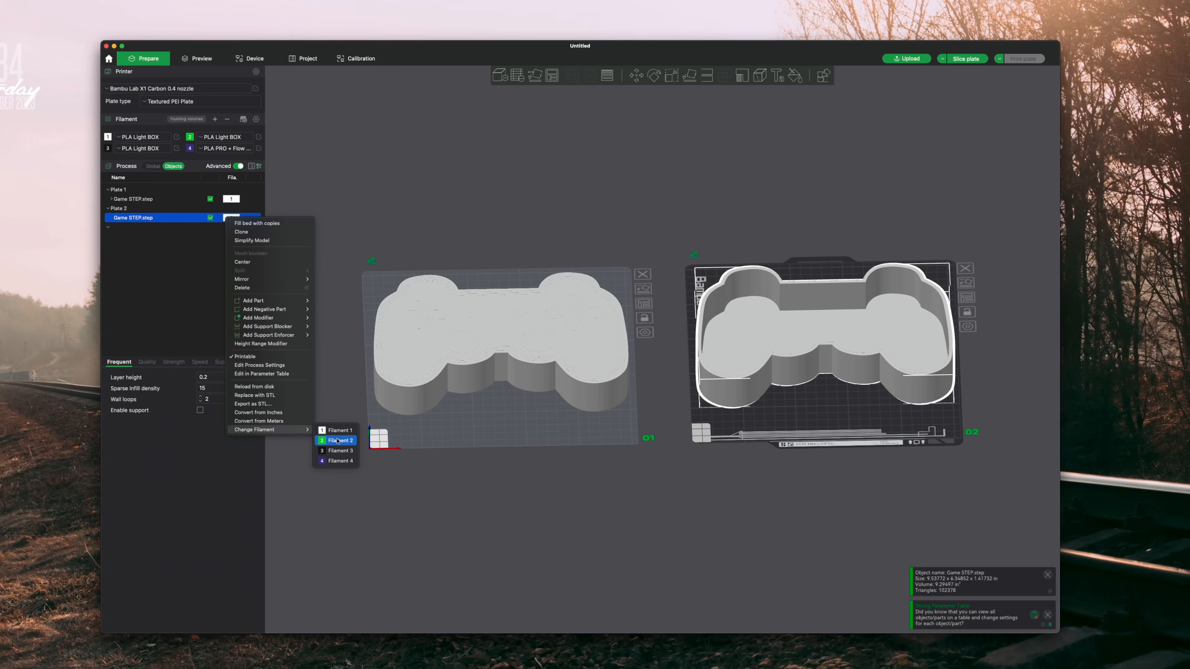
click(339, 451)
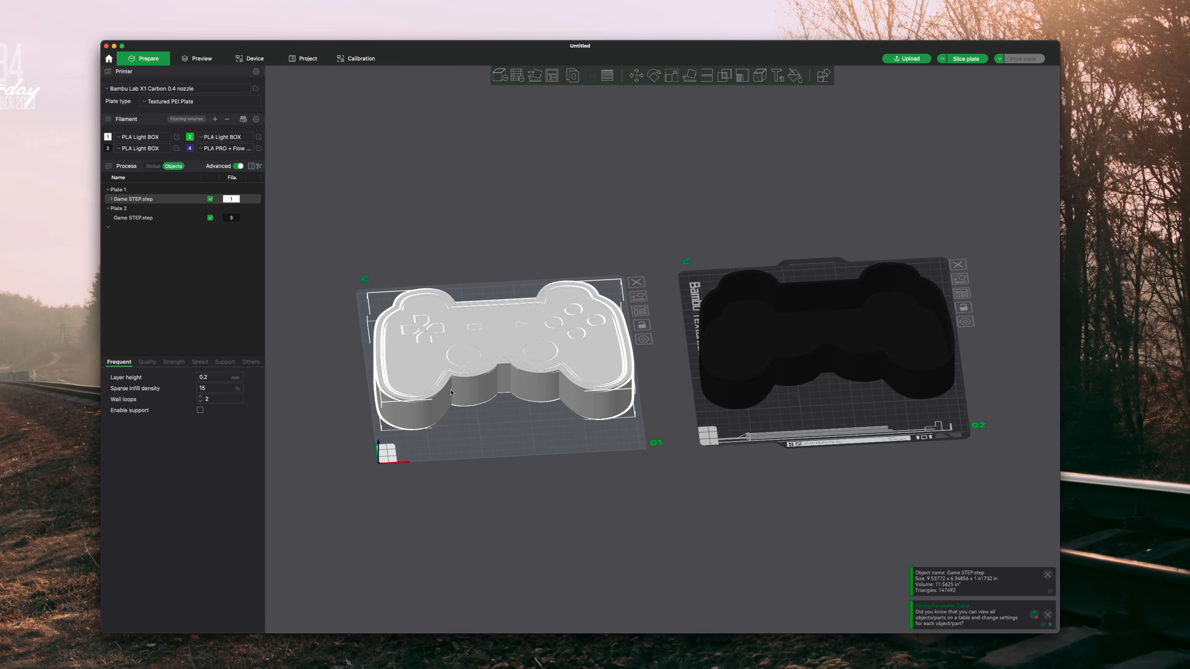
mouse_move(362, 305)
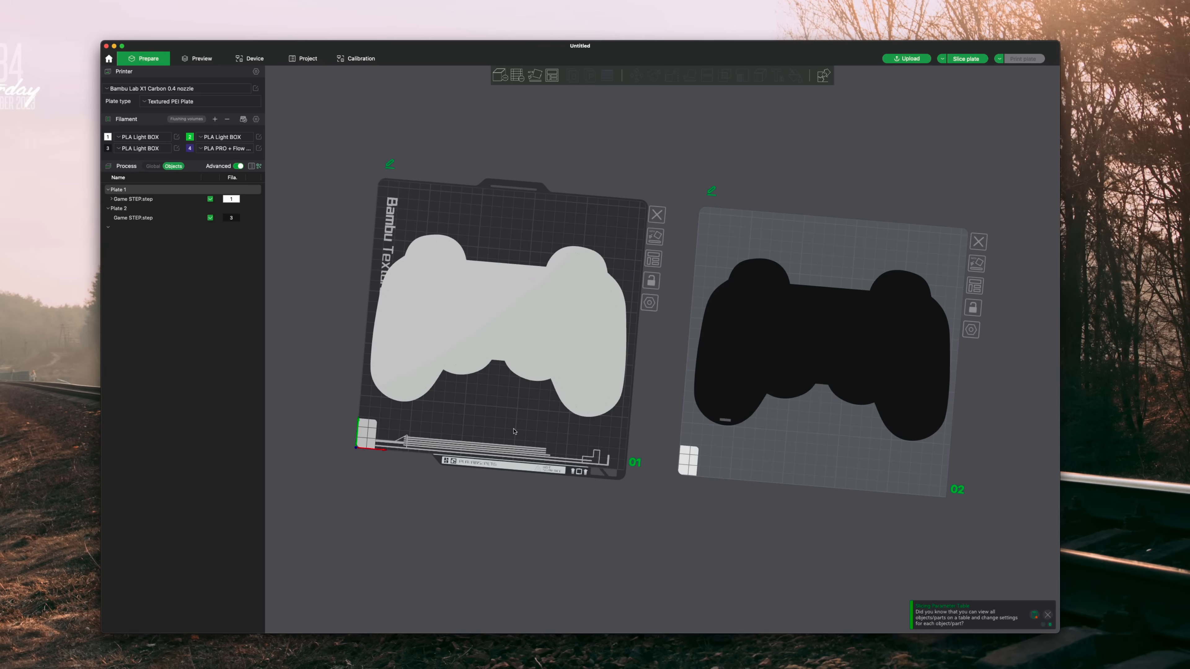
Step: Set the plate 1 lid to filament 3 and its White part to filament 1
click(135, 198)
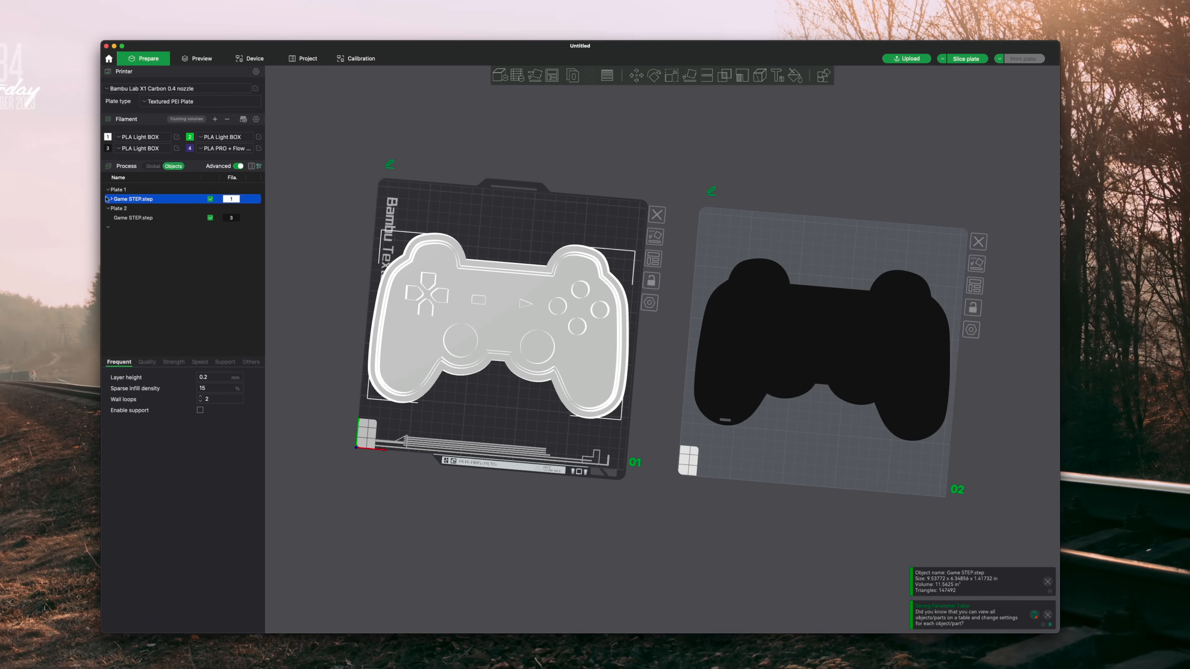
click(130, 208)
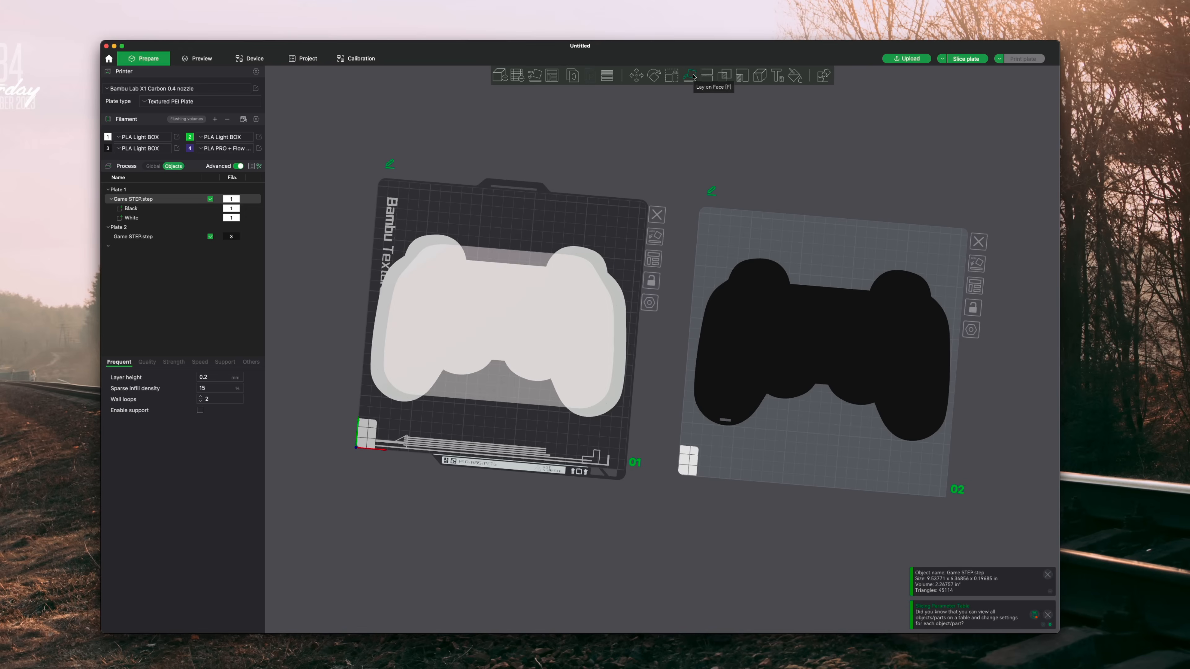
click(692, 75)
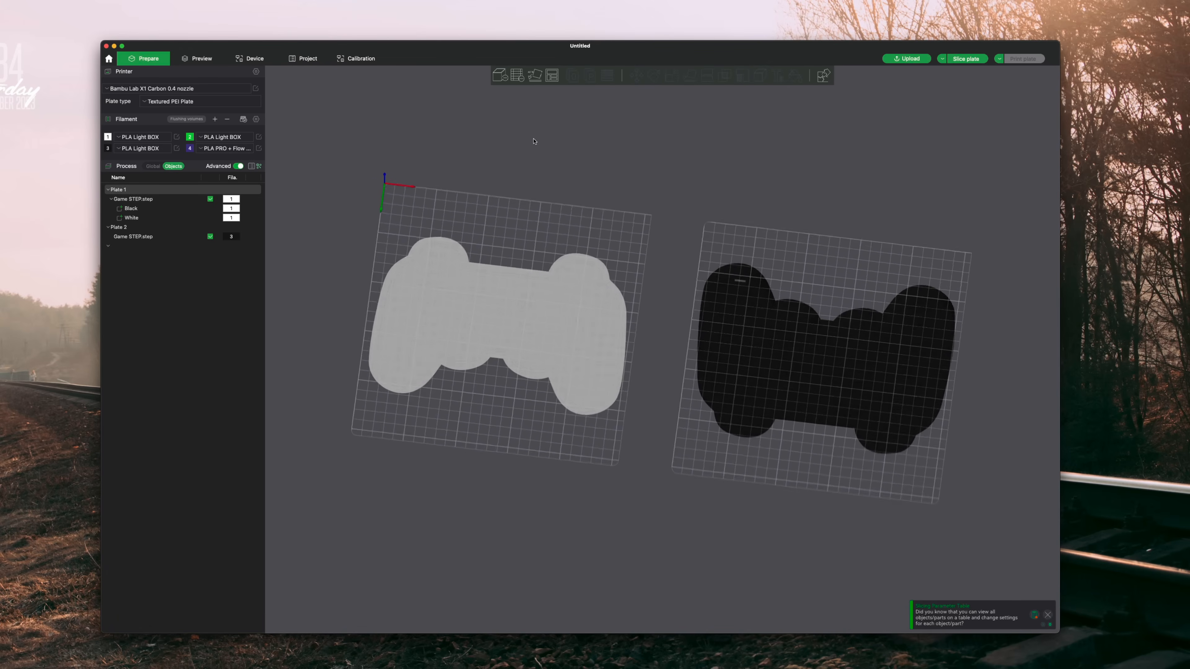
click(132, 209)
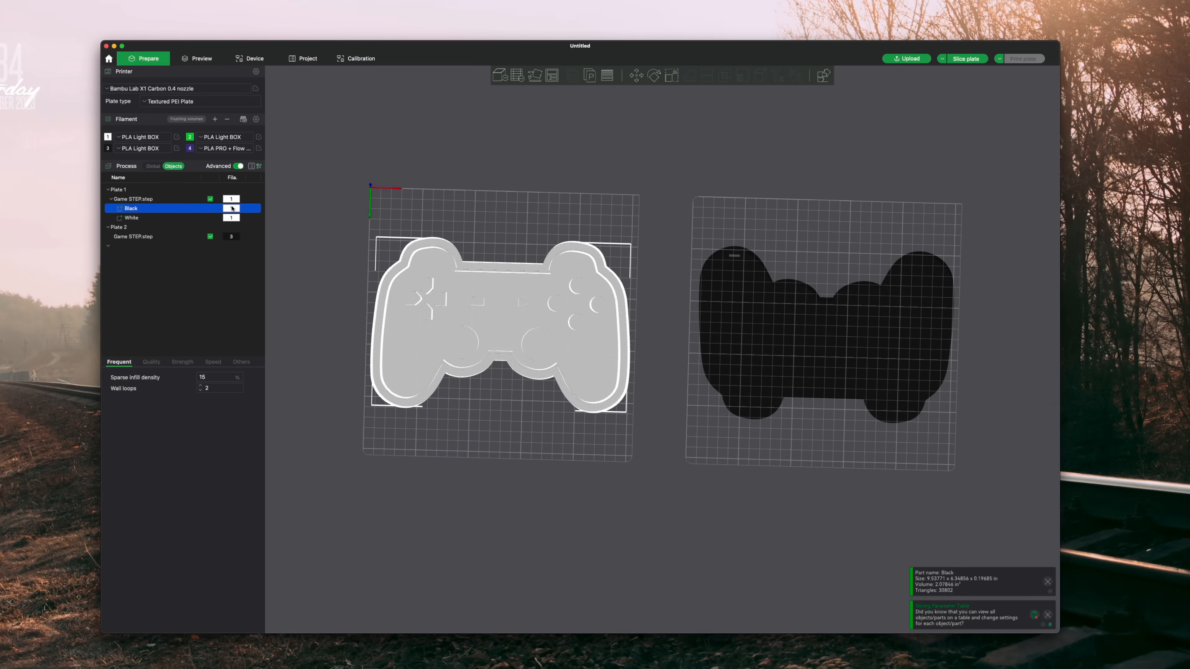
right_click(132, 198)
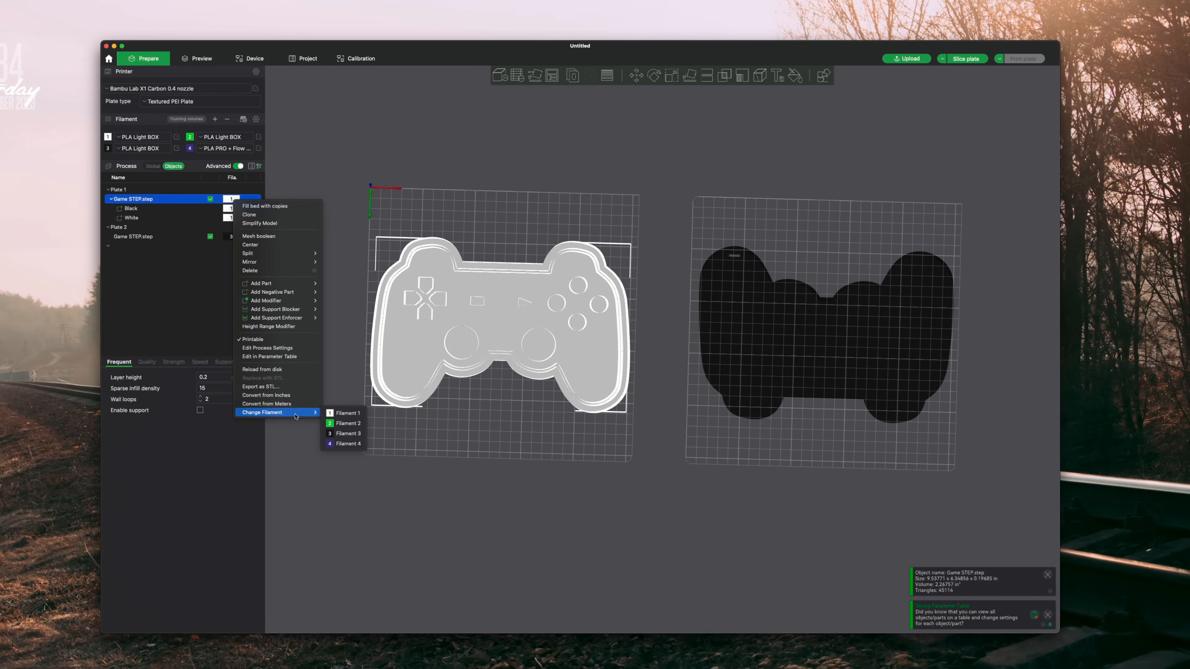
mouse_move(298, 415)
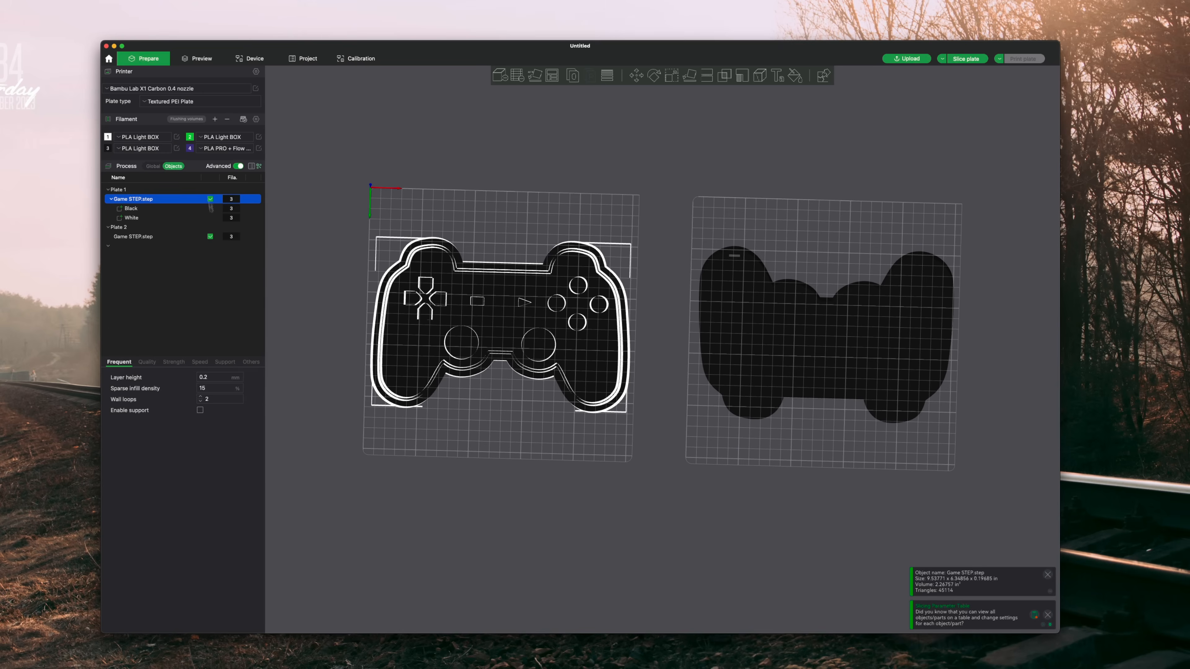
right_click(131, 218)
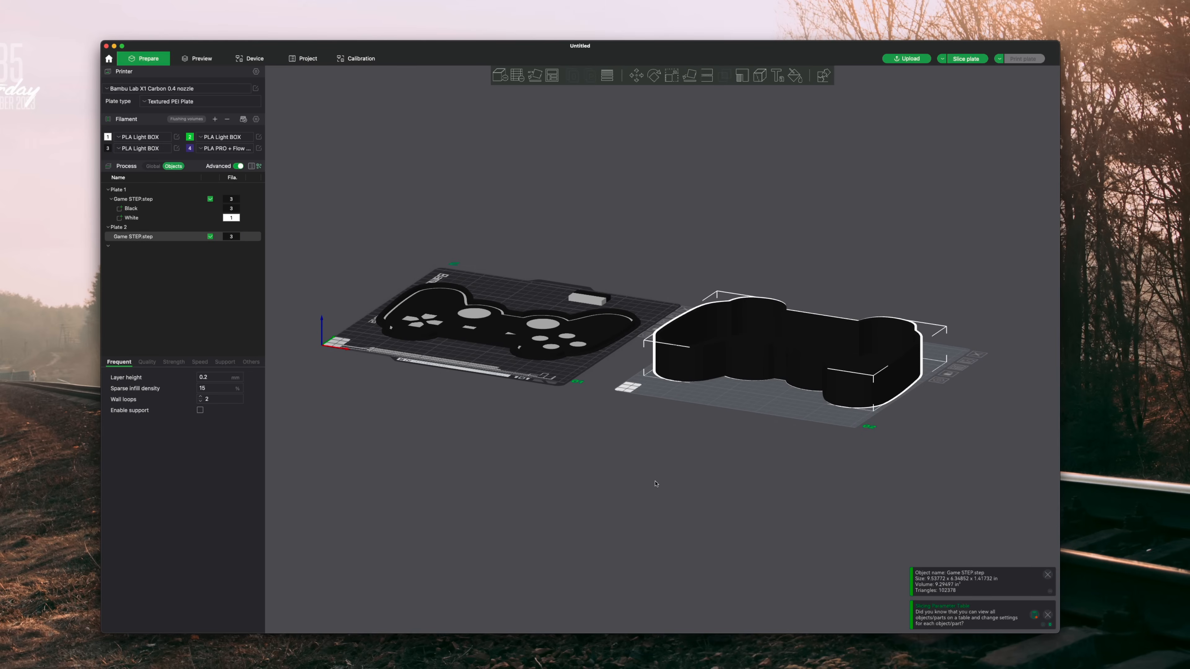
mouse_move(654, 483)
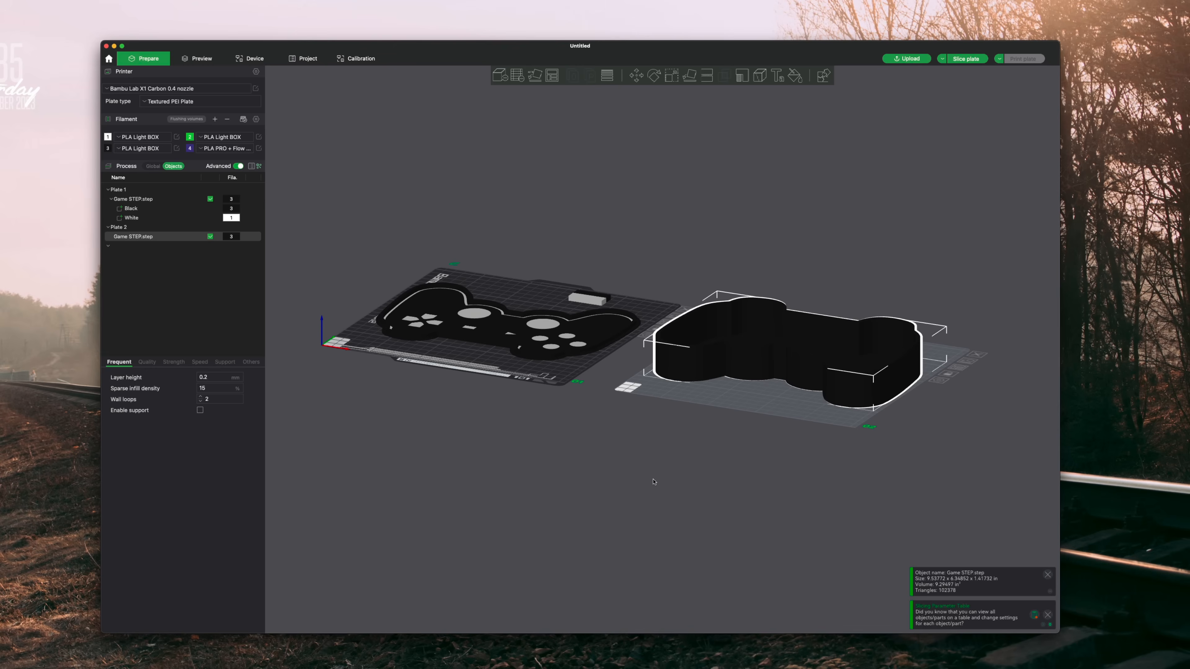
mouse_move(774, 311)
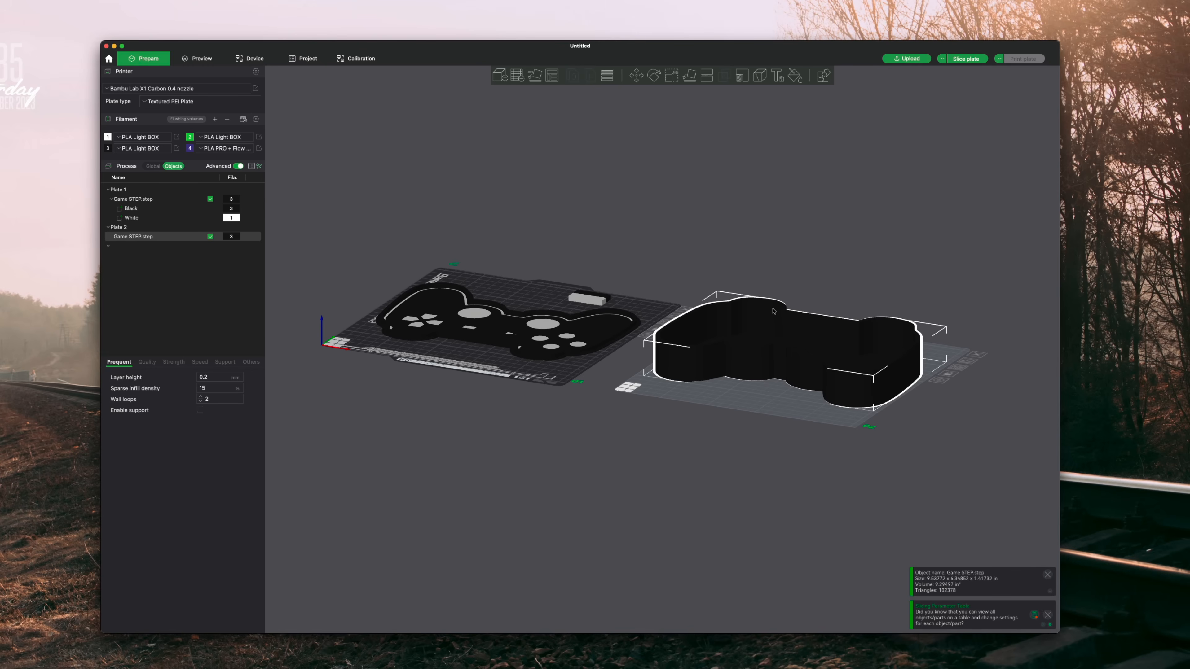
Step: Cut the plate 2 box at about 21.52 mm height, discarding the upper part
click(705, 75)
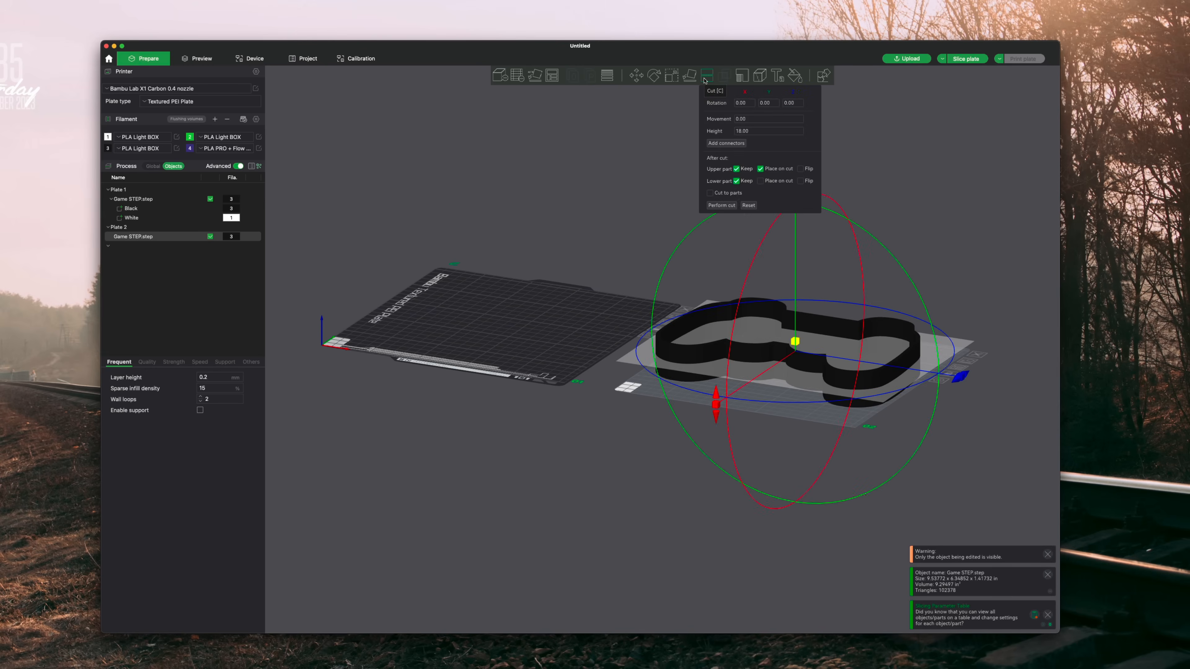
drag(794, 342, 794, 334)
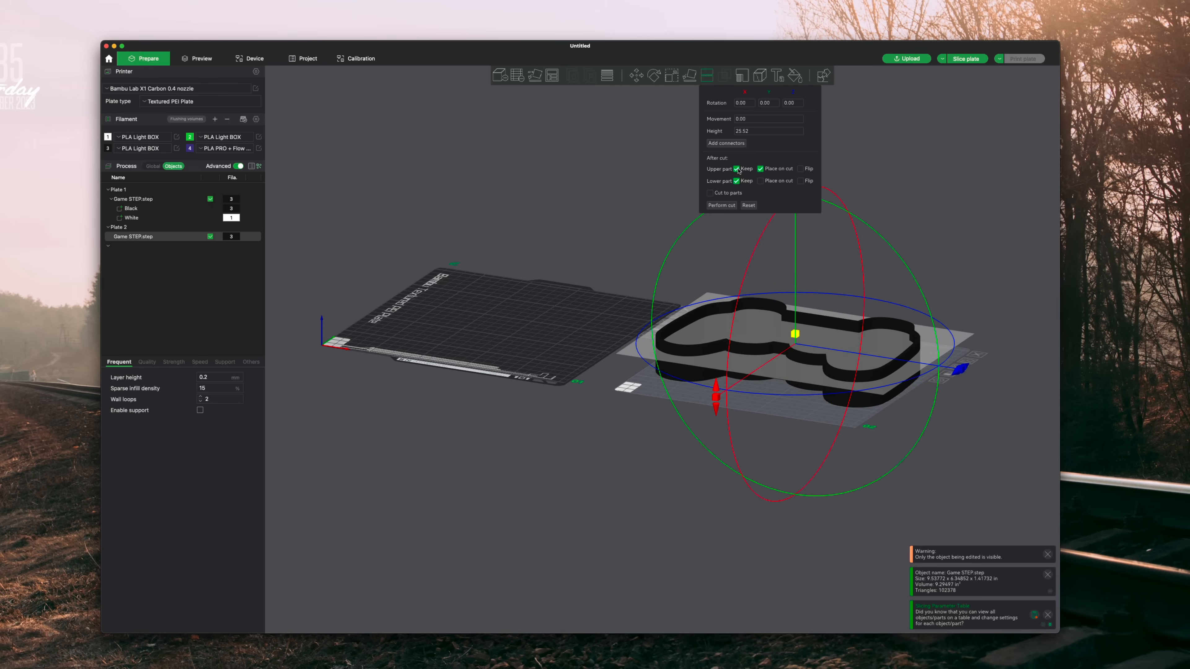
click(736, 168)
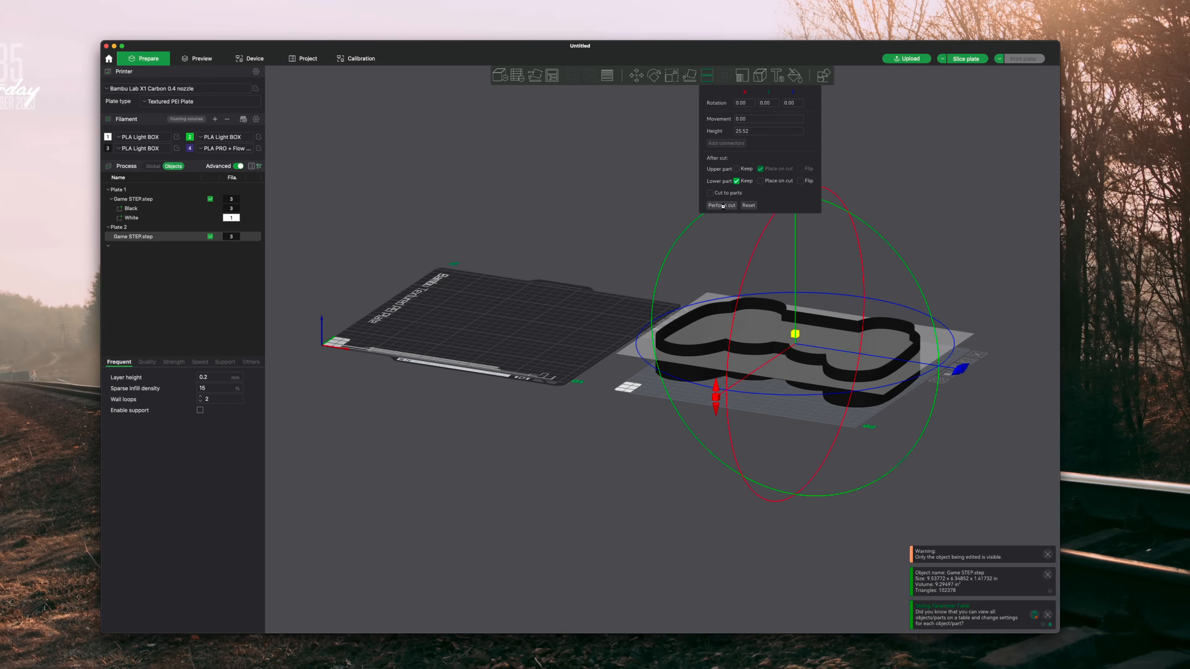
click(720, 205)
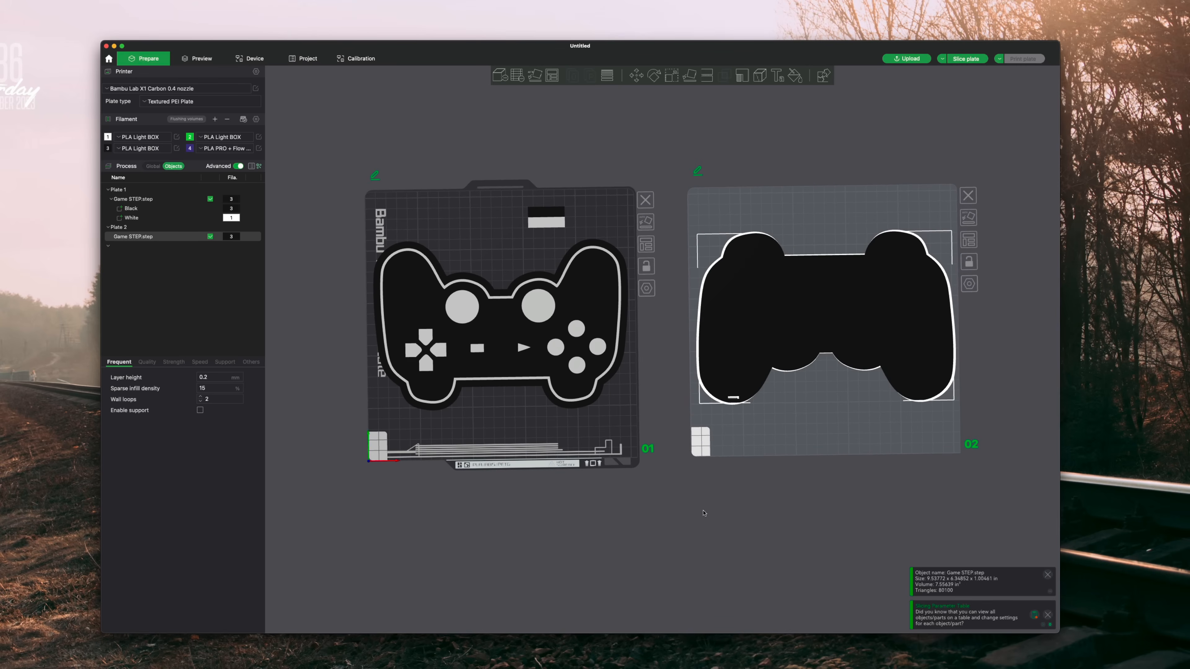
mouse_move(700, 515)
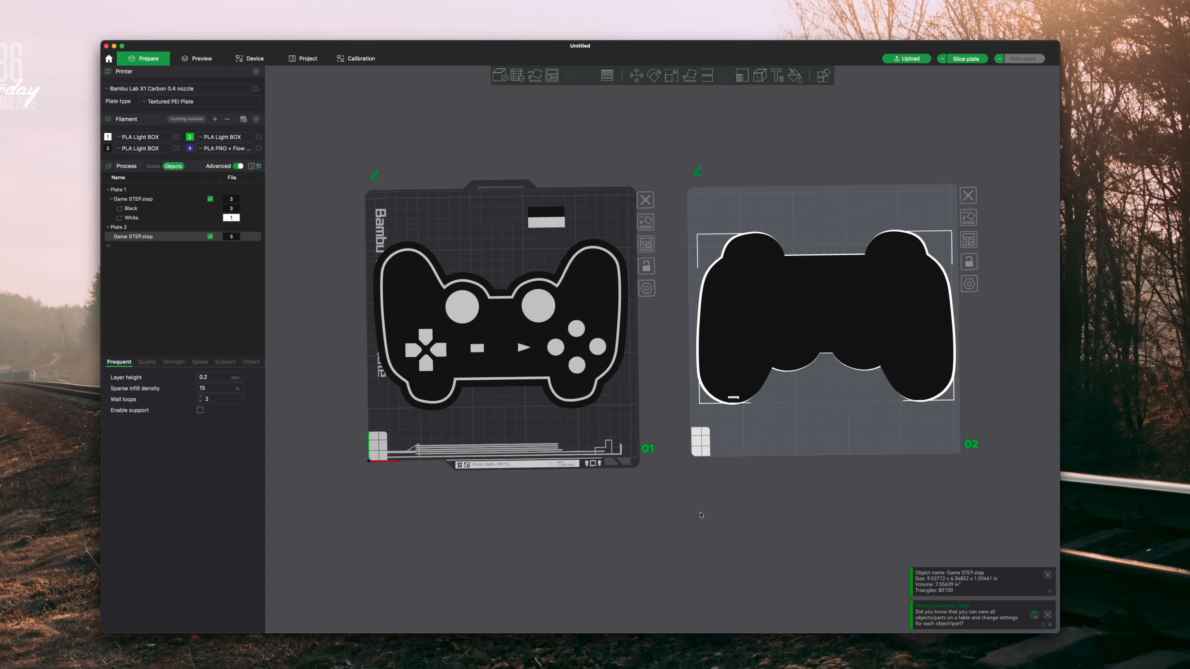
mouse_move(697, 516)
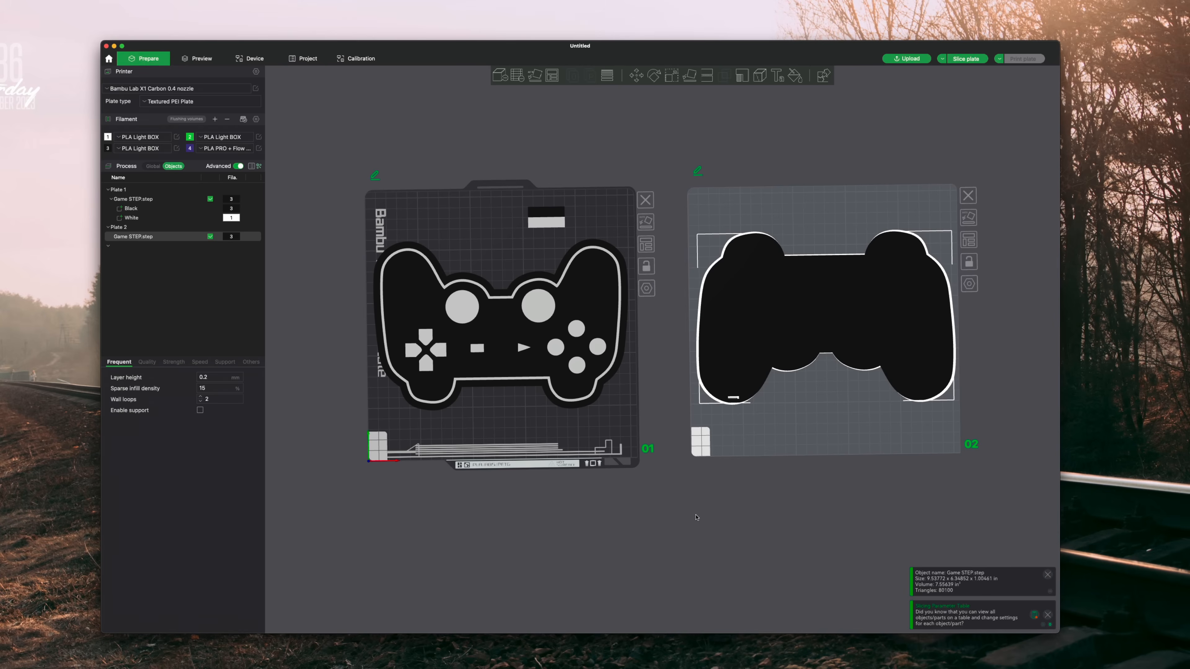